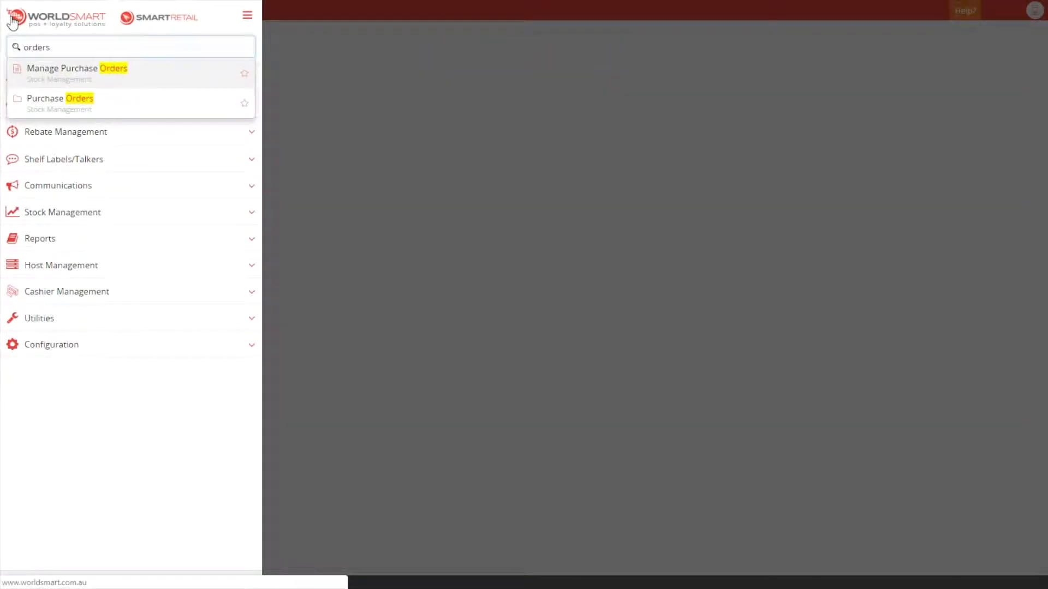
Create Metcash purchase order 18035, 'Metcash Order 28/02/2019', due for delivery 01/03/2019.
click(60, 99)
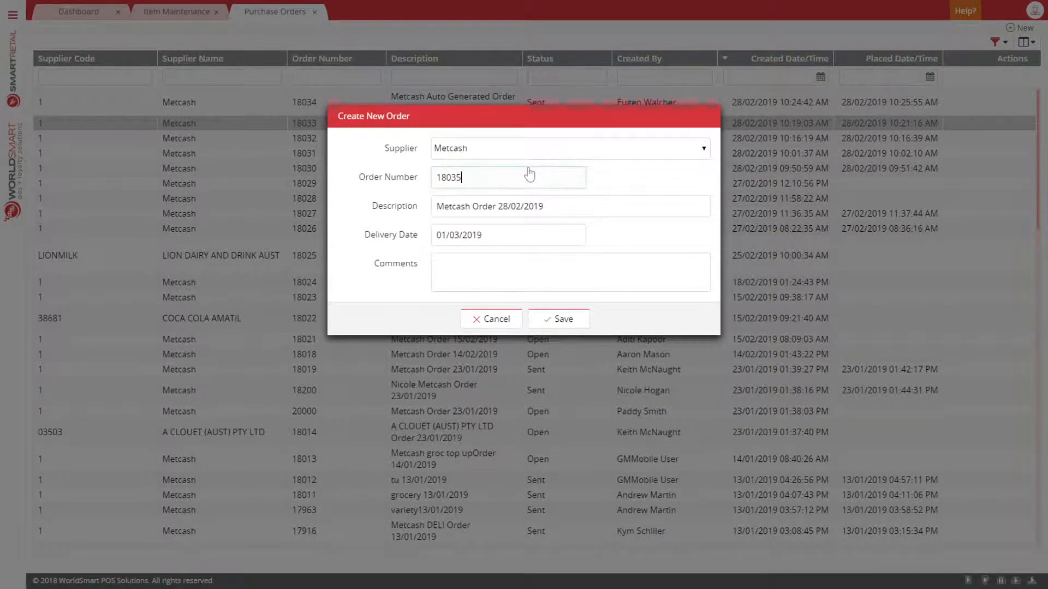
click(570, 272)
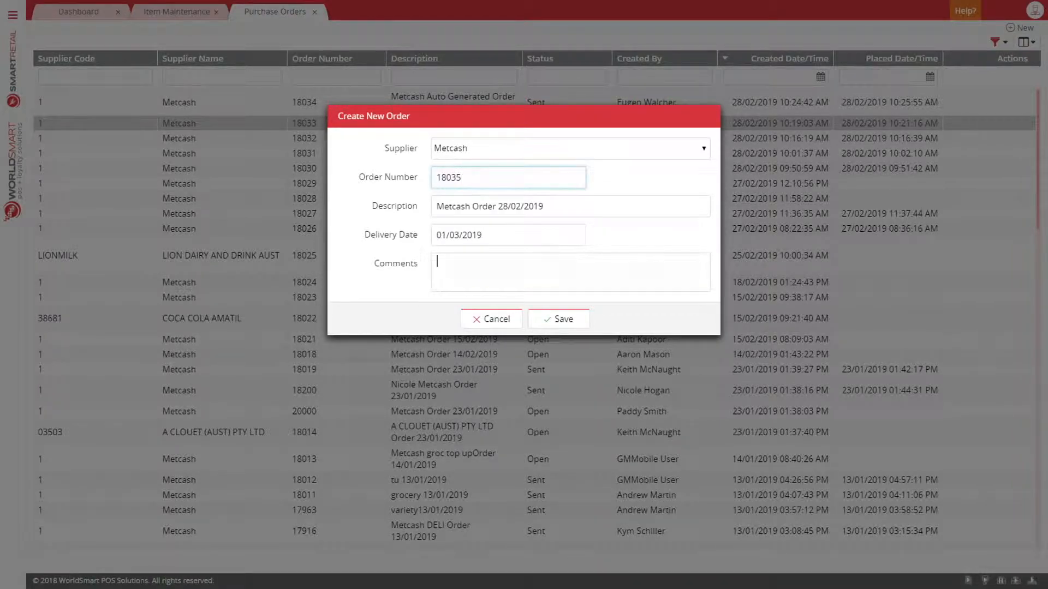
click(570, 271)
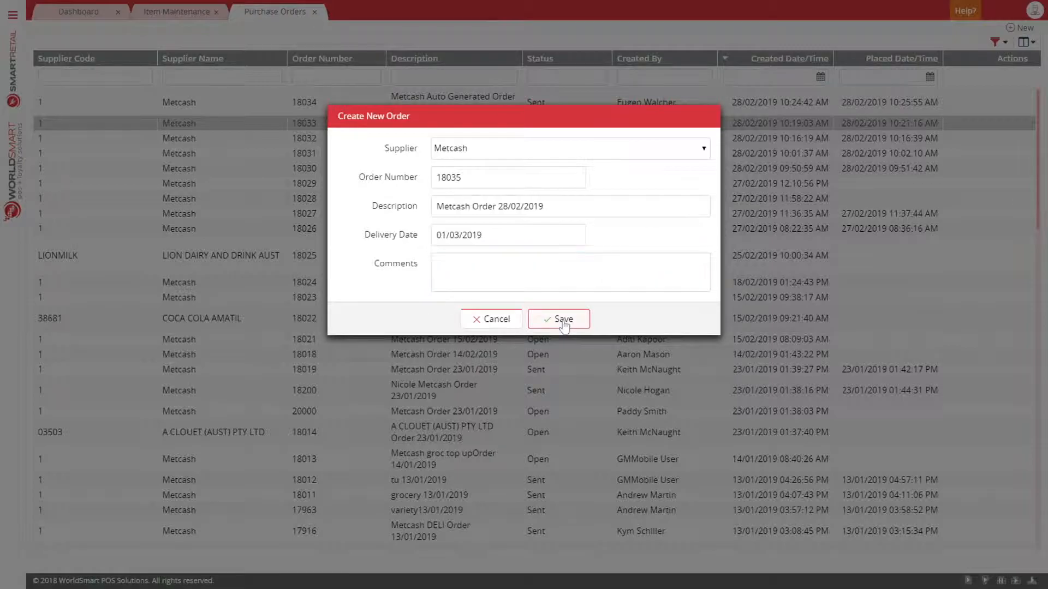
click(558, 319)
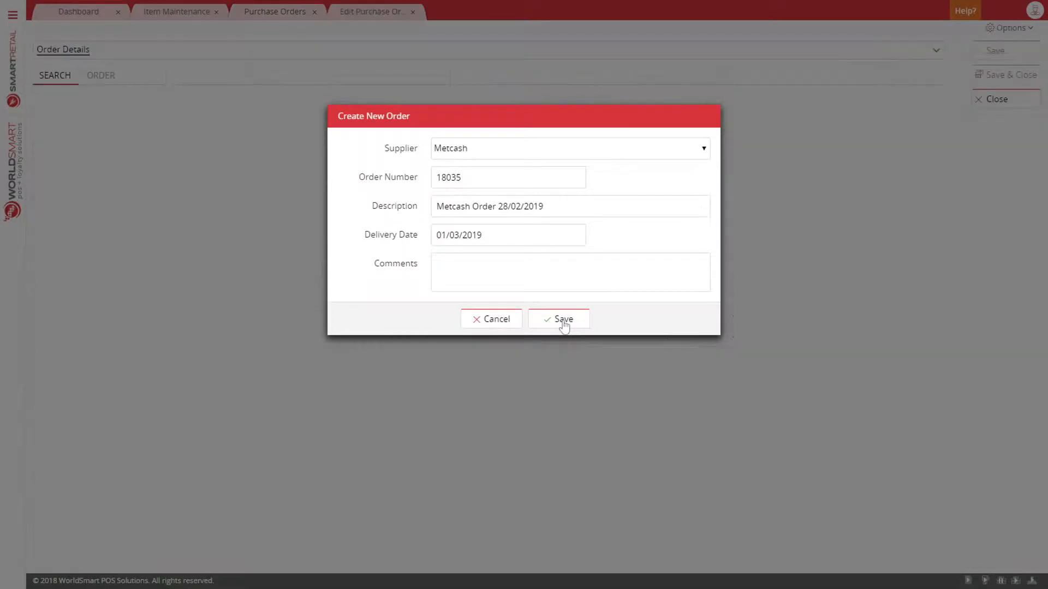
Filter items by supplier 'Metcas' and add 180 ACRES CHS MRN FROMAGE300GM to the order.
click(559, 319)
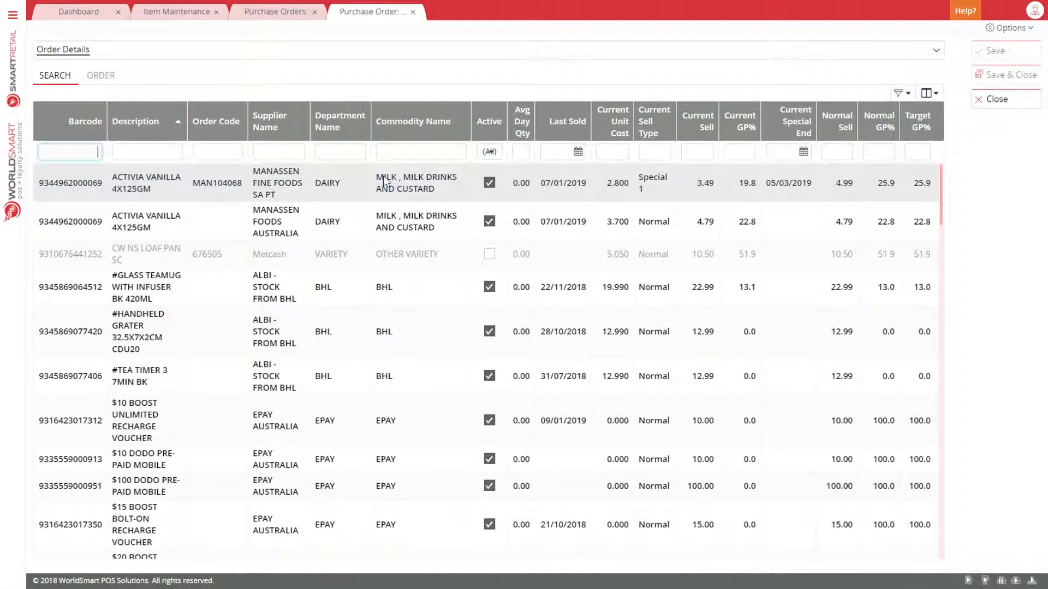
click(278, 151)
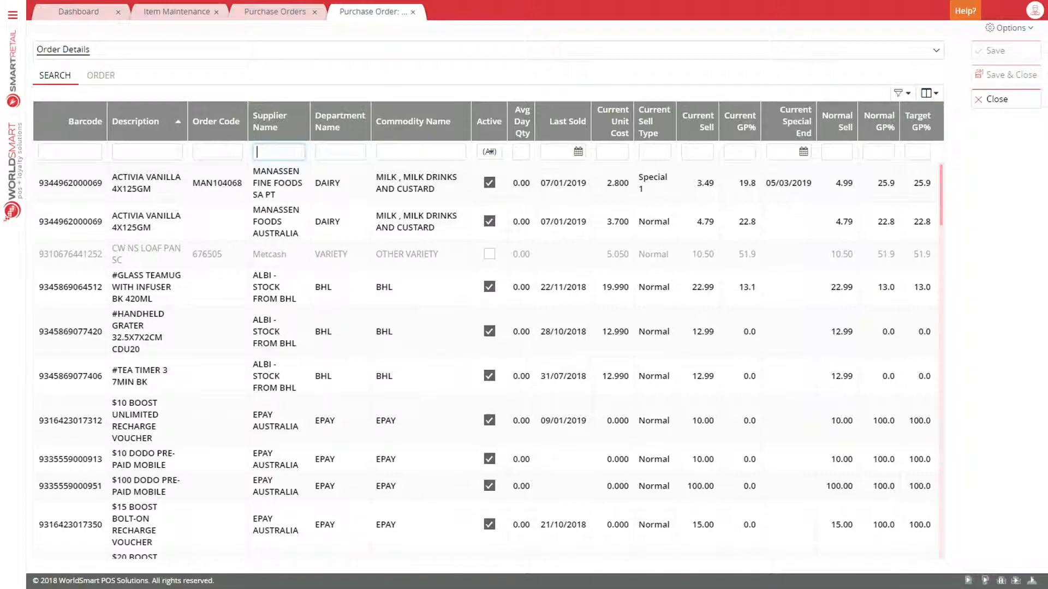
text(Metcas)
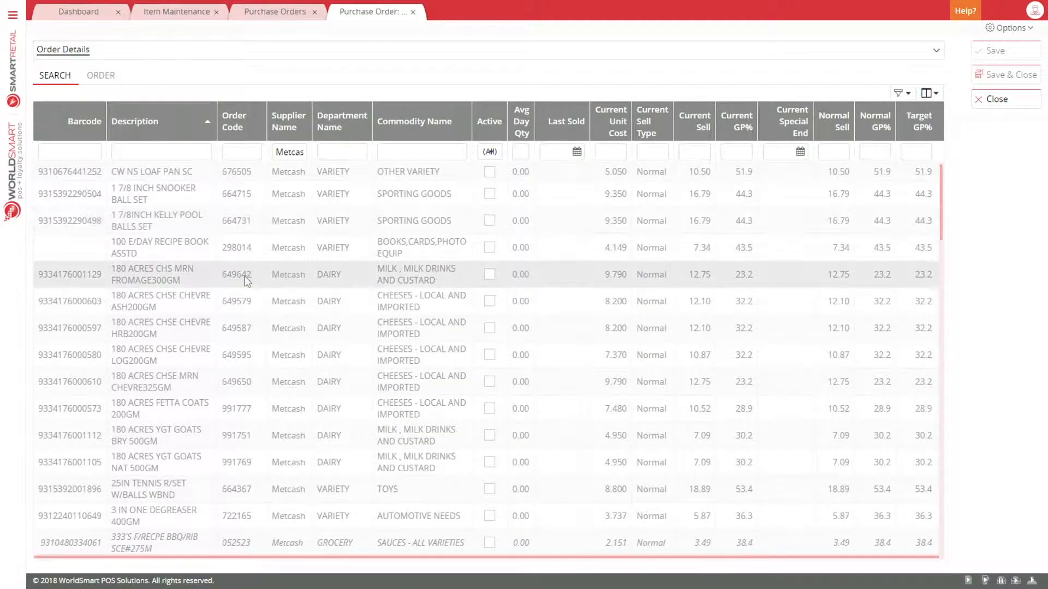
double_click(236, 274)
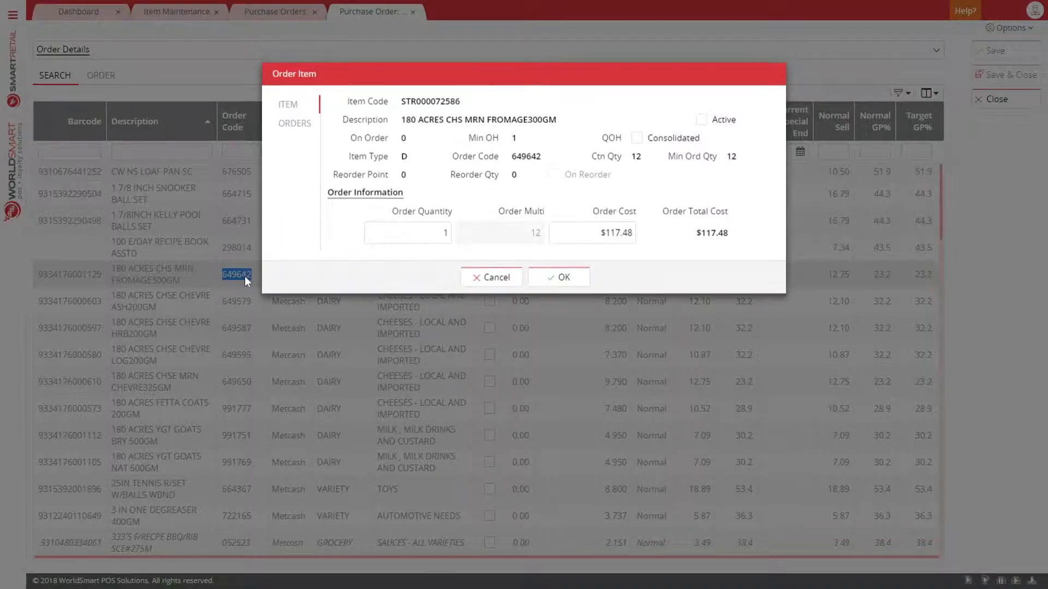
click(637, 138)
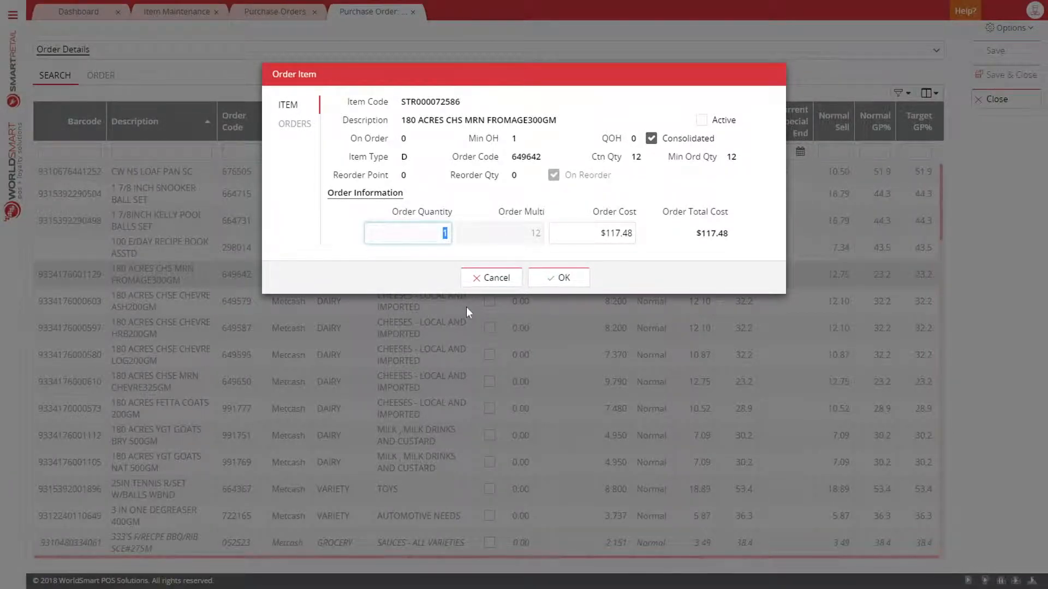
click(491, 277)
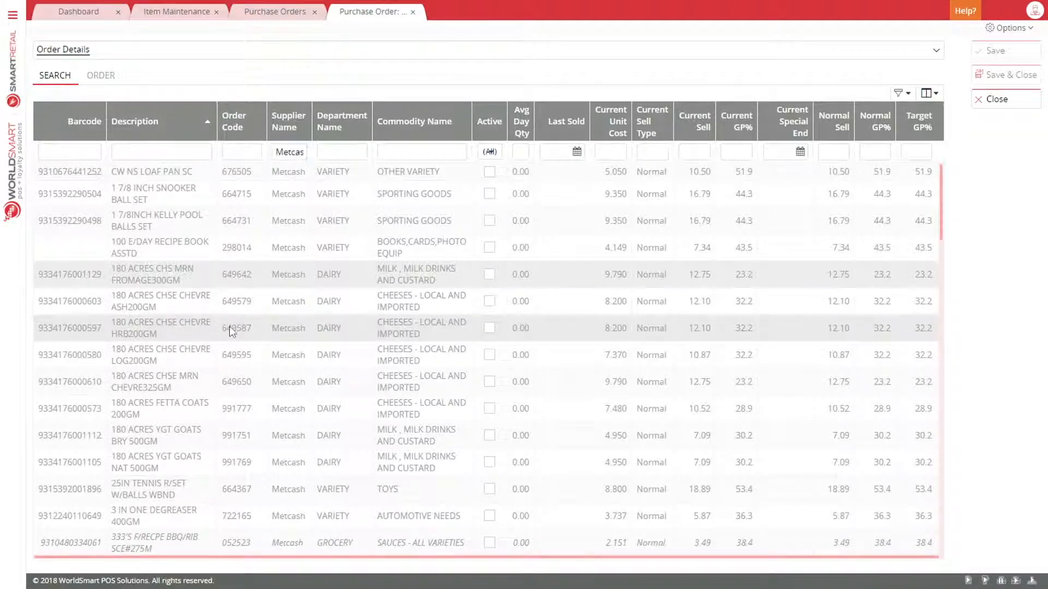
Activate and order two 180 Acres Chevre HRB200GM and one 3 In One Degreaser 400GM.
double_click(160, 328)
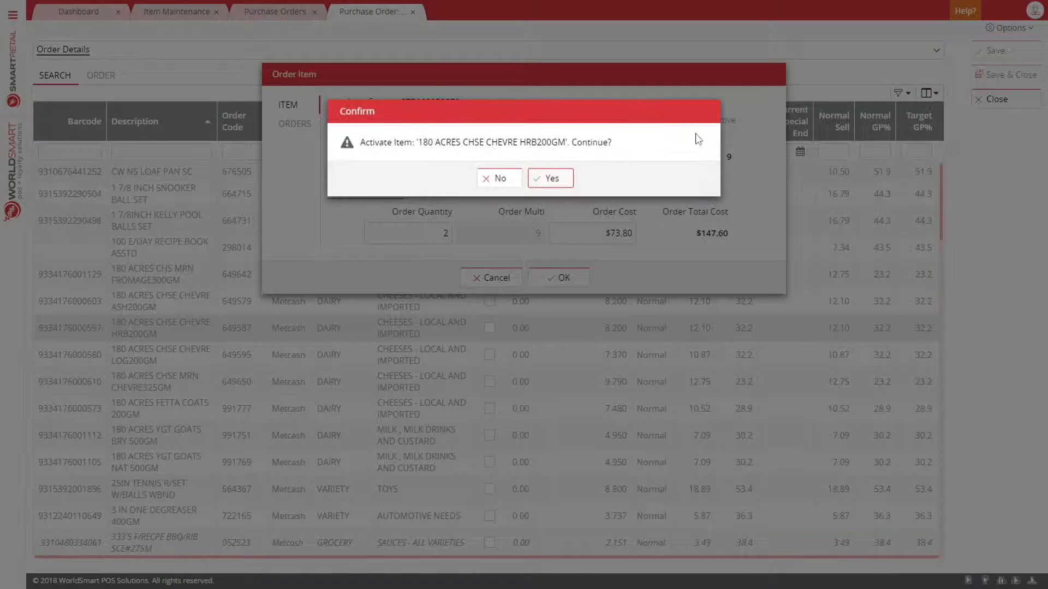
click(550, 178)
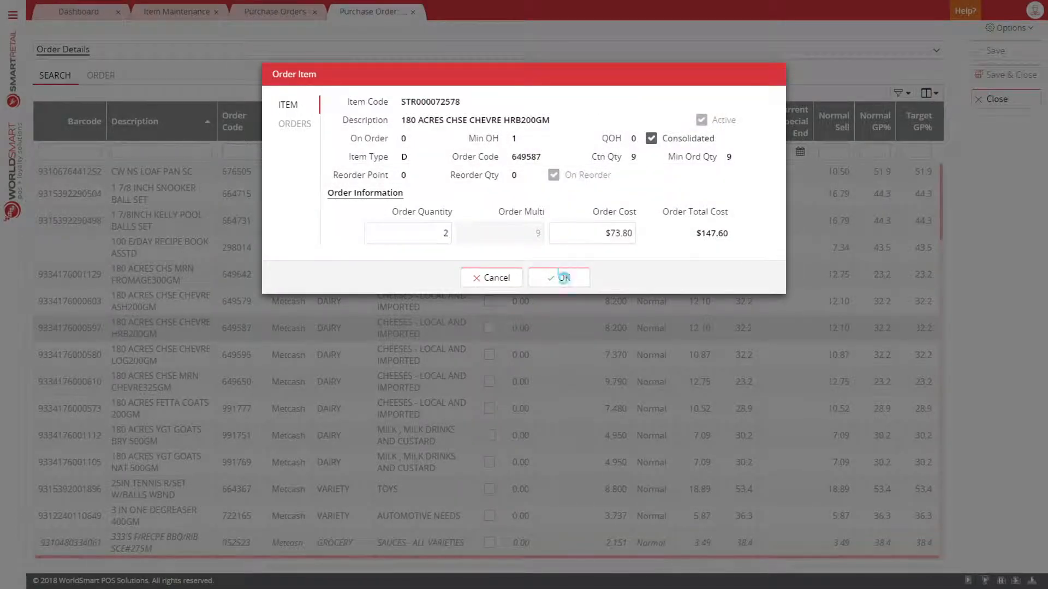
click(564, 277)
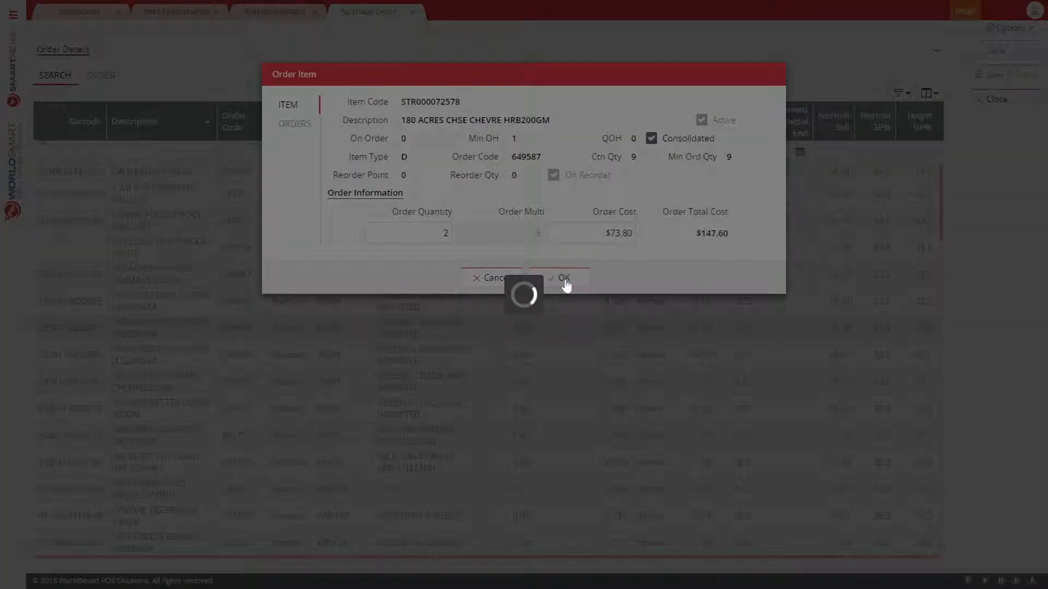
click(560, 278)
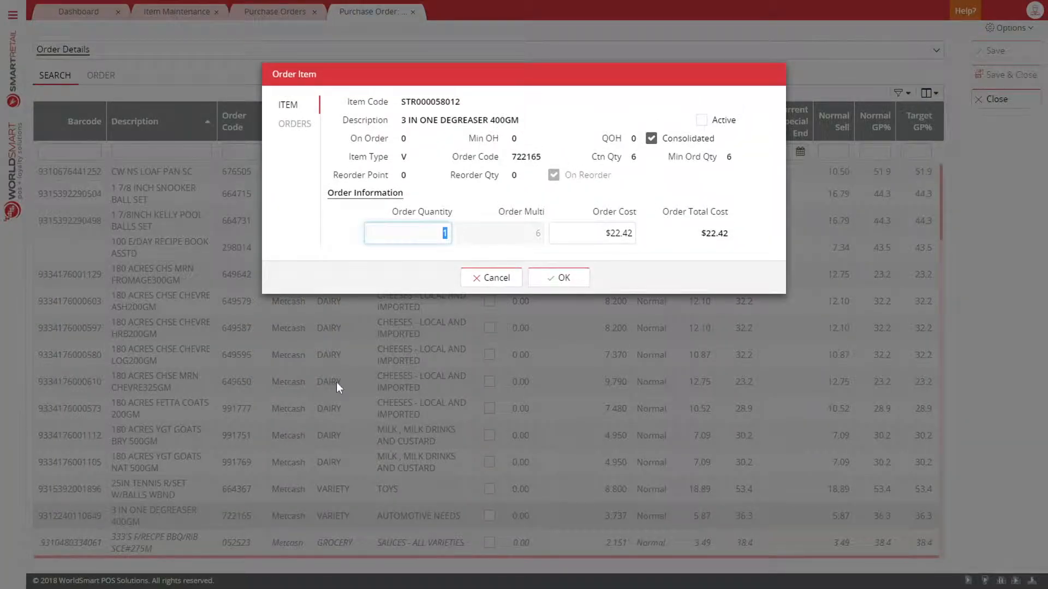
click(558, 277)
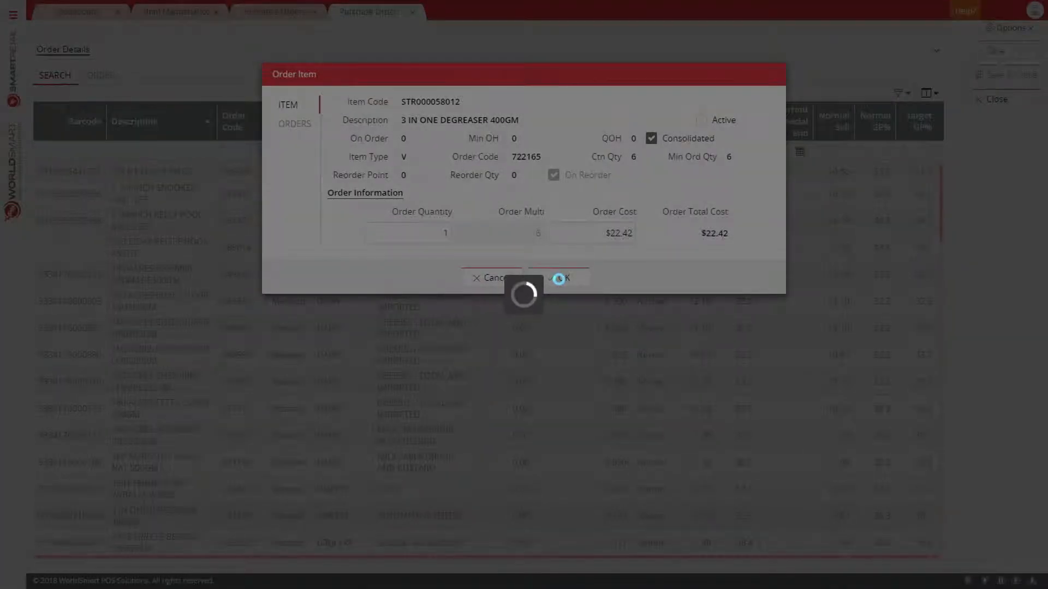
click(560, 277)
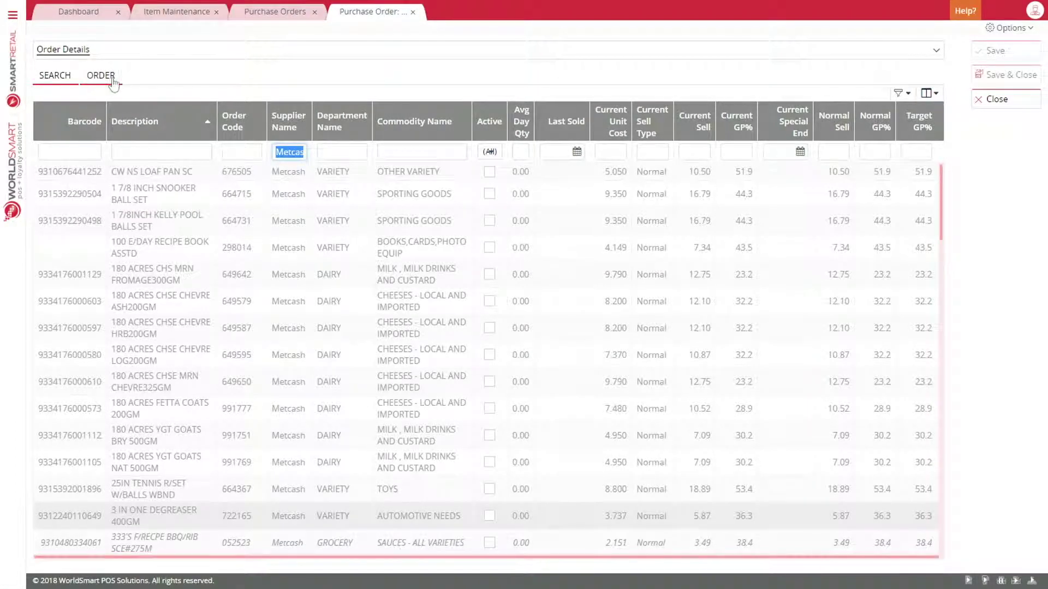
Change the fromage quantity to 5, then save order 18035 at $757.42 and close it.
click(100, 74)
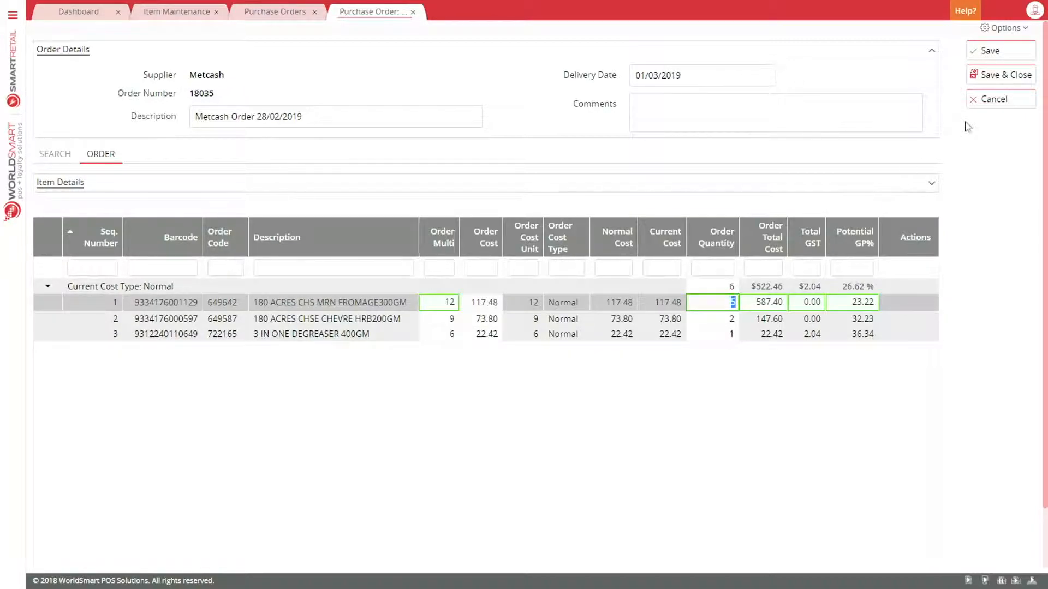
click(991, 51)
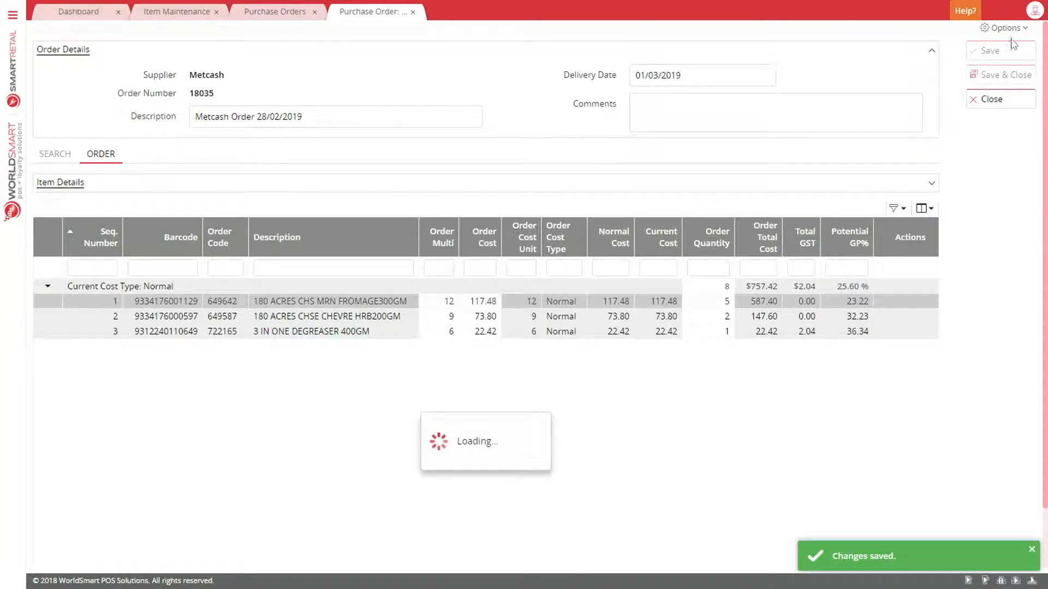
click(1003, 27)
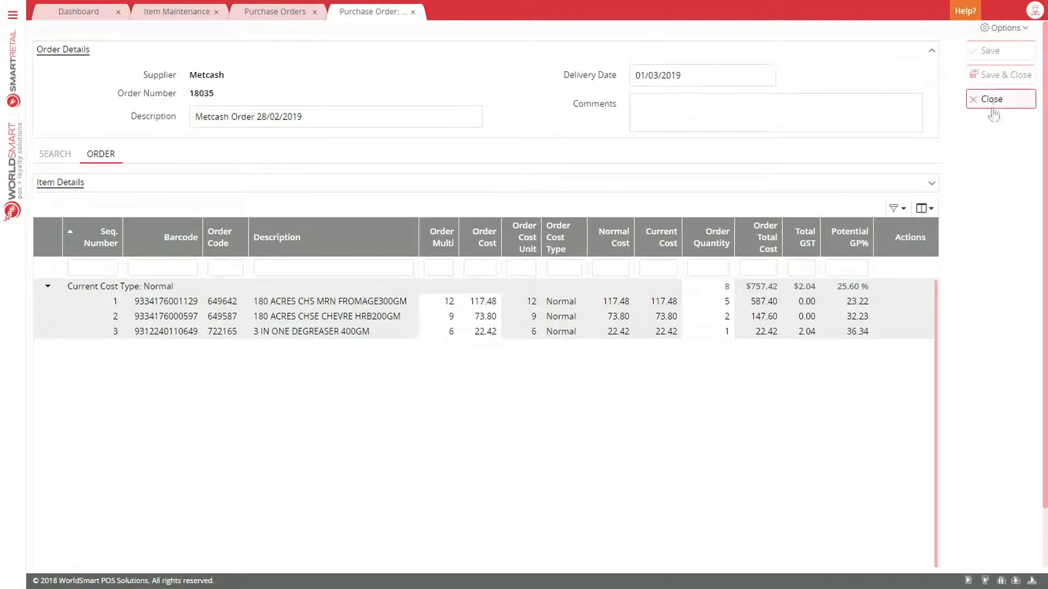
click(995, 98)
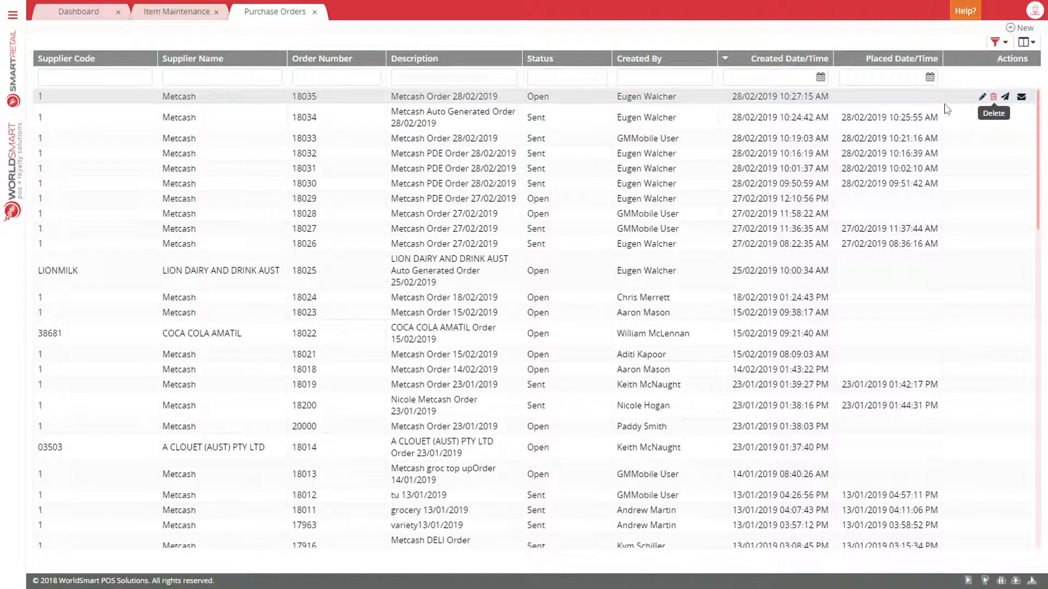
mouse_move(1006, 96)
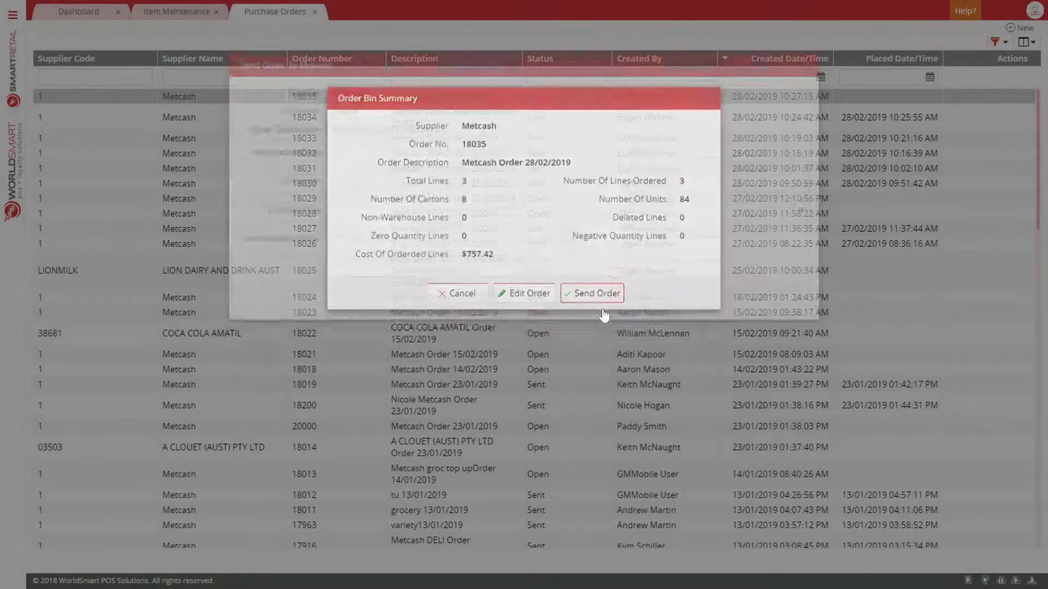
Send order 18035 ($757.42, 8 cartons) to Metcash as an NSW grocery order.
click(590, 292)
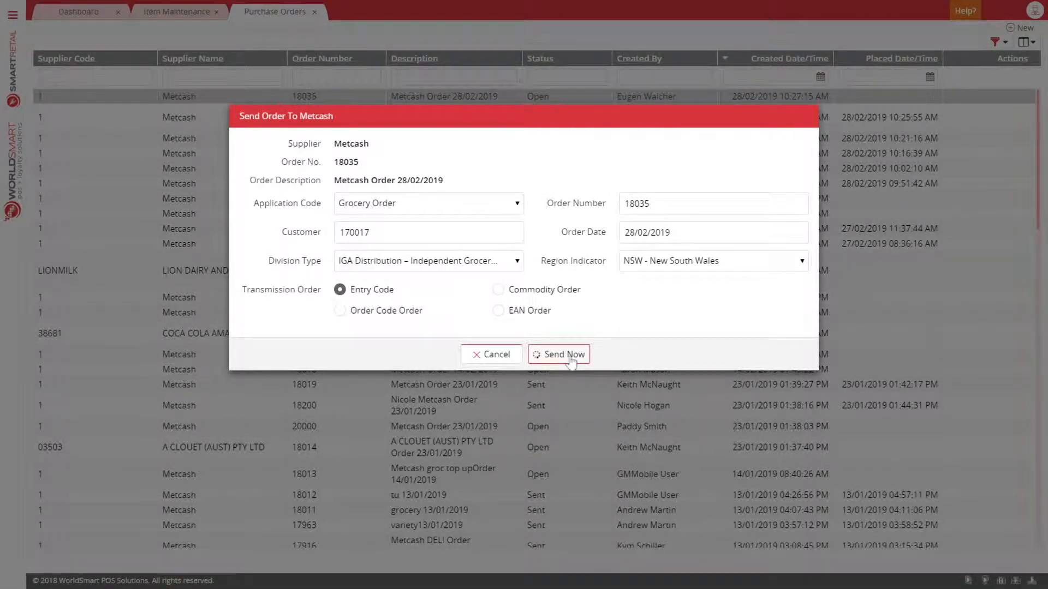
click(563, 354)
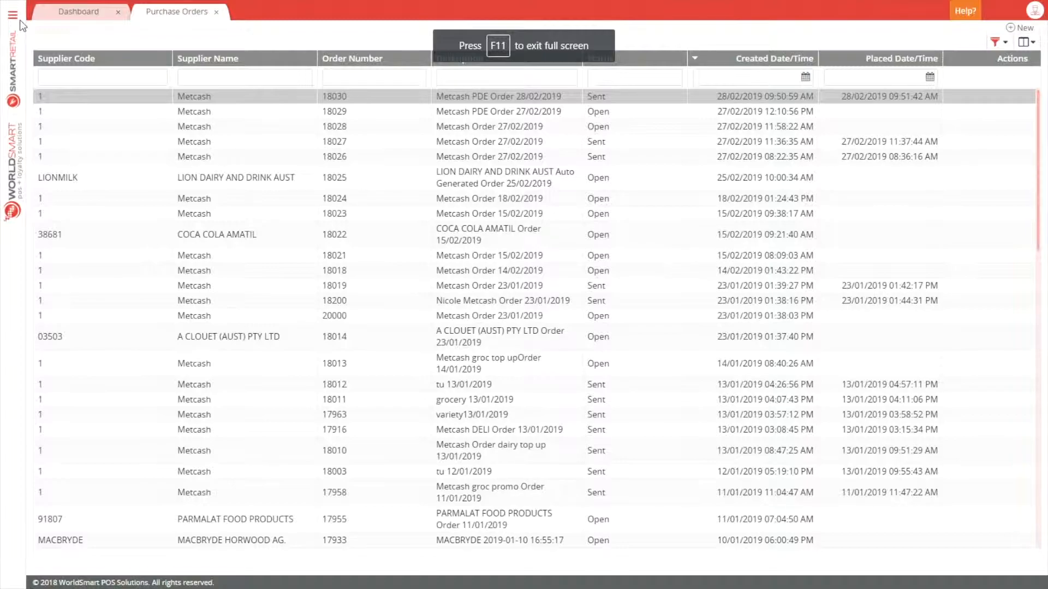
Open Generate Order (PDE) and enter a Metcash order under Data Entry on the handset.
click(12, 12)
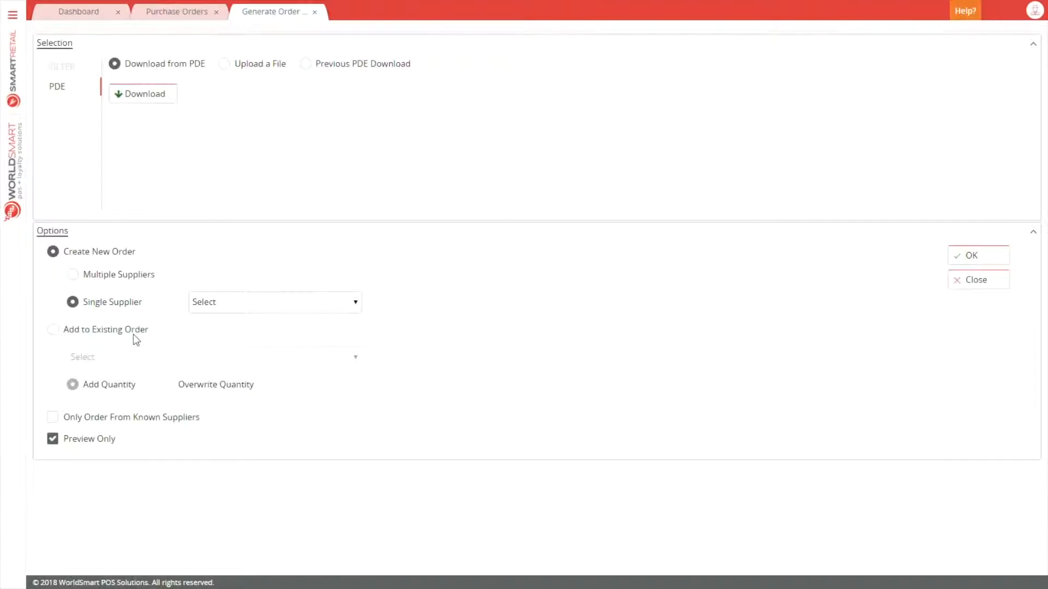
click(142, 93)
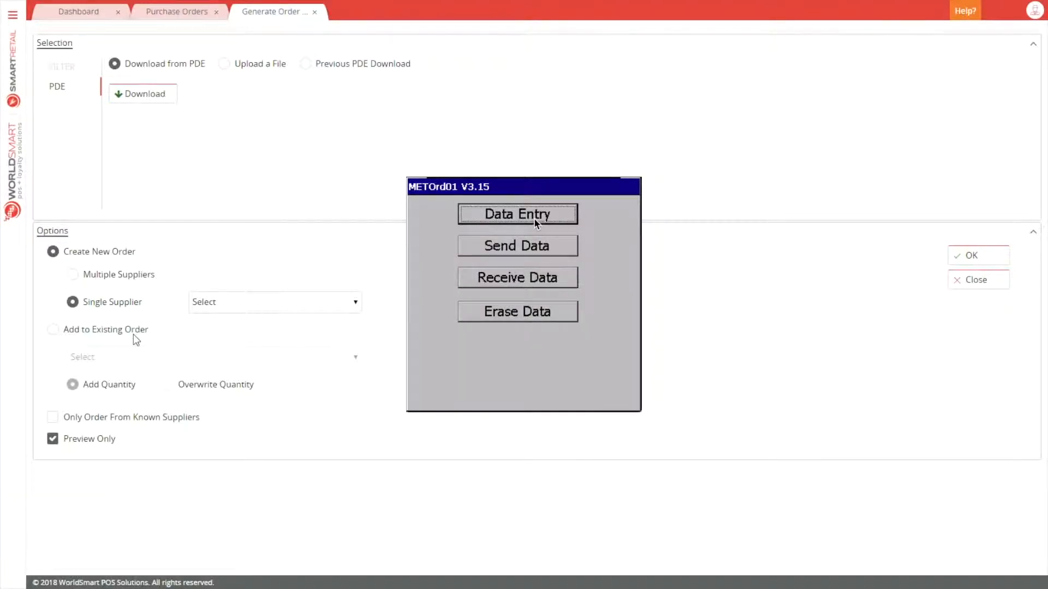
click(518, 214)
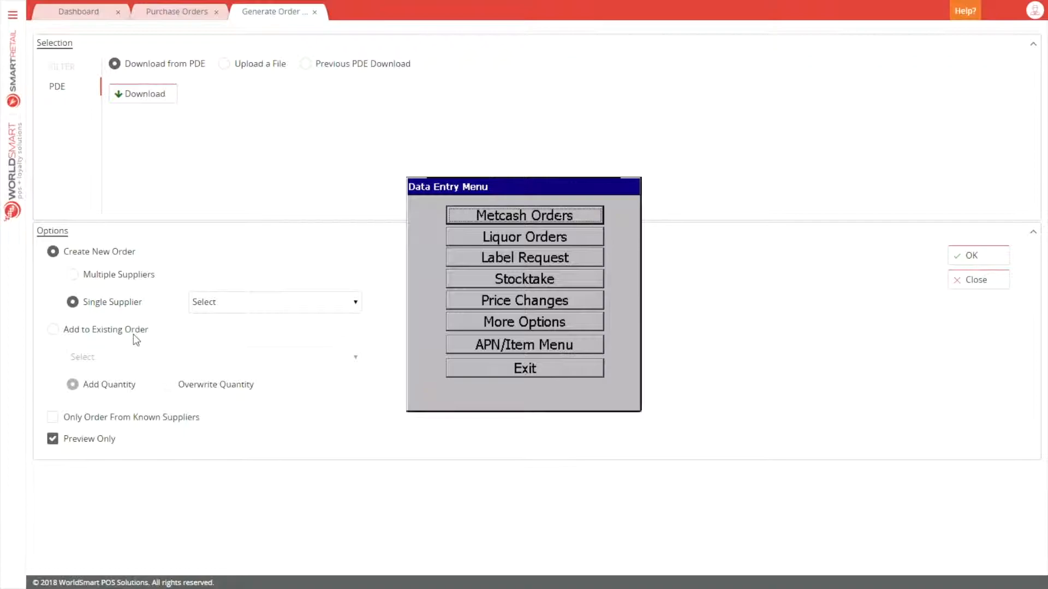
click(524, 215)
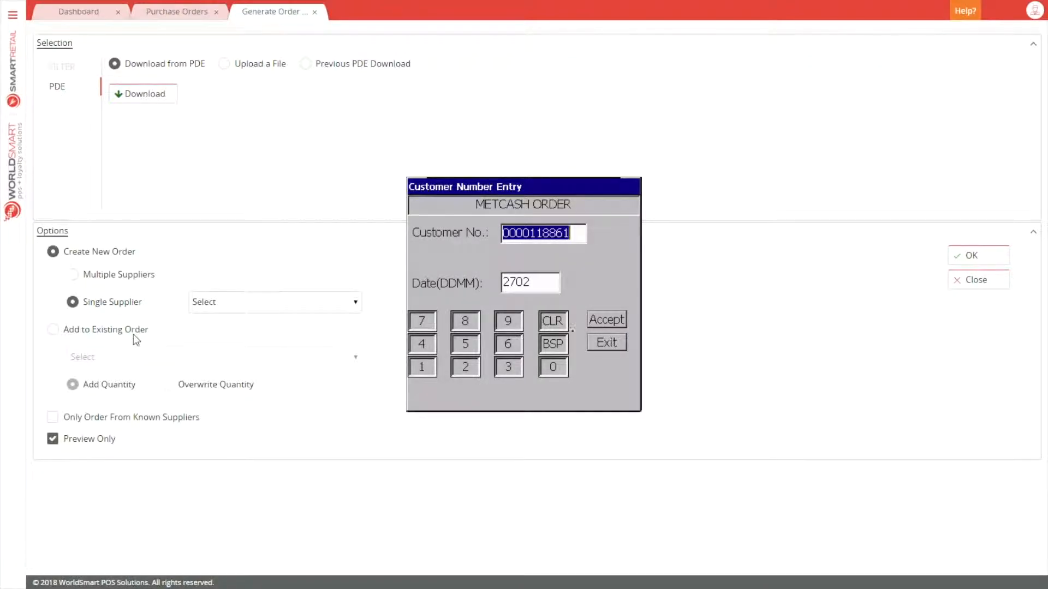
click(606, 319)
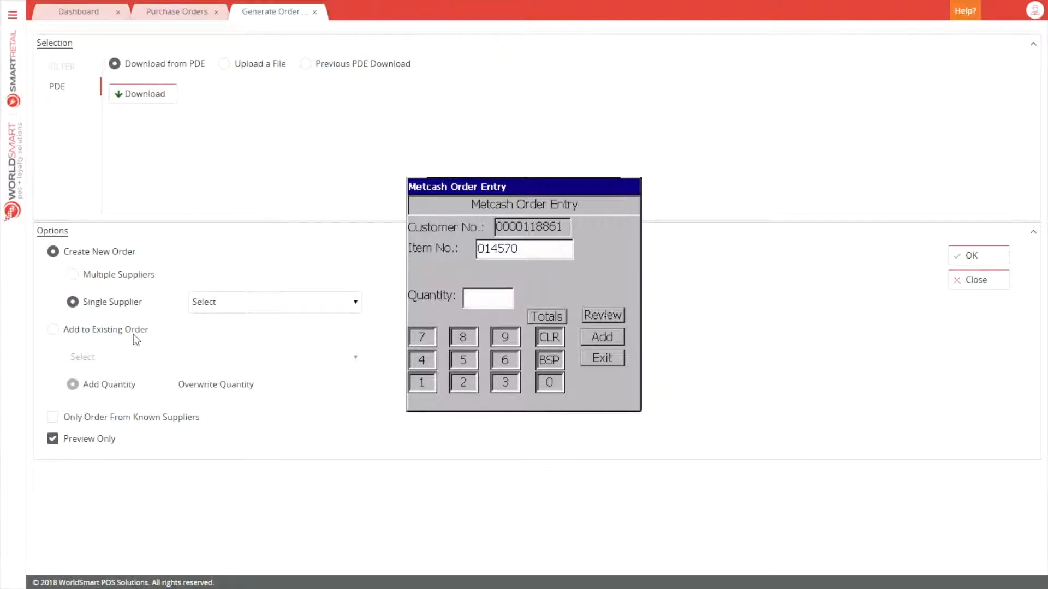
click(549, 337)
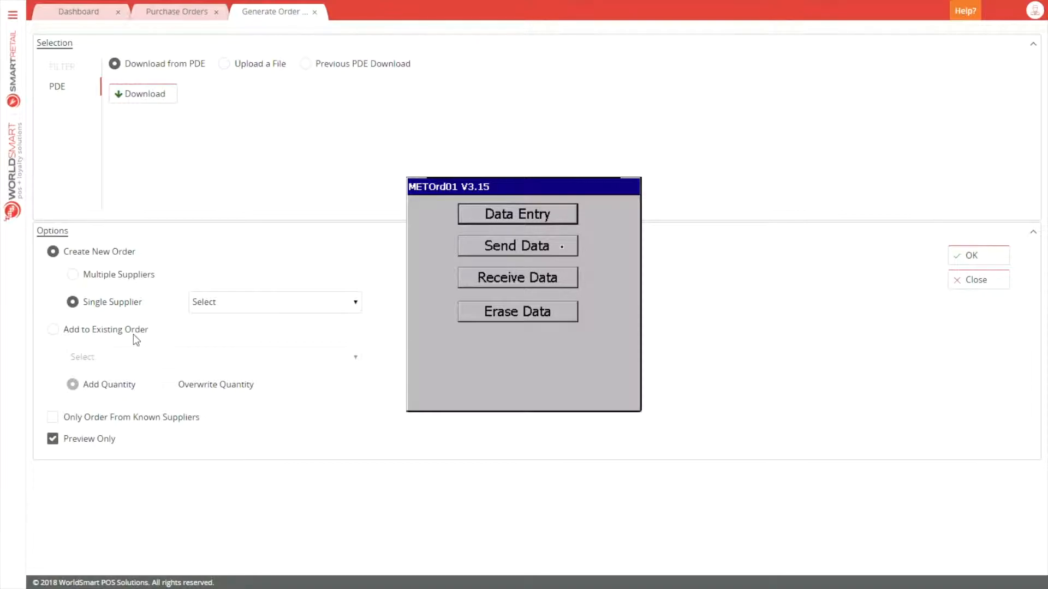
Download the handheld's Metcash order via PC Comms into the PC, receiving 40 bytes without errors.
click(517, 246)
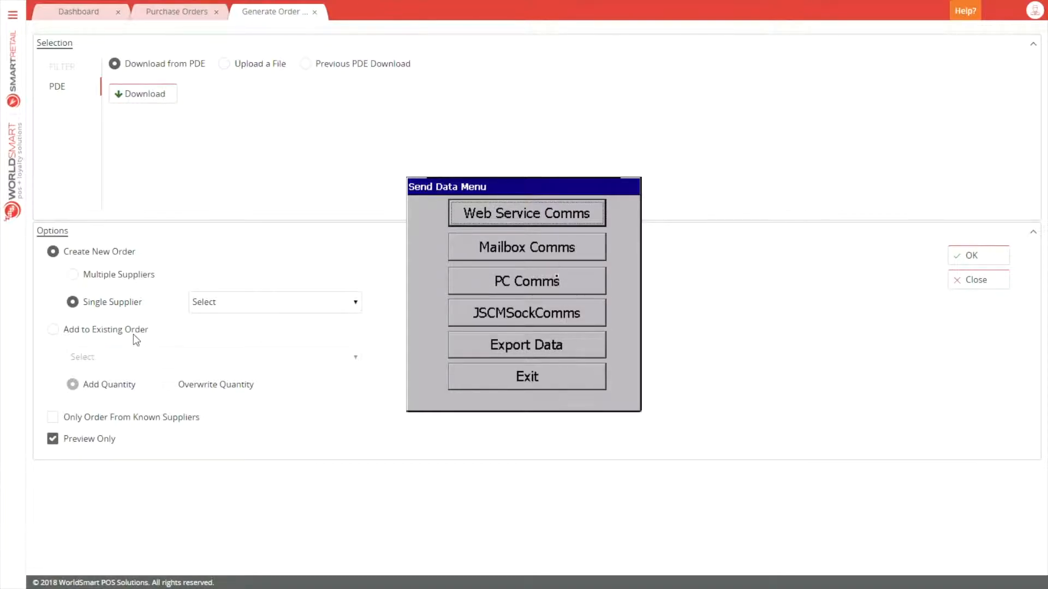
click(526, 280)
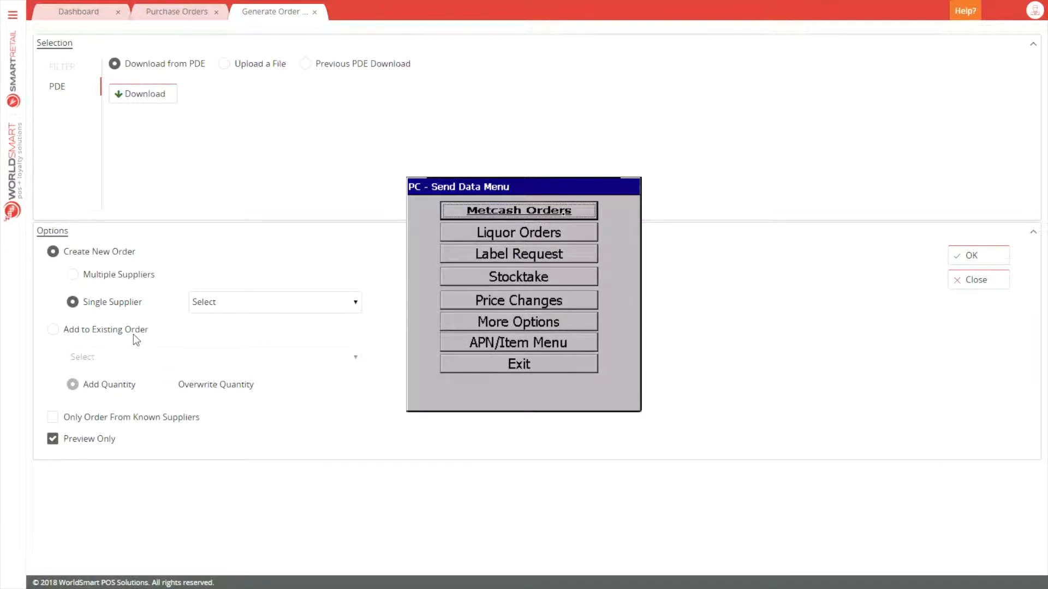
click(518, 209)
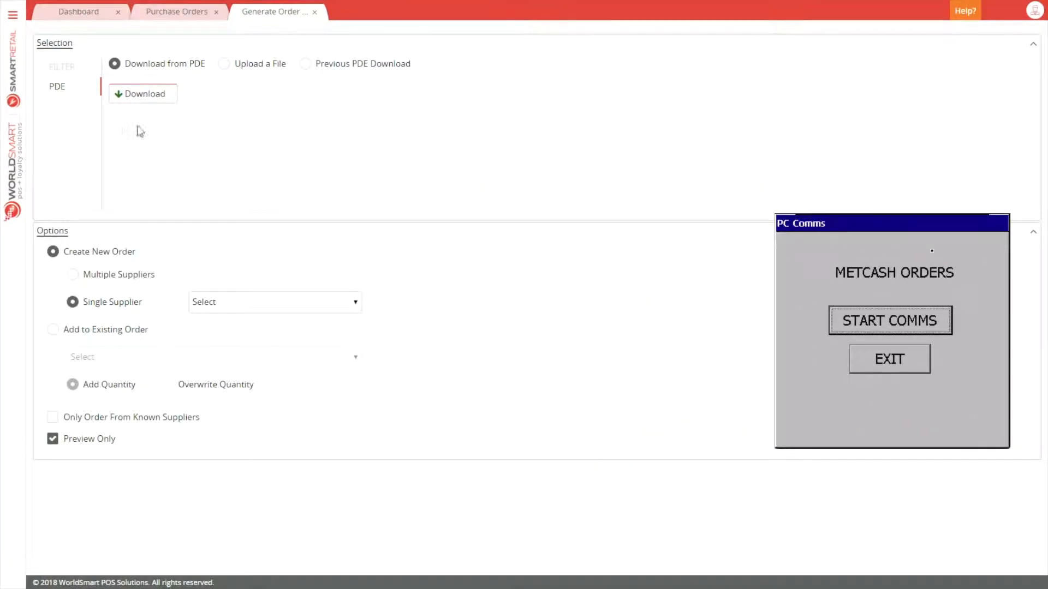
mouse_move(143, 93)
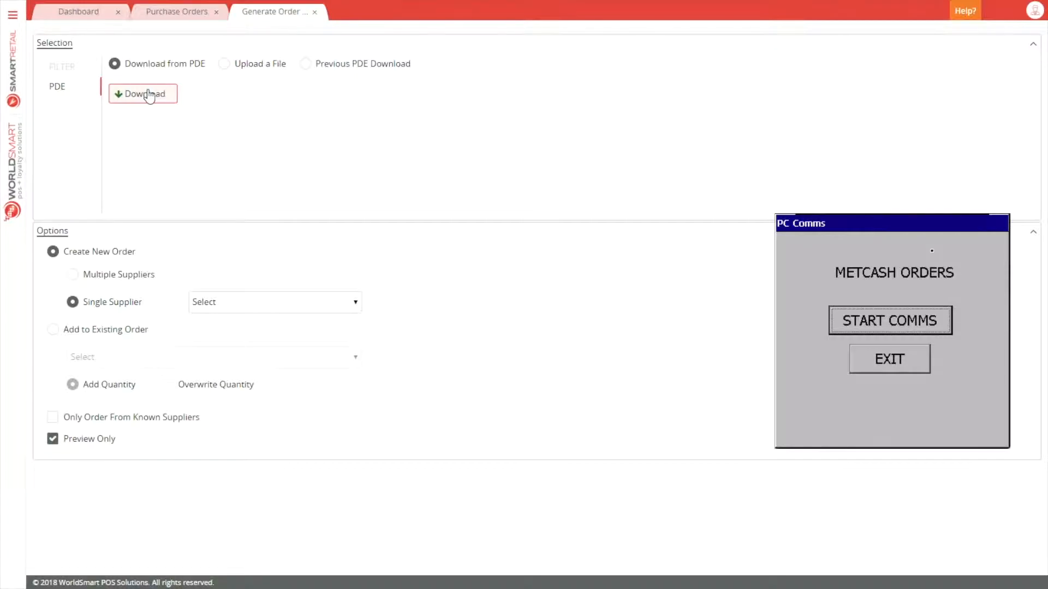
click(142, 94)
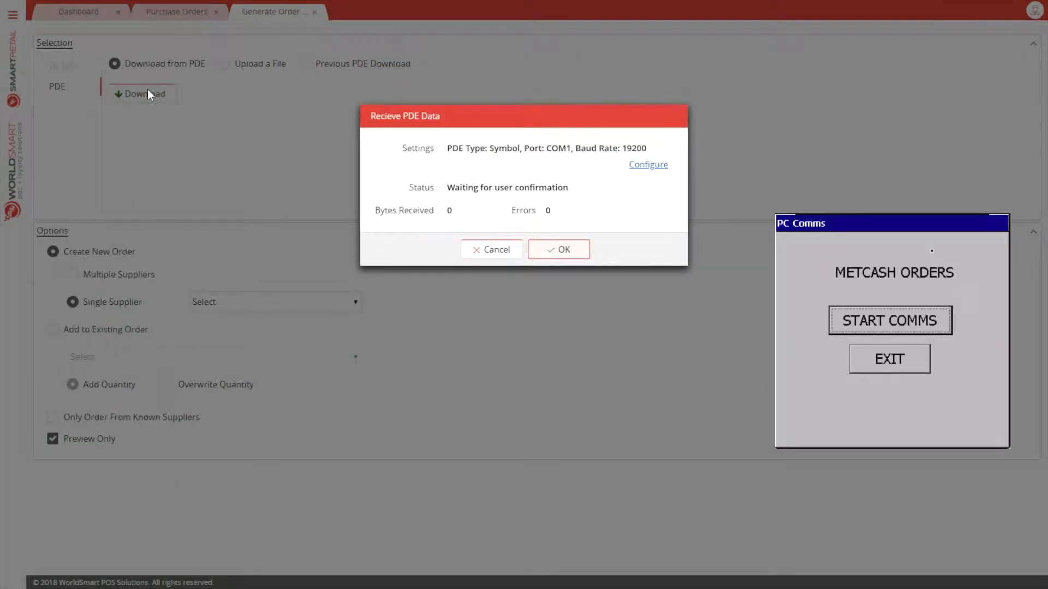
mouse_move(503, 212)
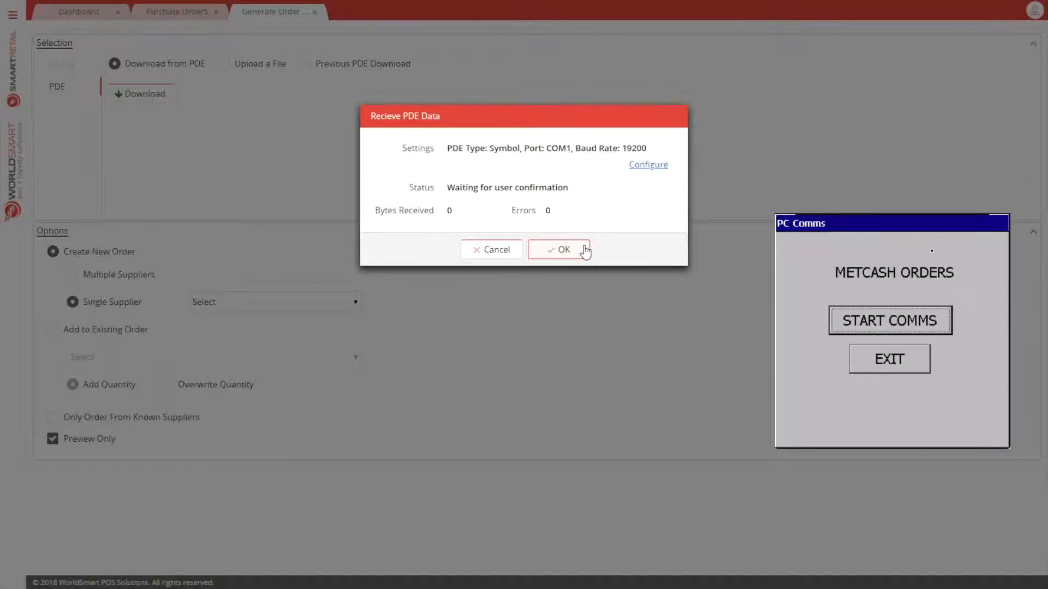
click(559, 249)
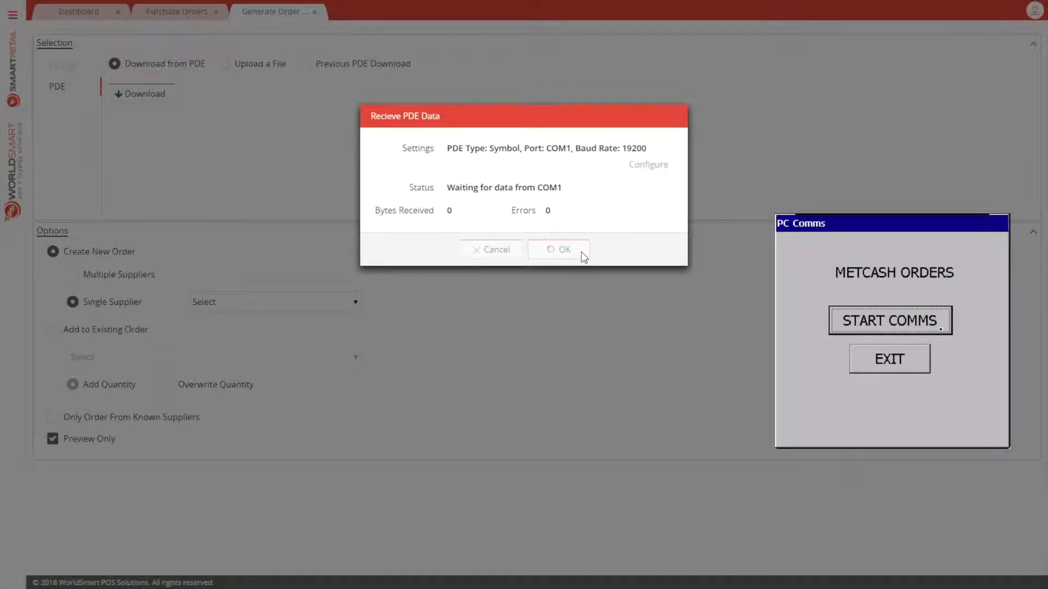
click(889, 321)
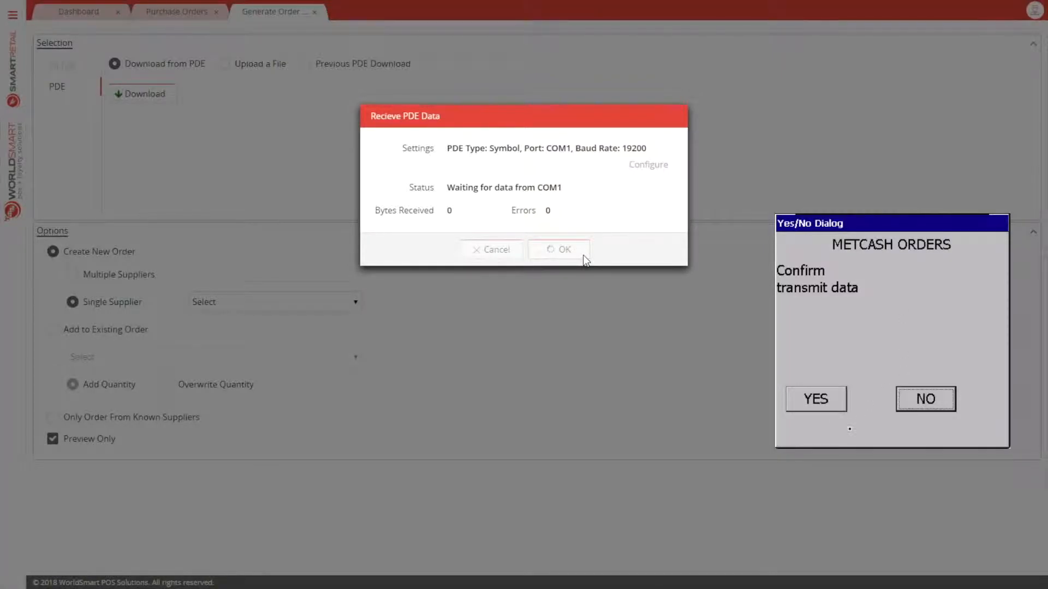
click(815, 399)
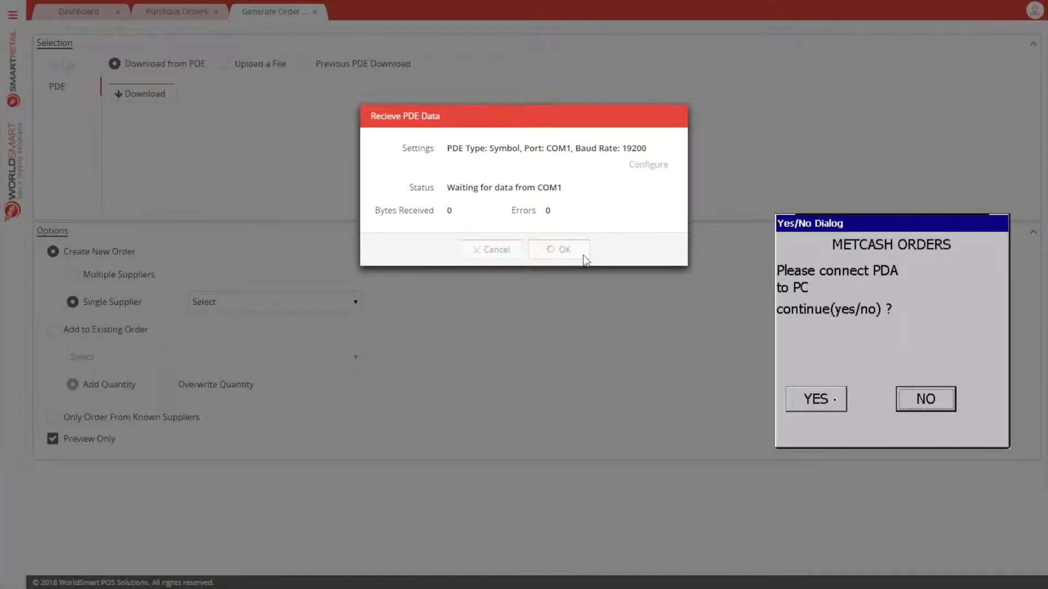
click(814, 399)
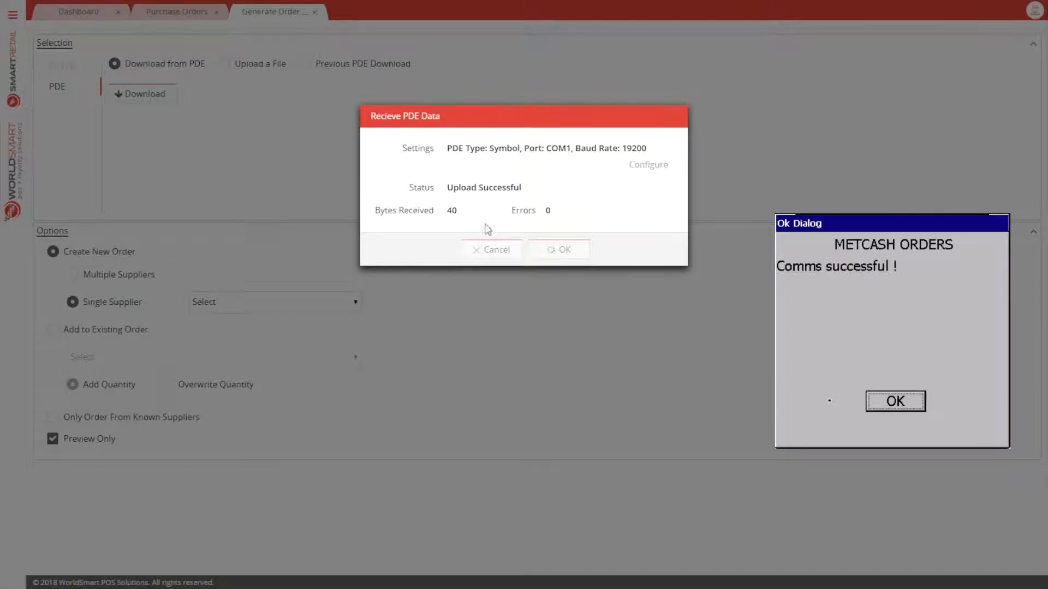
click(895, 401)
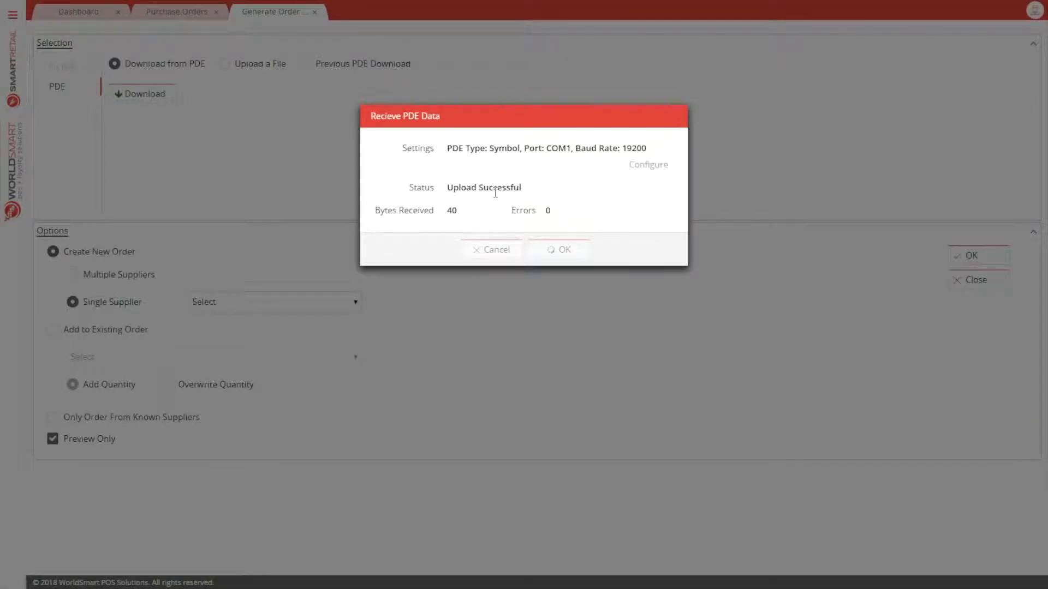
click(559, 249)
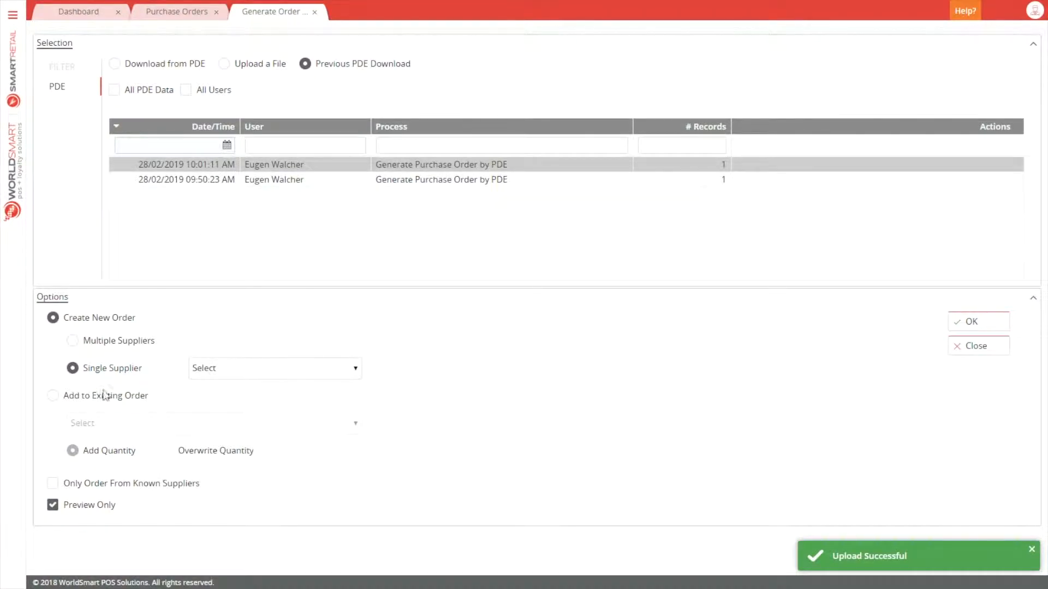
Generate for supplier Metcash with Preview Only off and Only Order From Known Suppliers on.
click(274, 368)
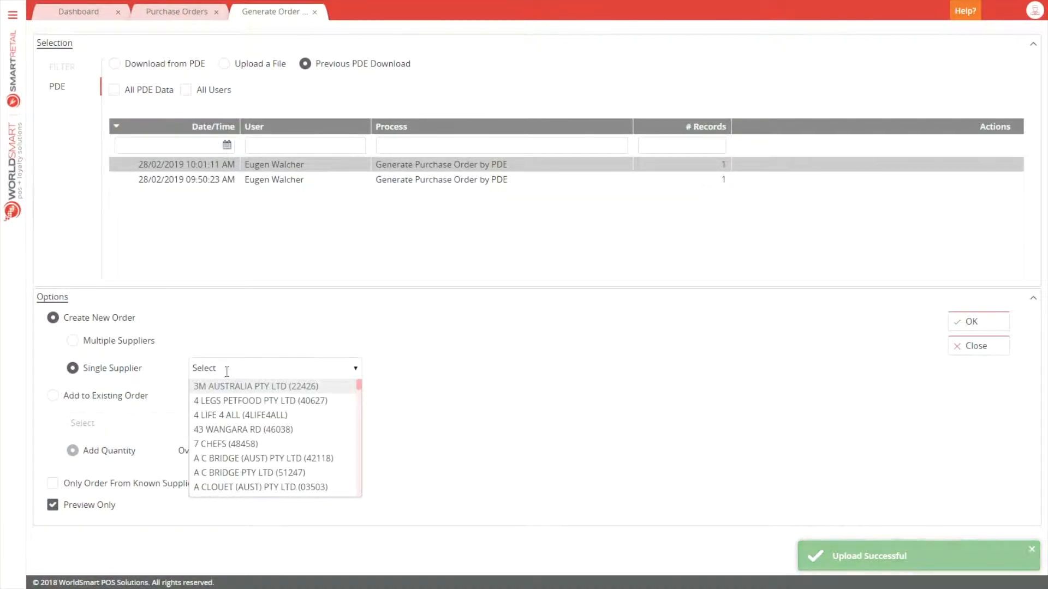
text(metcash)
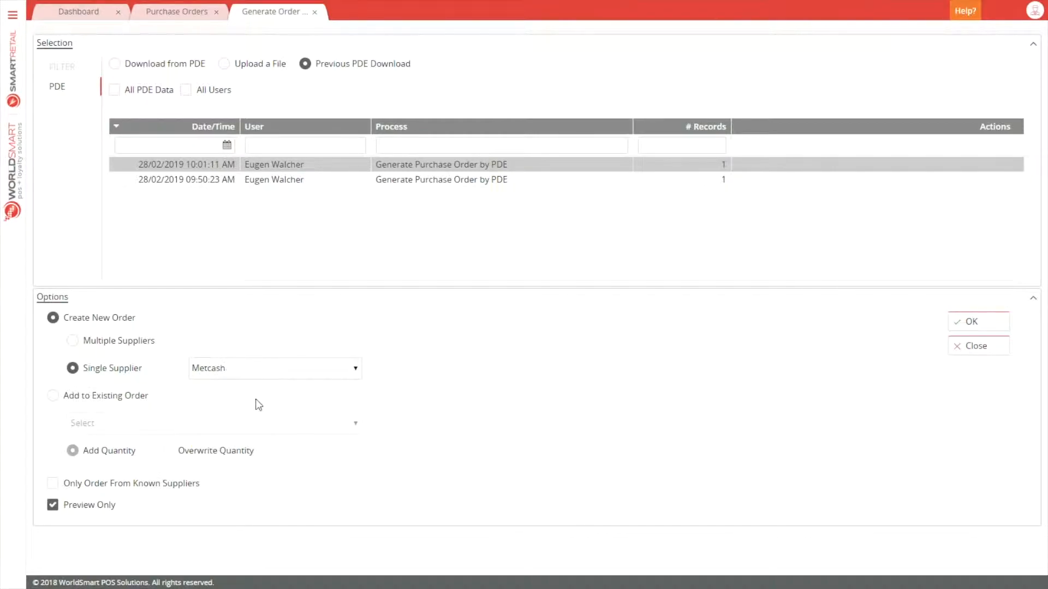
click(53, 504)
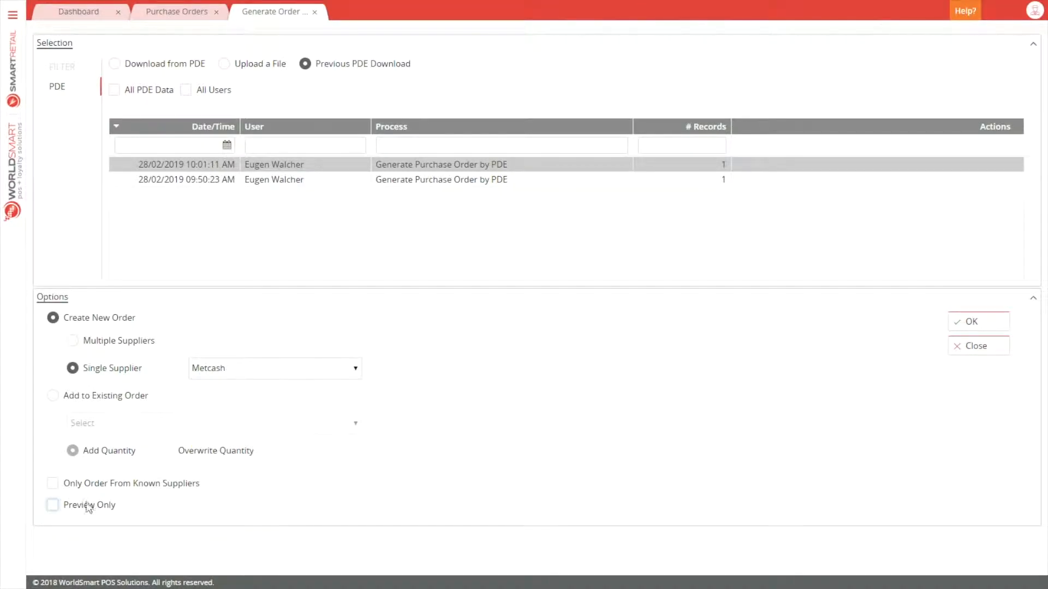
mouse_move(978, 321)
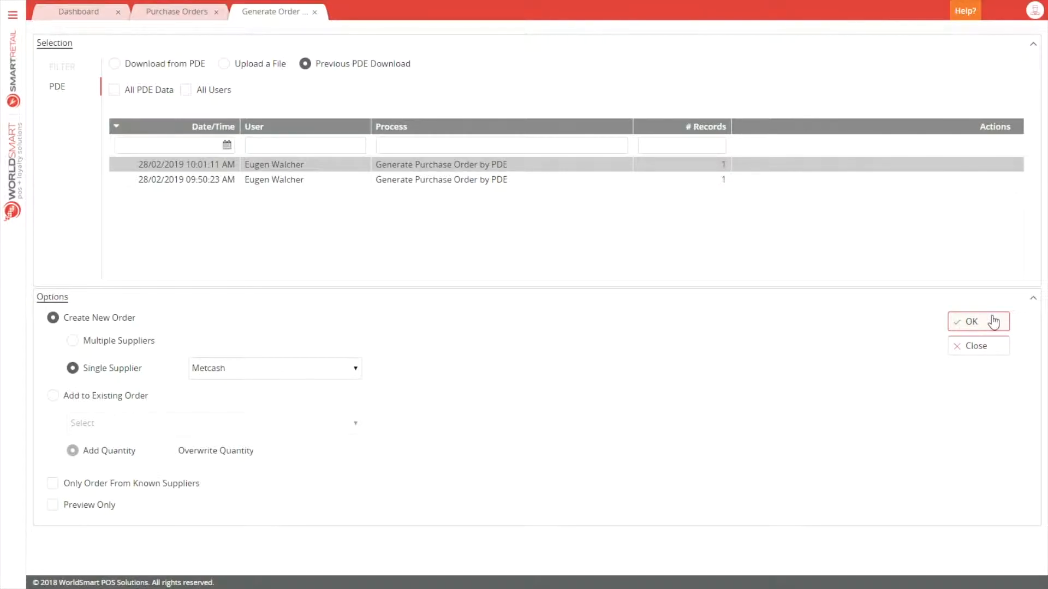
mouse_move(57, 488)
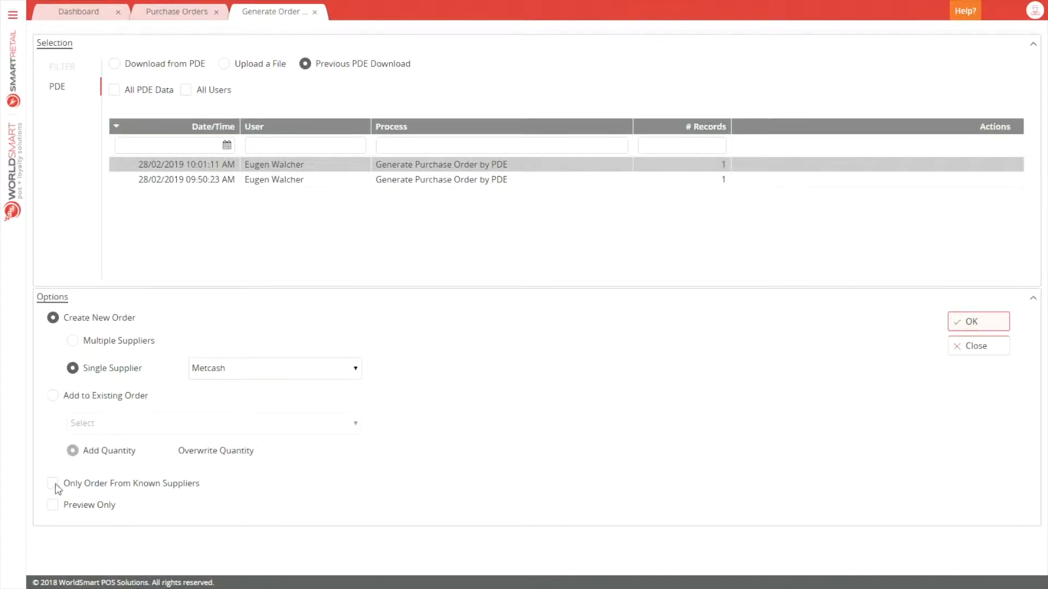
click(53, 483)
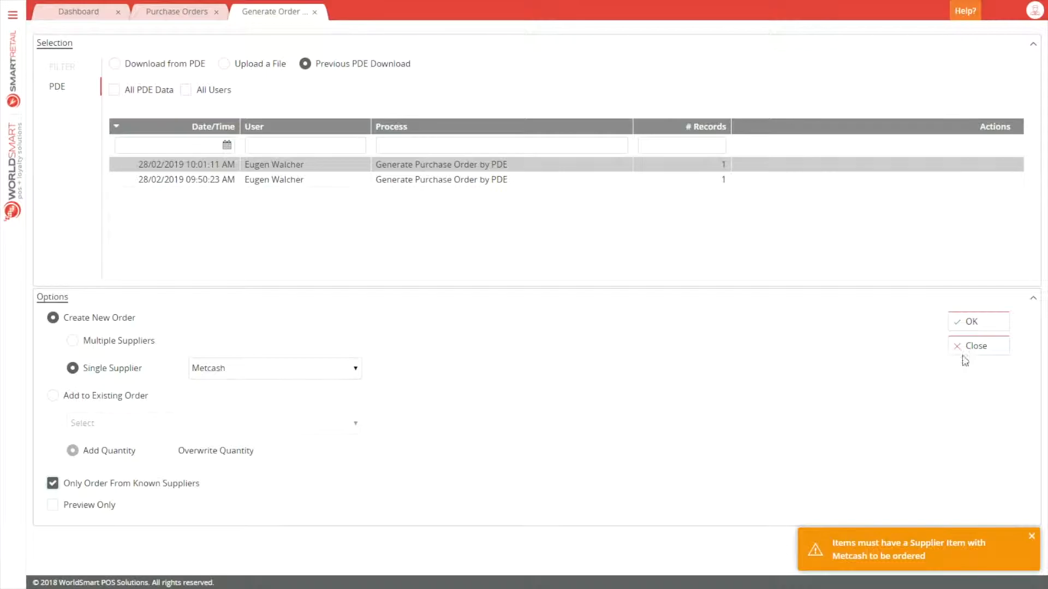
click(969, 322)
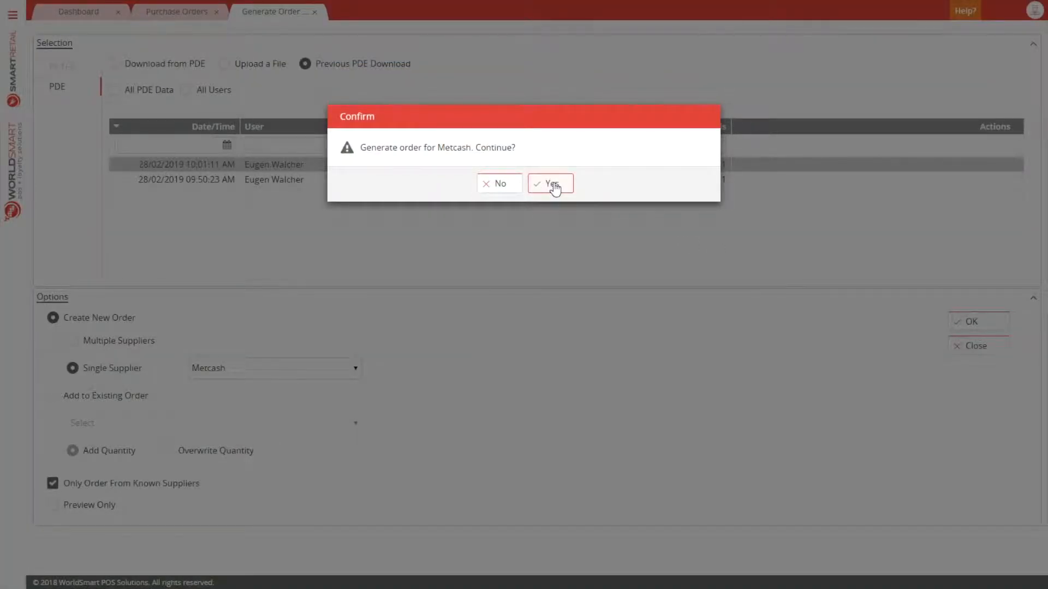
Confirm the generated order and save COCA COLA 2L at quantity 5, totalling $100.00.
click(550, 183)
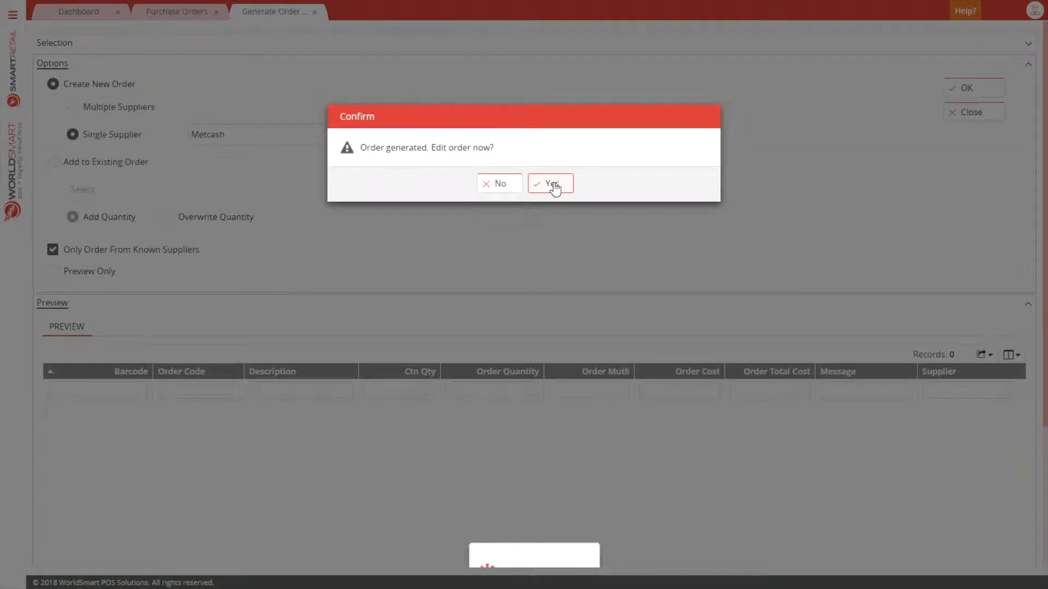
click(550, 183)
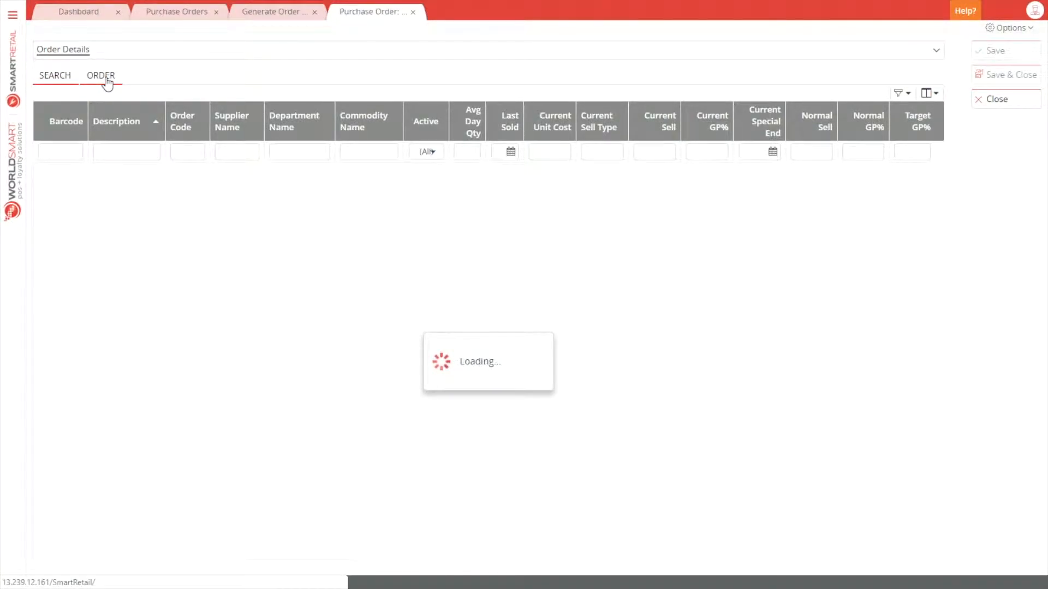
click(100, 75)
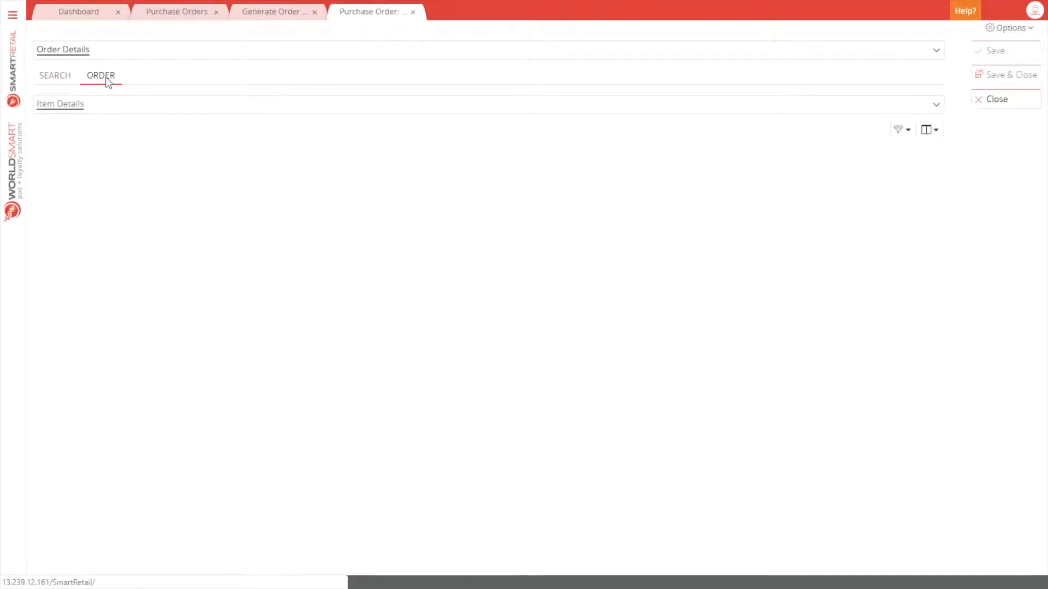
click(101, 74)
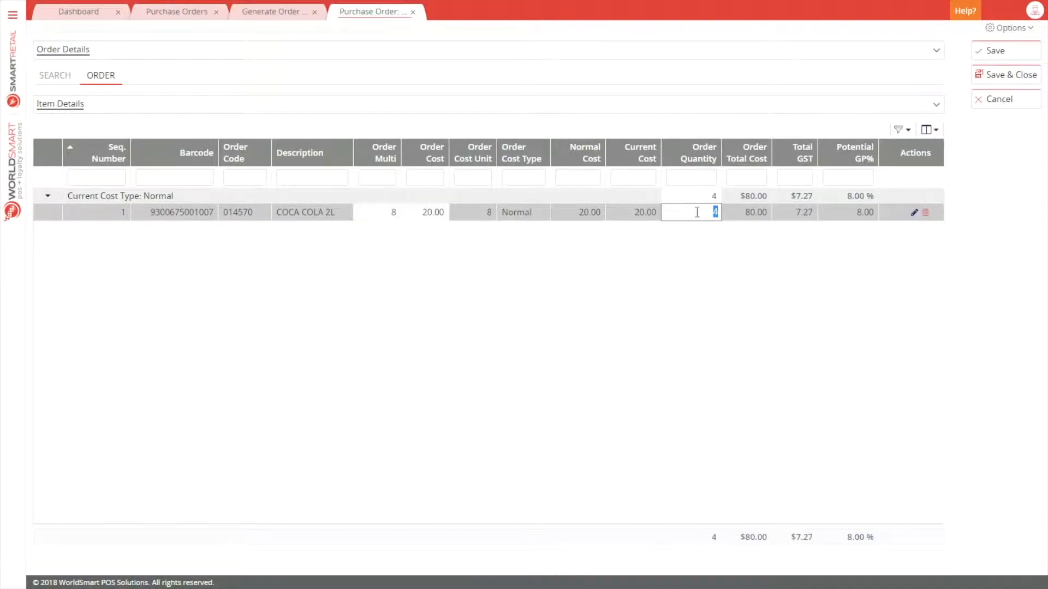
text(5)
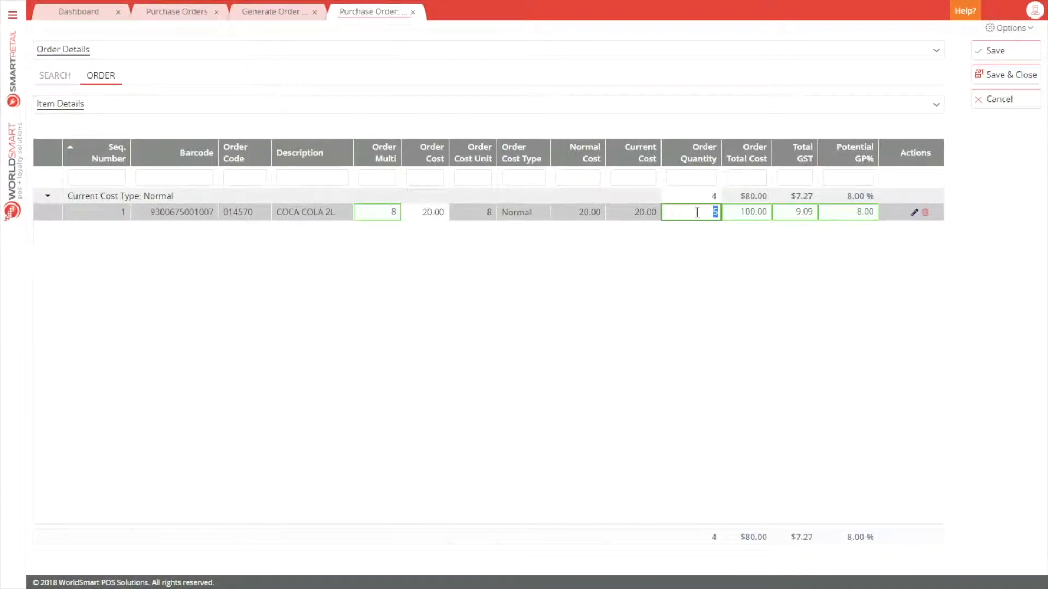
click(1000, 51)
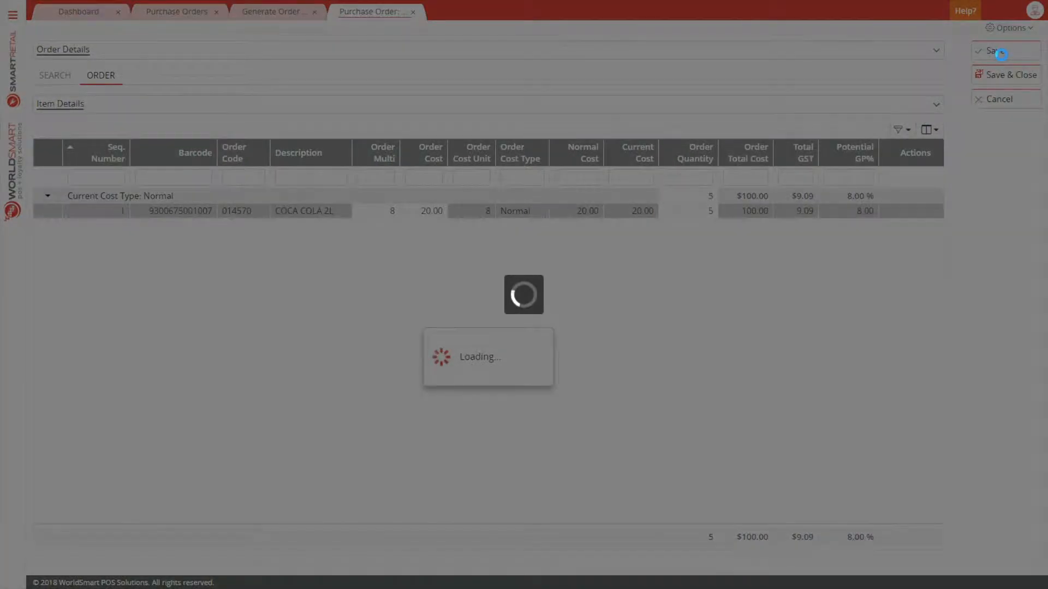
click(998, 50)
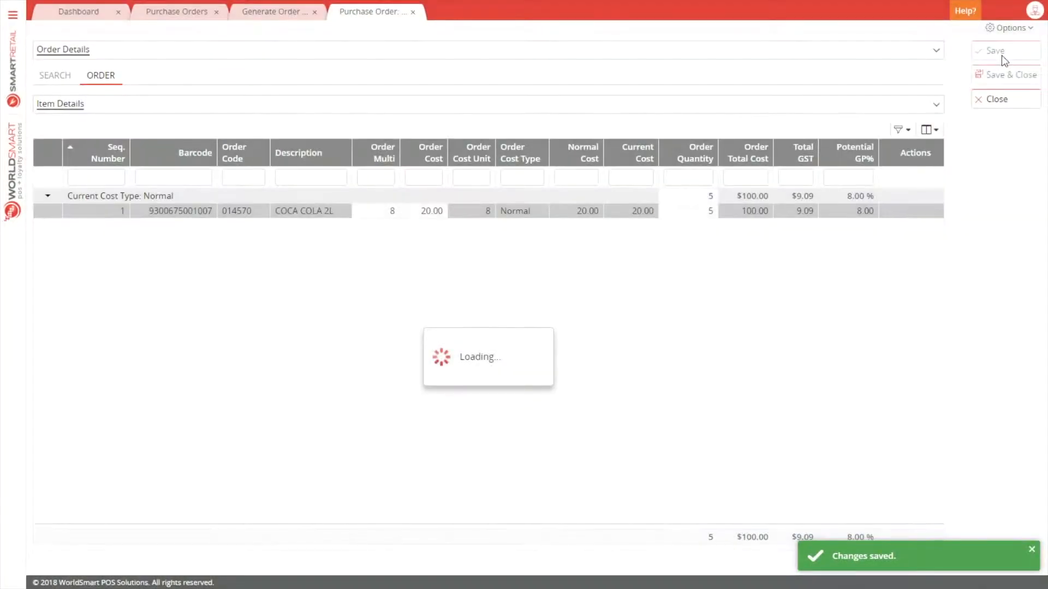
click(1009, 28)
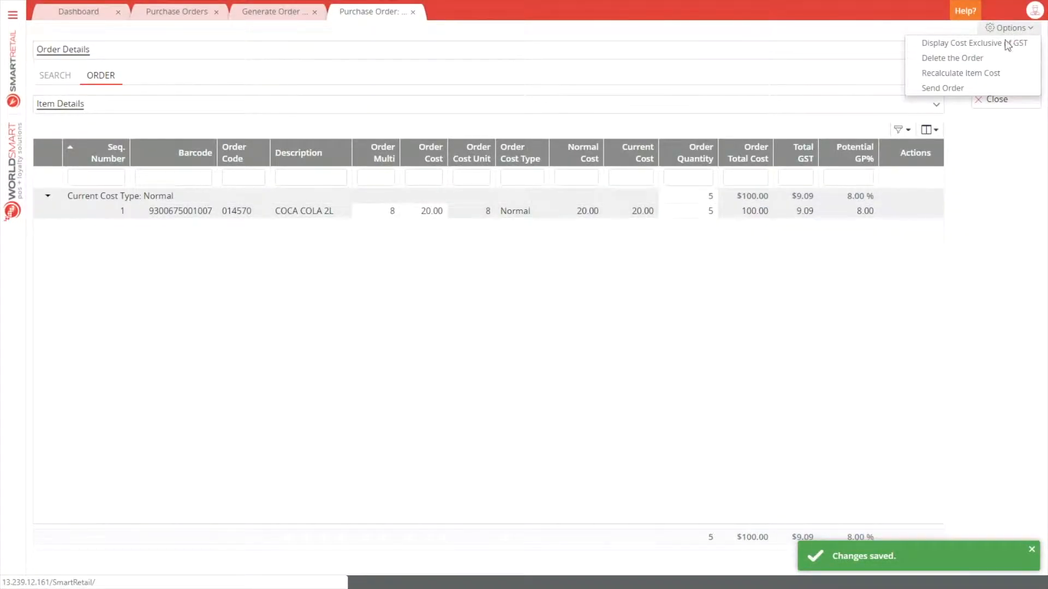
Send Metcash PDE Order 28/02/2019 (no. 18031) to Metcash and dismiss the success notice.
click(943, 88)
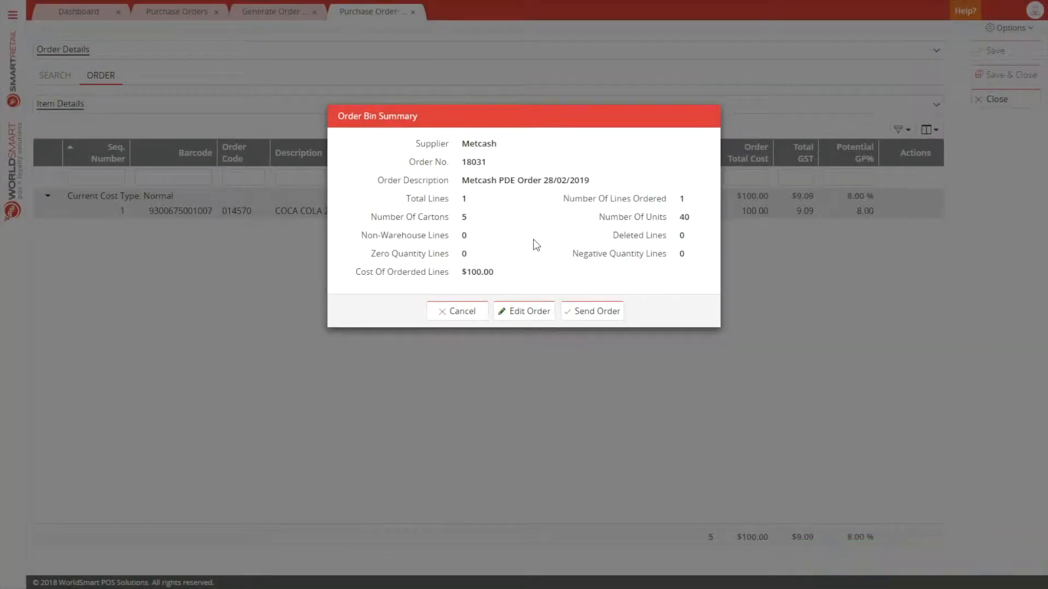
mouse_move(598, 311)
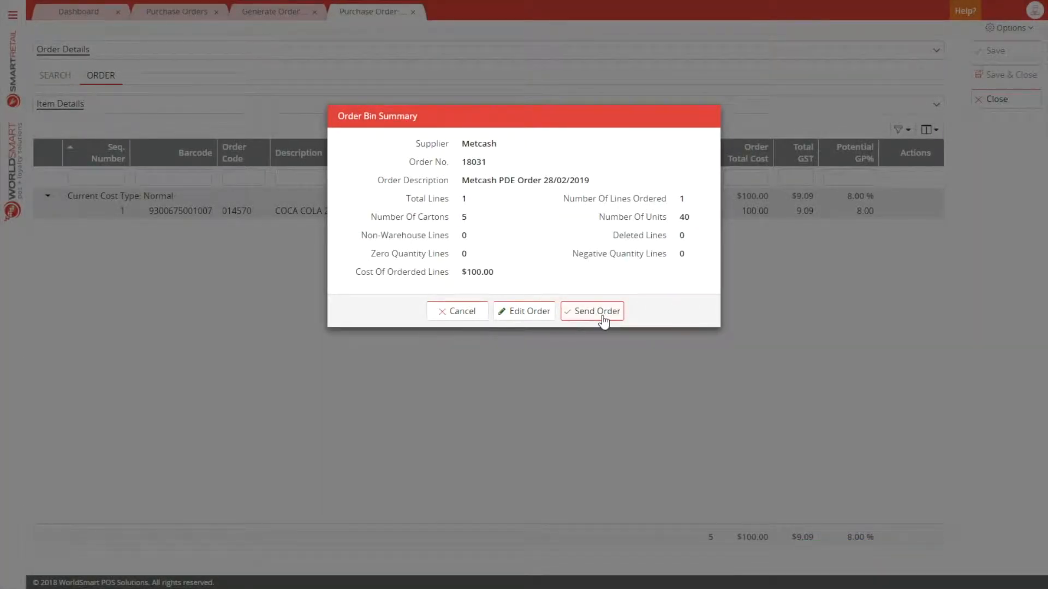
click(591, 311)
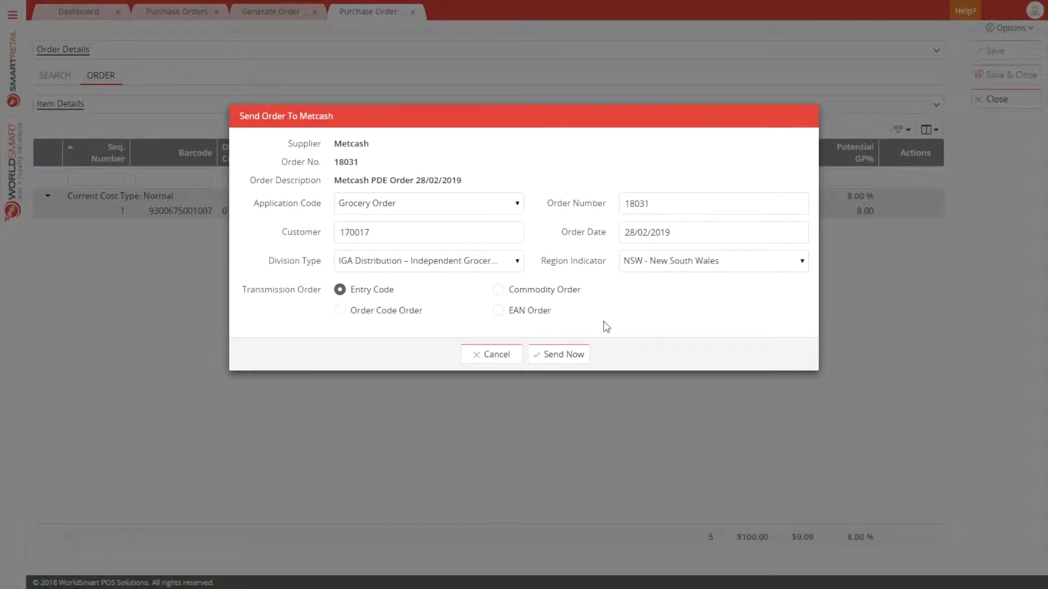
click(564, 354)
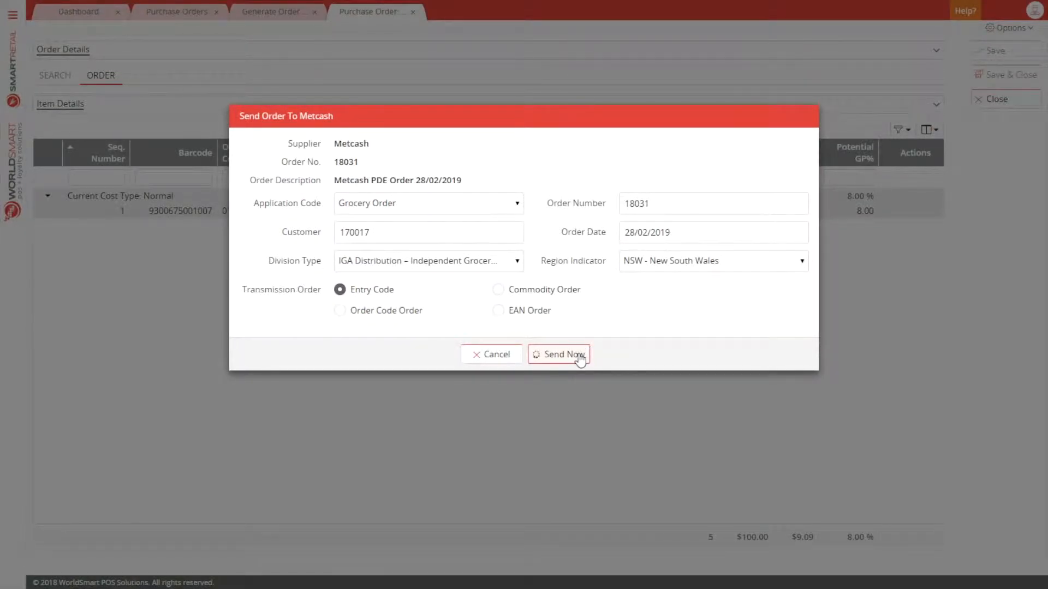
click(558, 354)
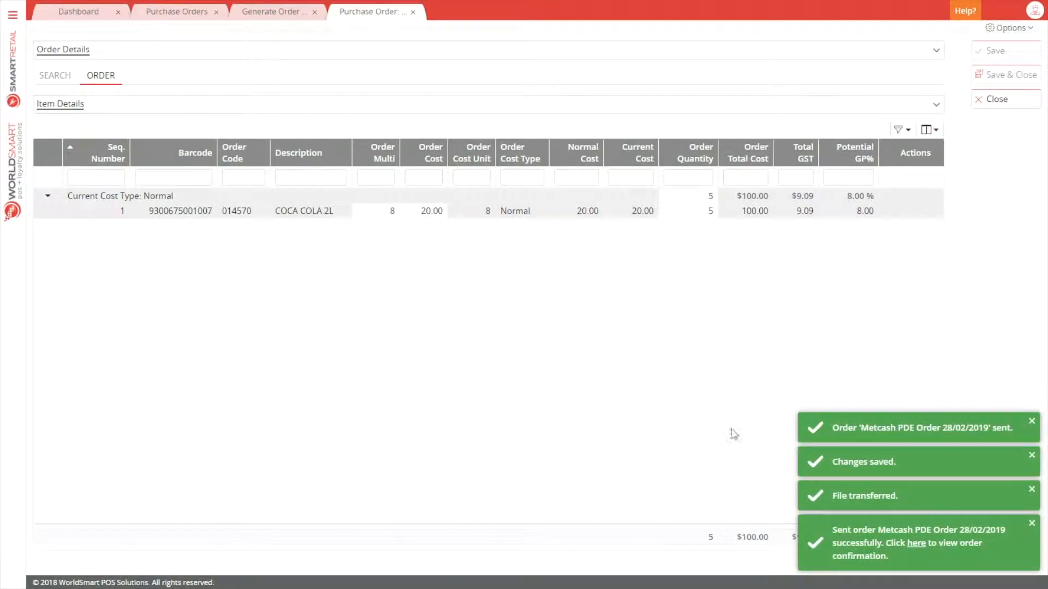
click(917, 543)
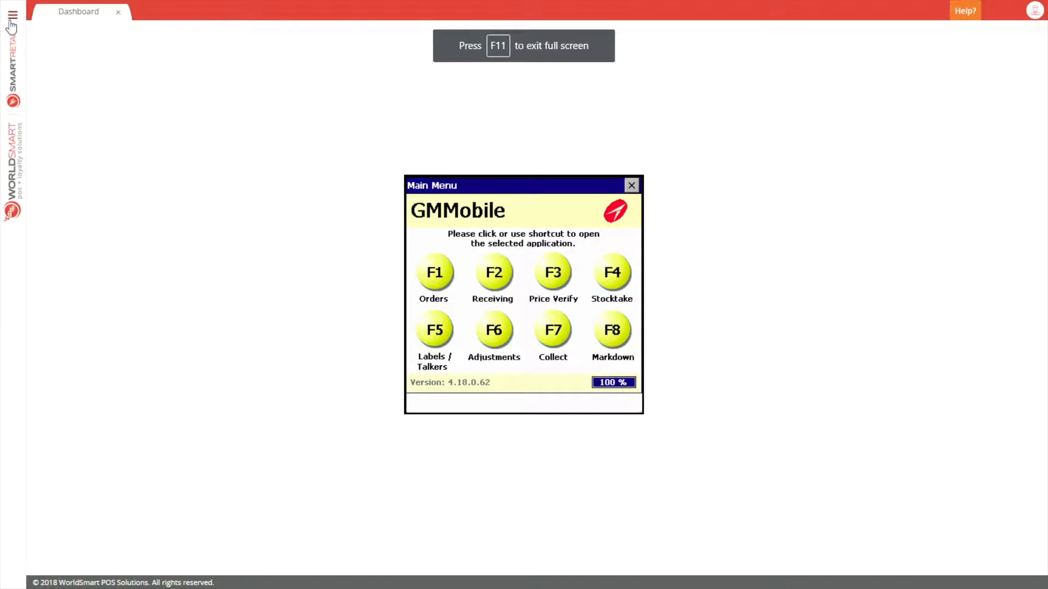
In GMMobile F1 Orders, filter to Warehouse suppliers and select the top Metcash order.
click(434, 272)
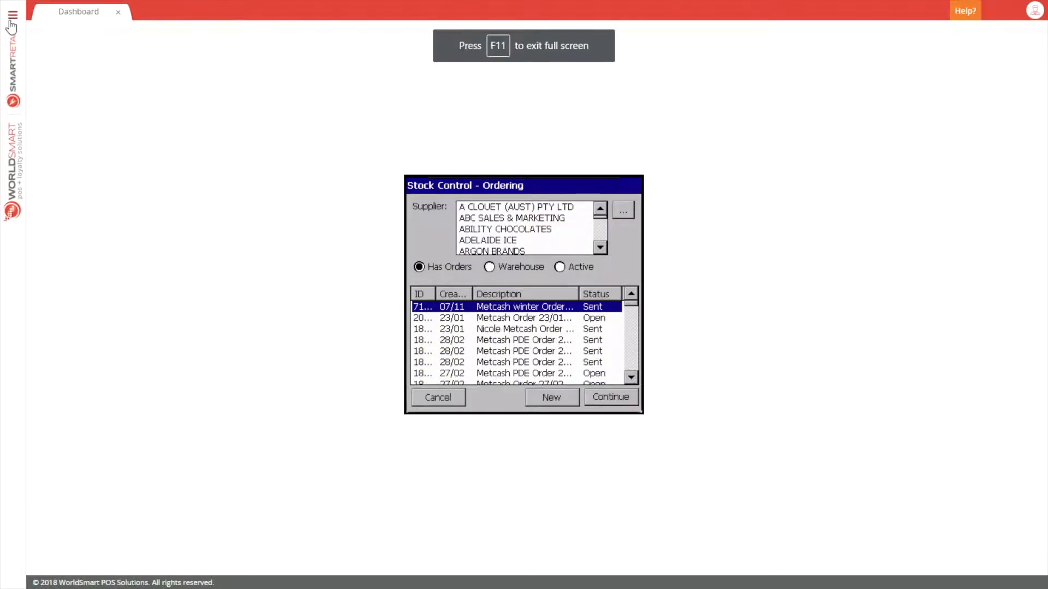
click(490, 267)
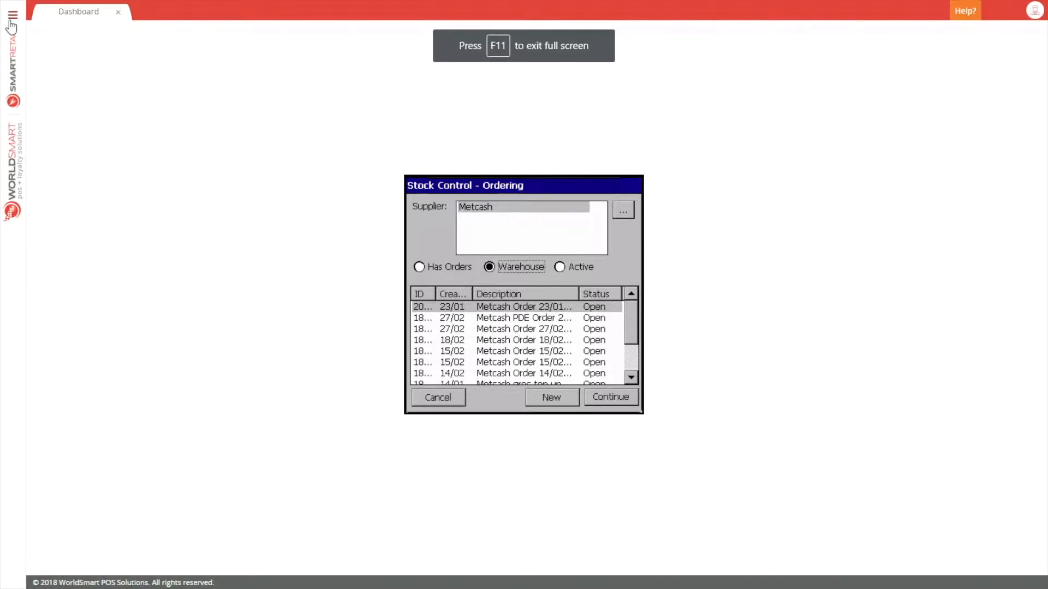
click(524, 307)
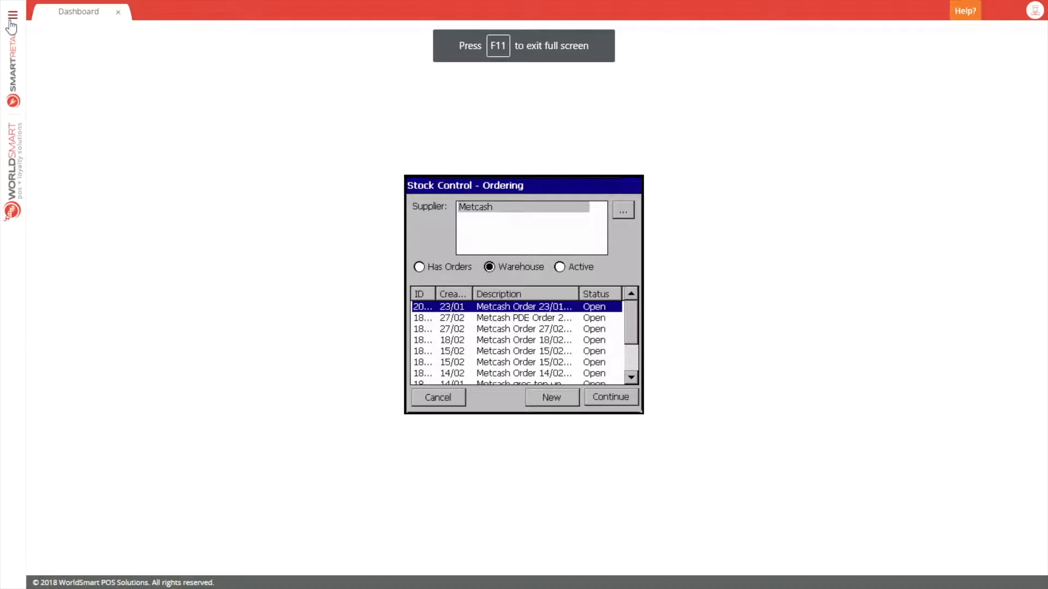
scroll(down, 3)
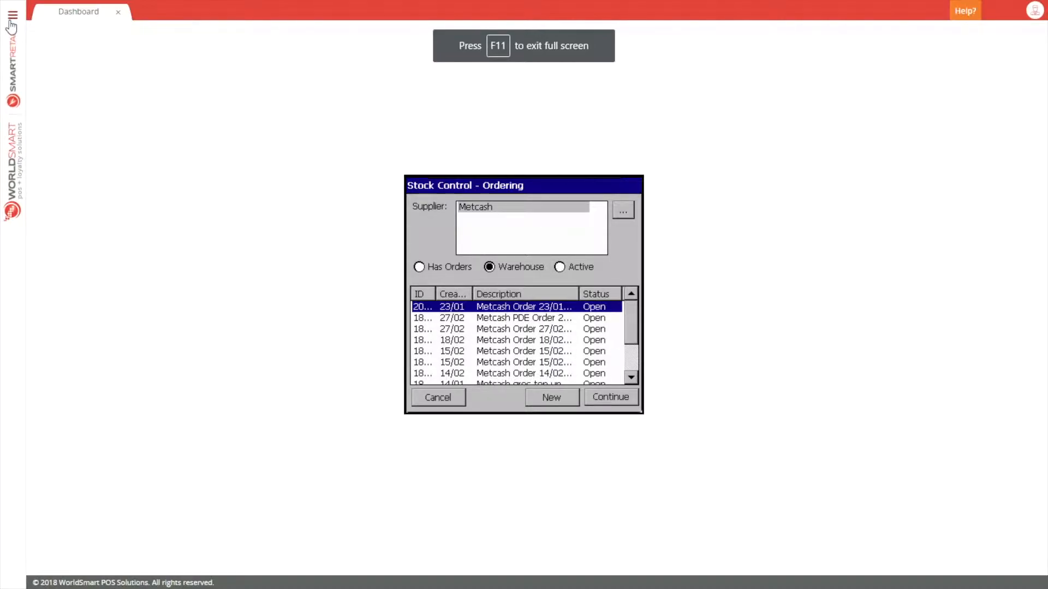
Create new Metcash order 18033 in GMMobile and accept its order header.
click(551, 397)
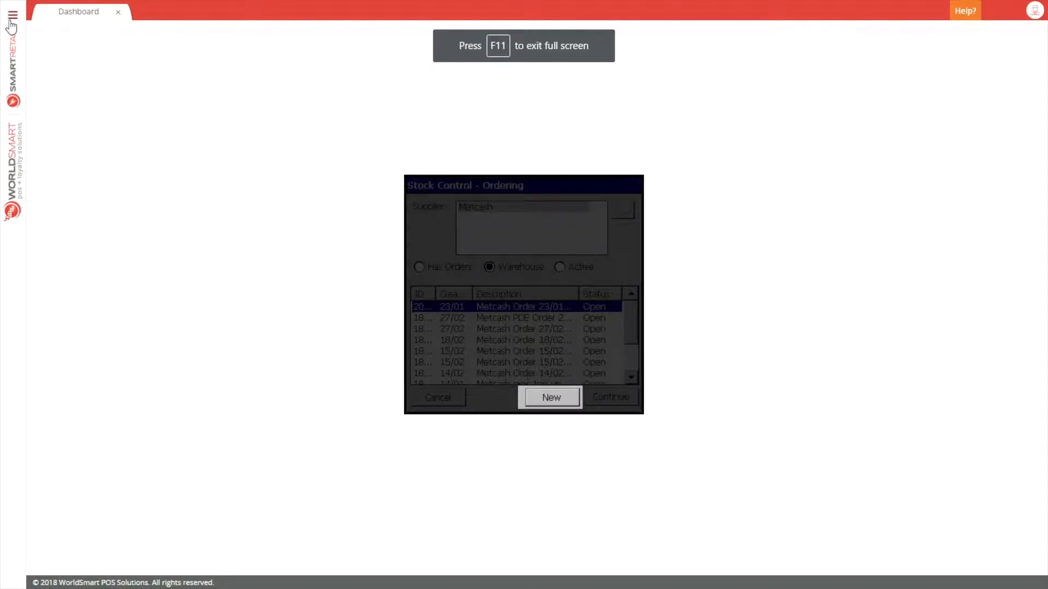
click(551, 396)
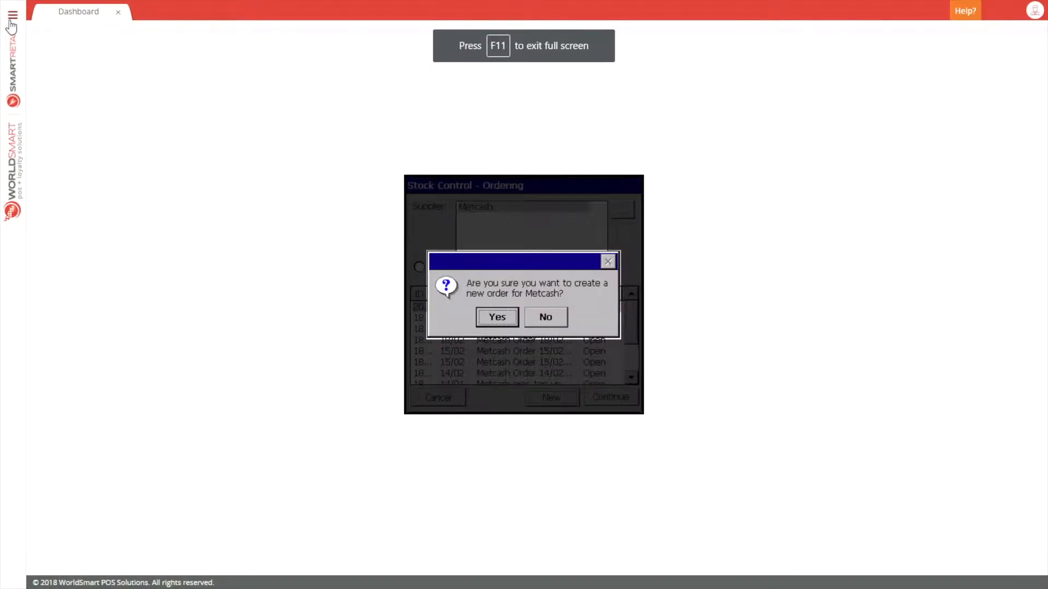
click(496, 317)
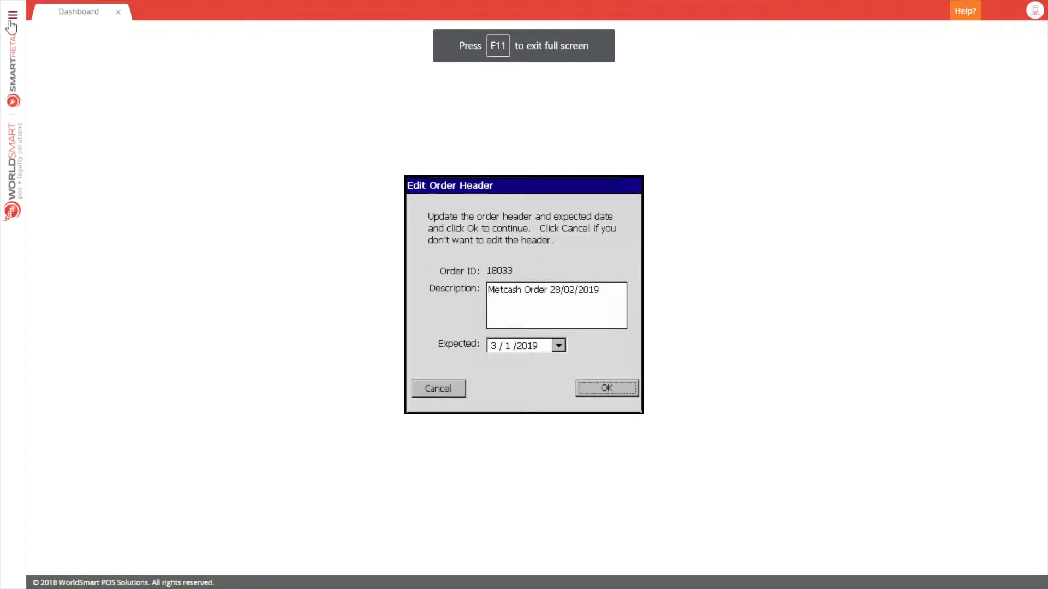
click(605, 388)
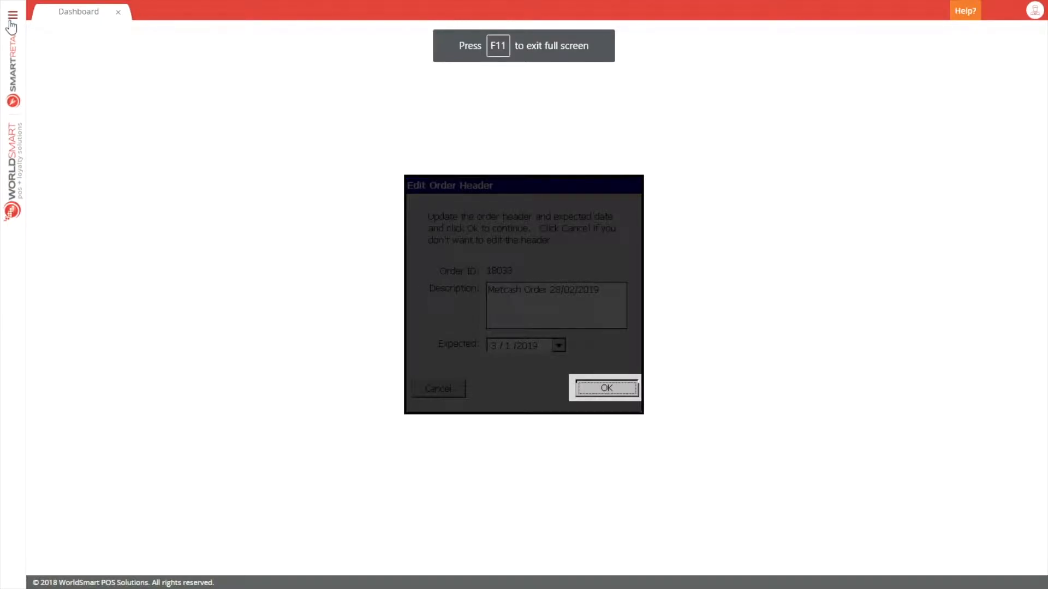
Add item 014570, COCA COLA 2L, at quantity 3 to the order.
click(604, 388)
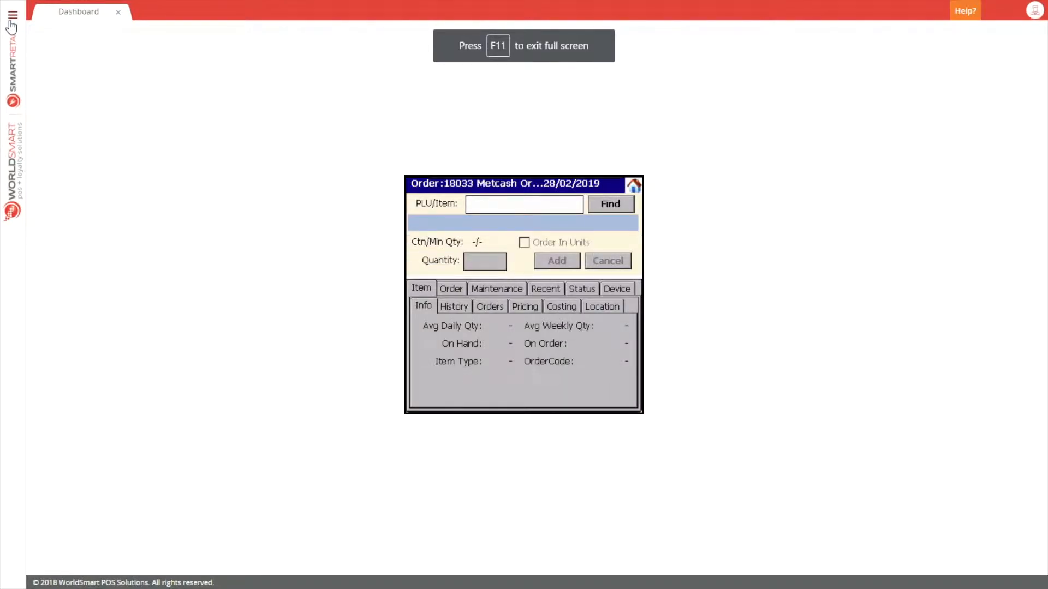
text(014)
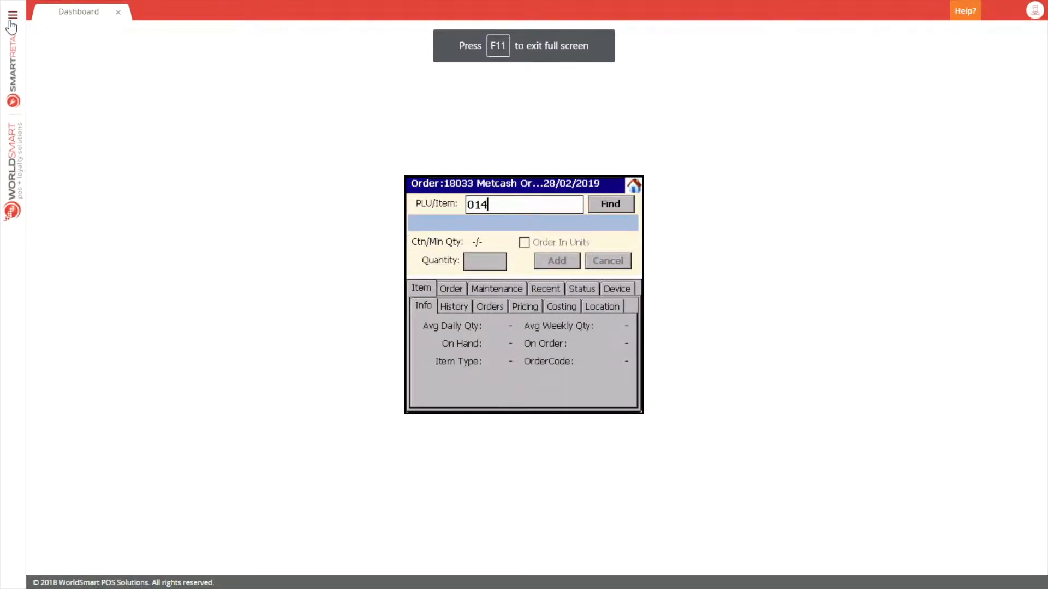
text(570)
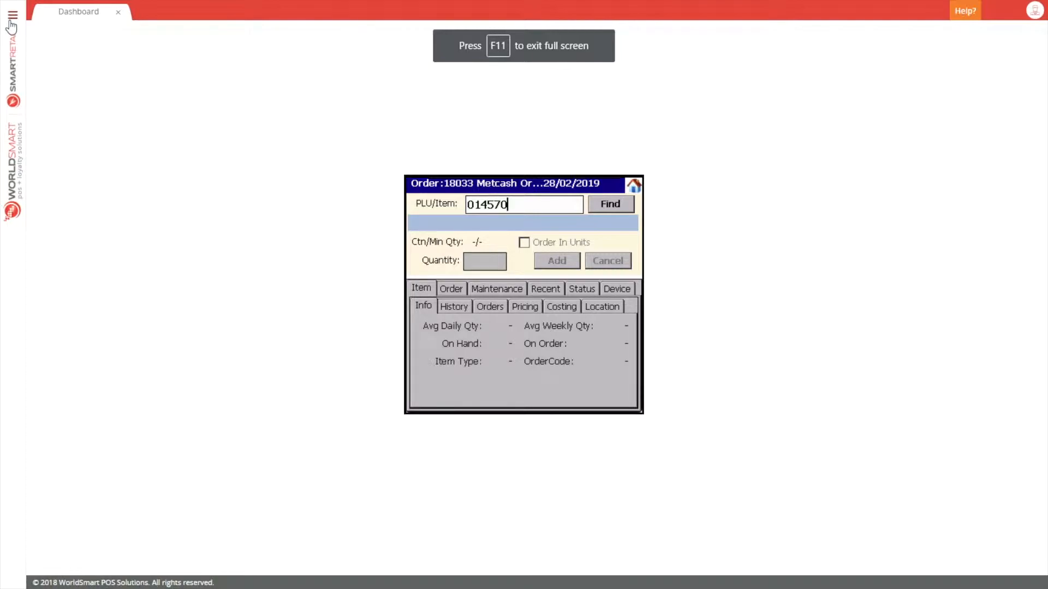
click(609, 203)
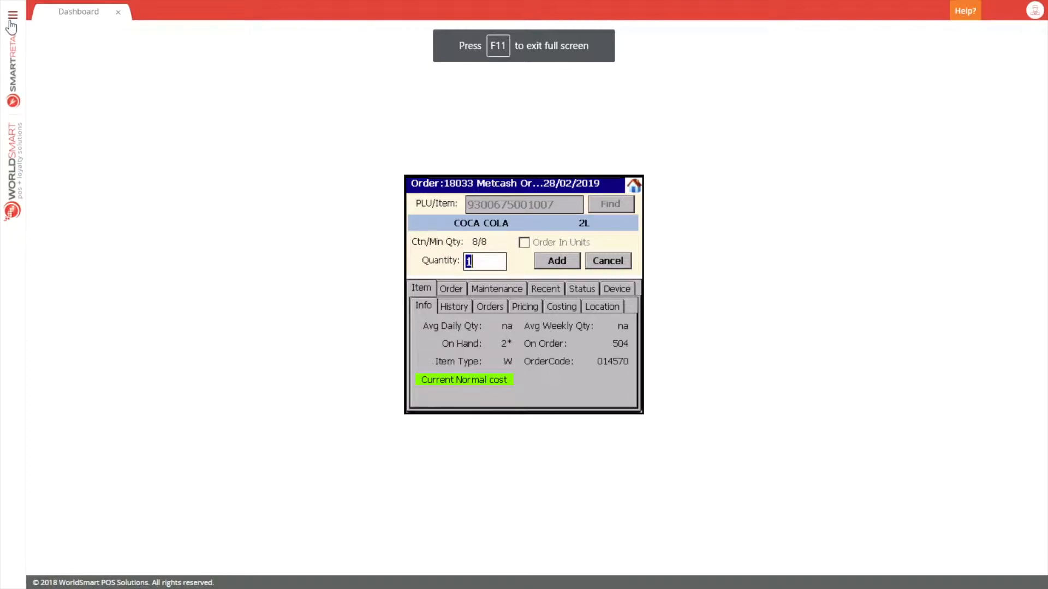
text(3)
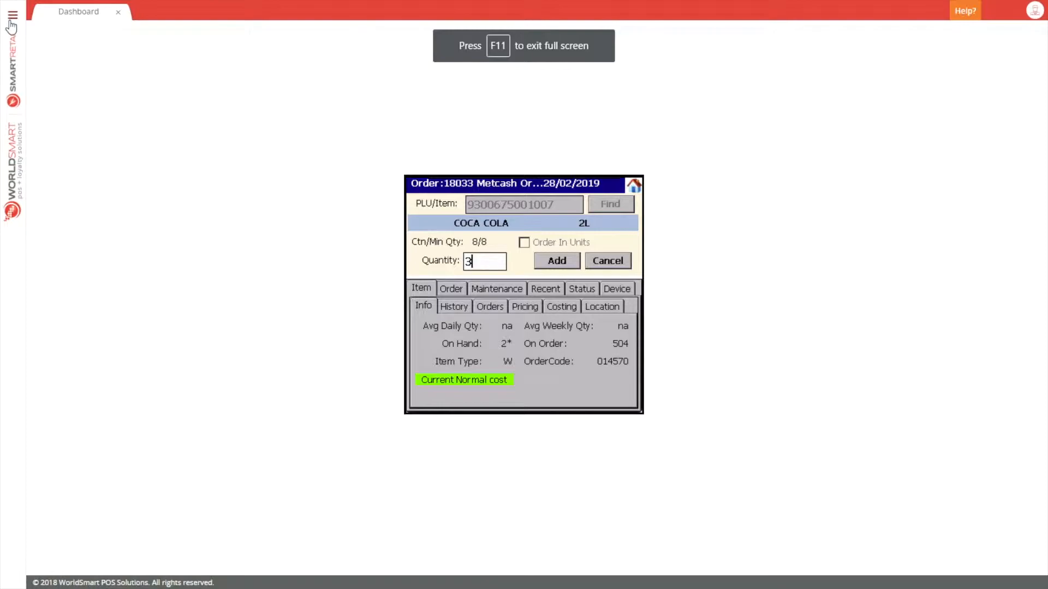
click(555, 260)
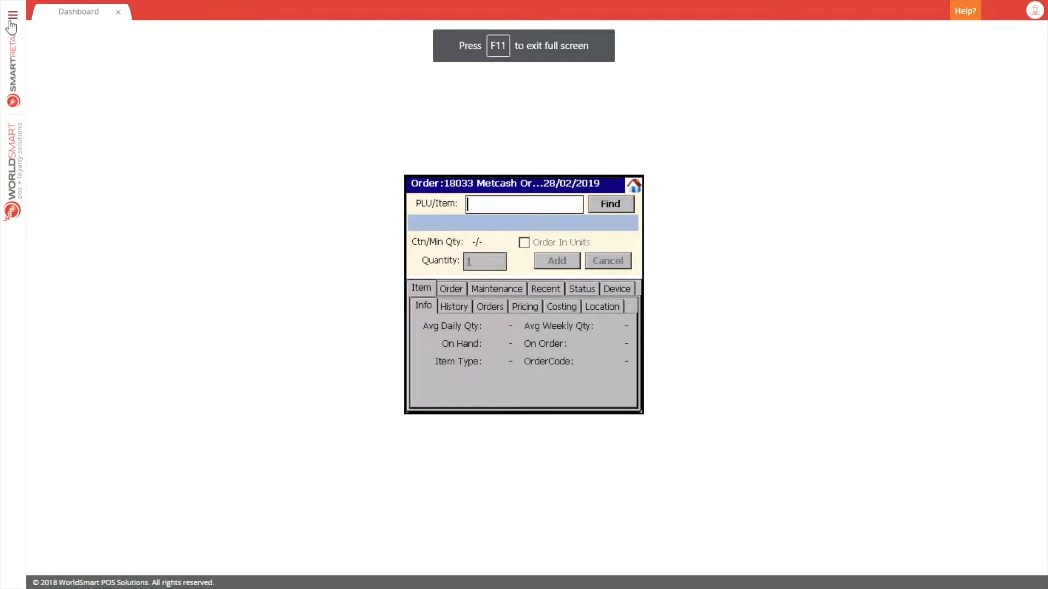
Search the menu for 'orders' and open Manage Purchase Orders.
click(12, 15)
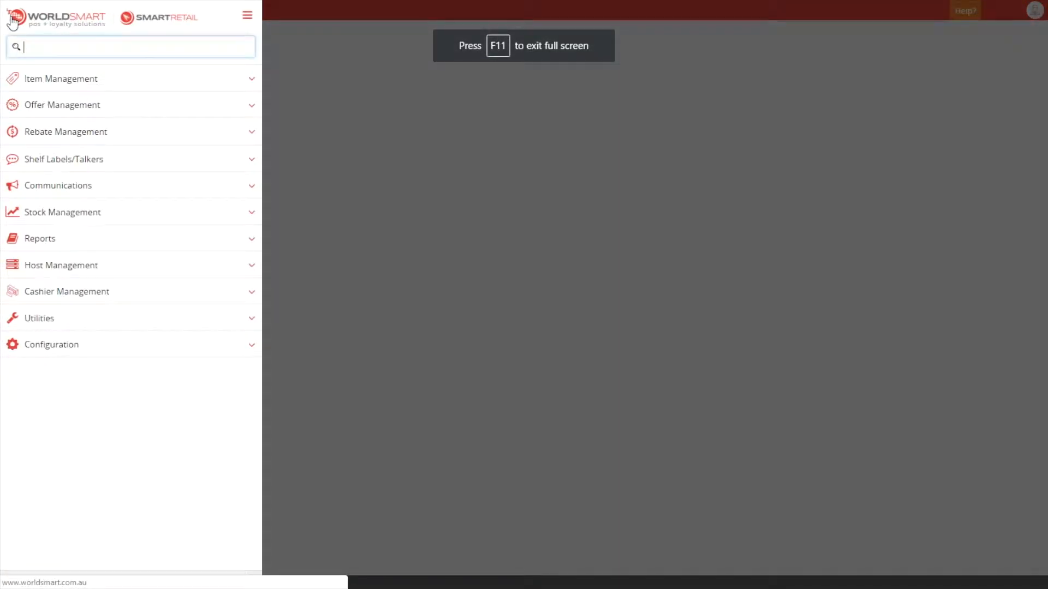
text(orders)
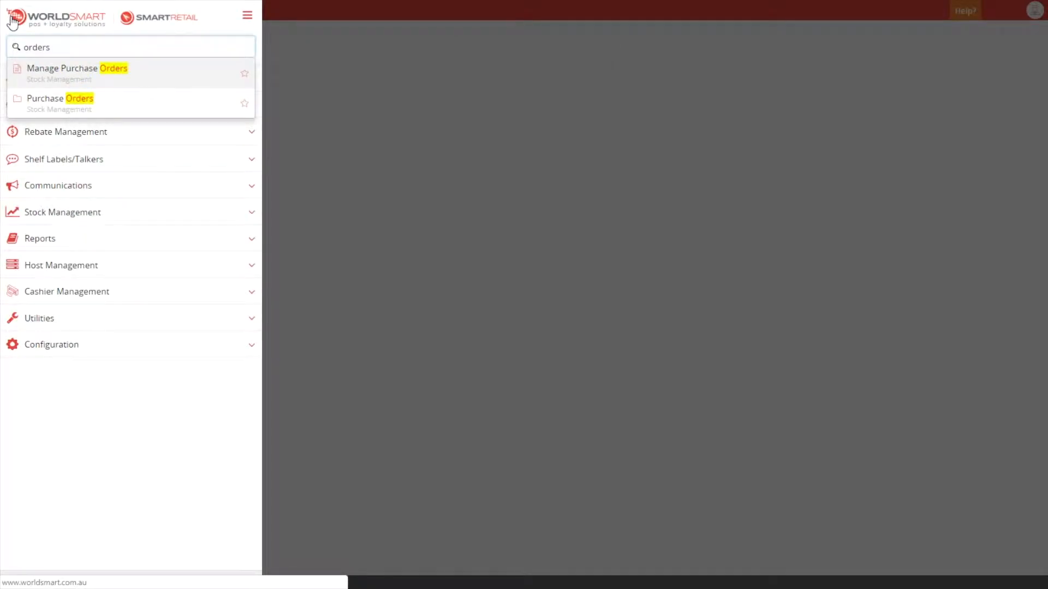
click(60, 99)
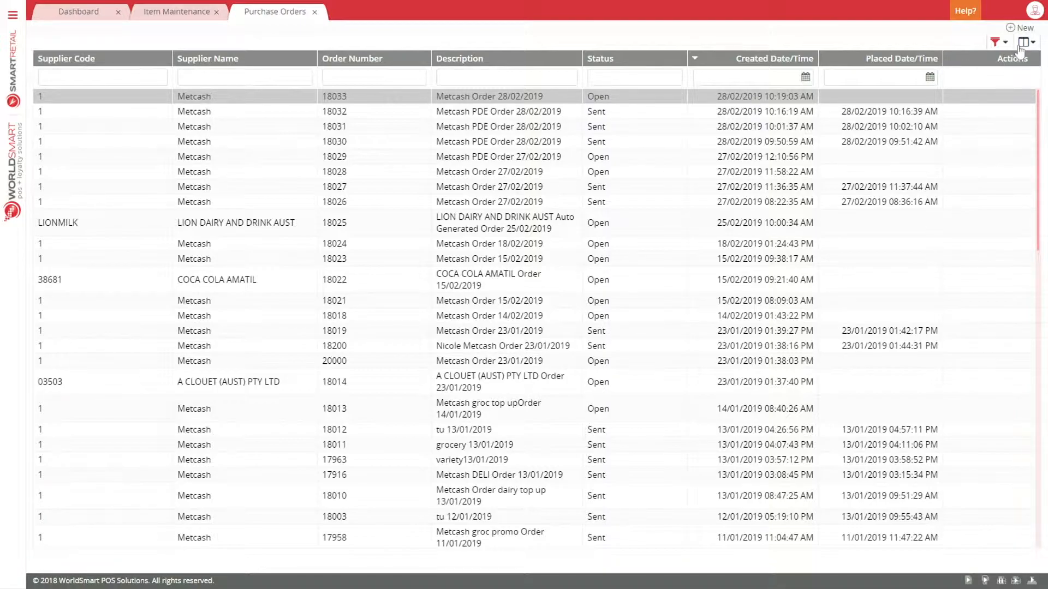
Add the Created By column to the purchase orders grid, showing GMMobile User for 18033.
click(1023, 42)
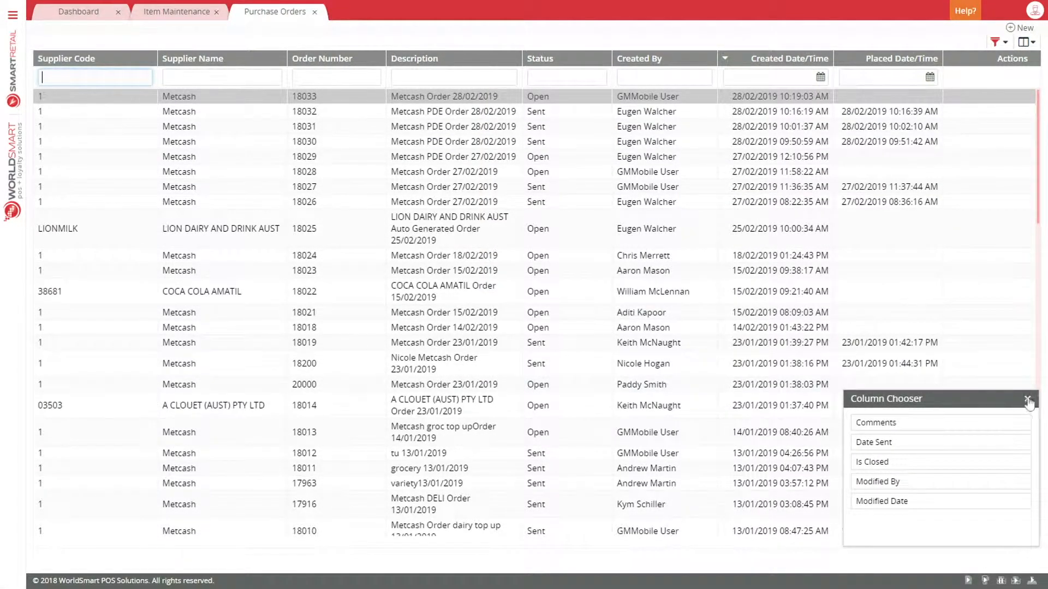
click(1030, 402)
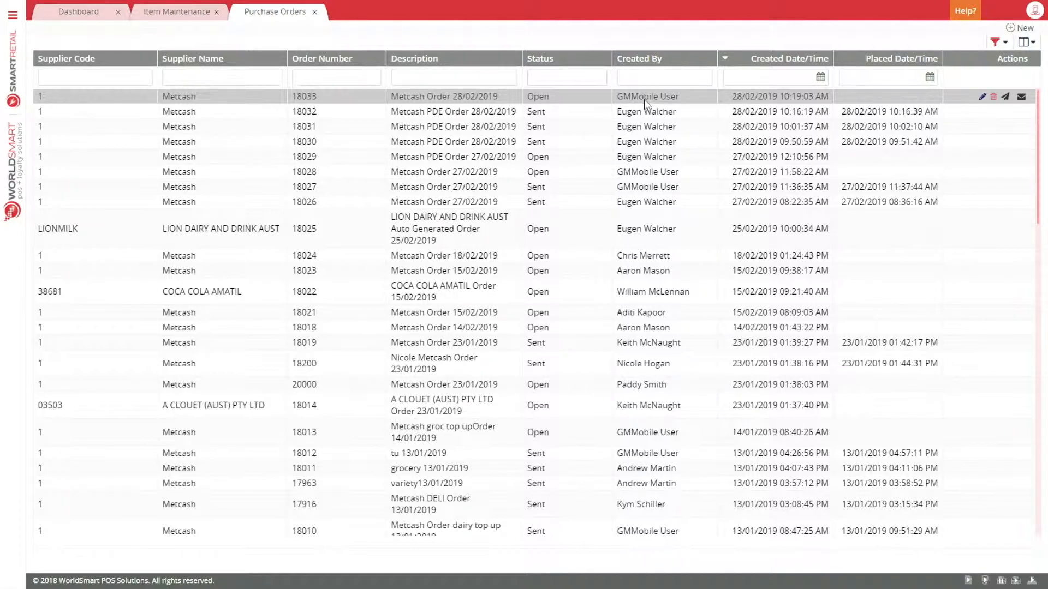
mouse_move(934, 107)
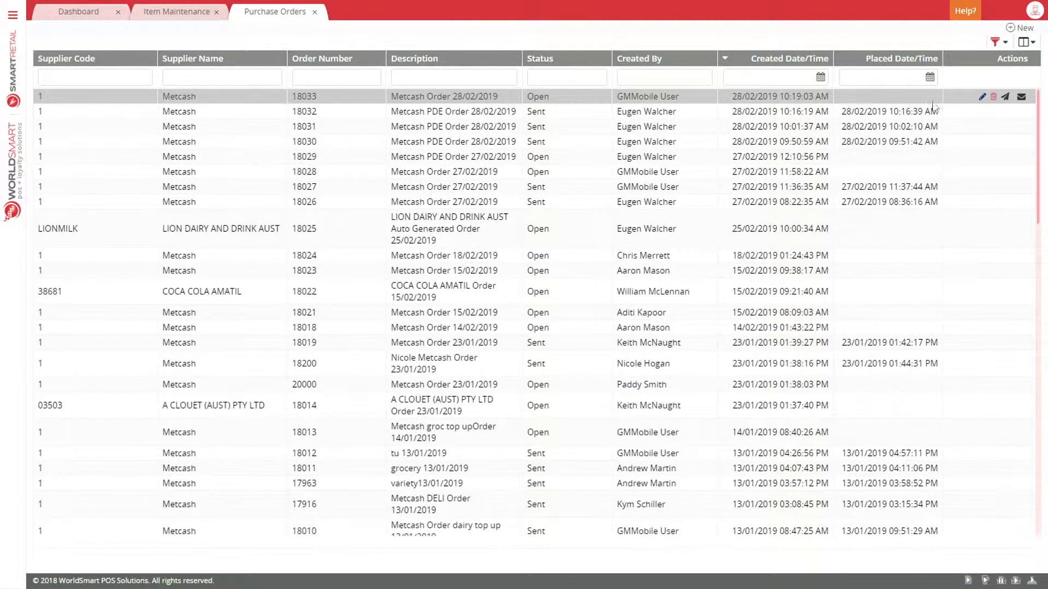
mouse_move(1005, 97)
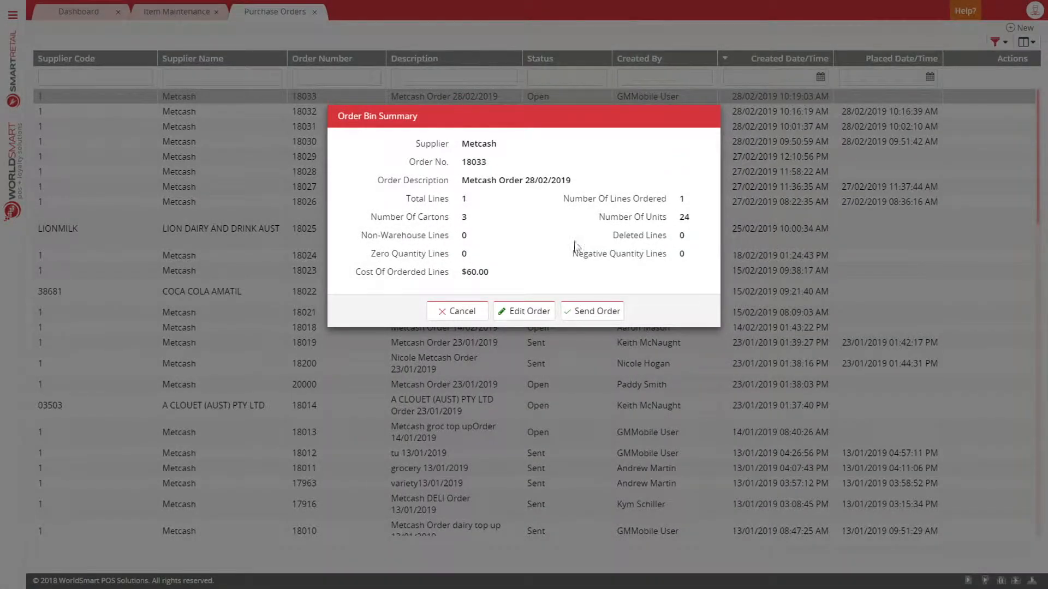
Send order 18033 to Metcash from the Order Bin Summary.
click(590, 311)
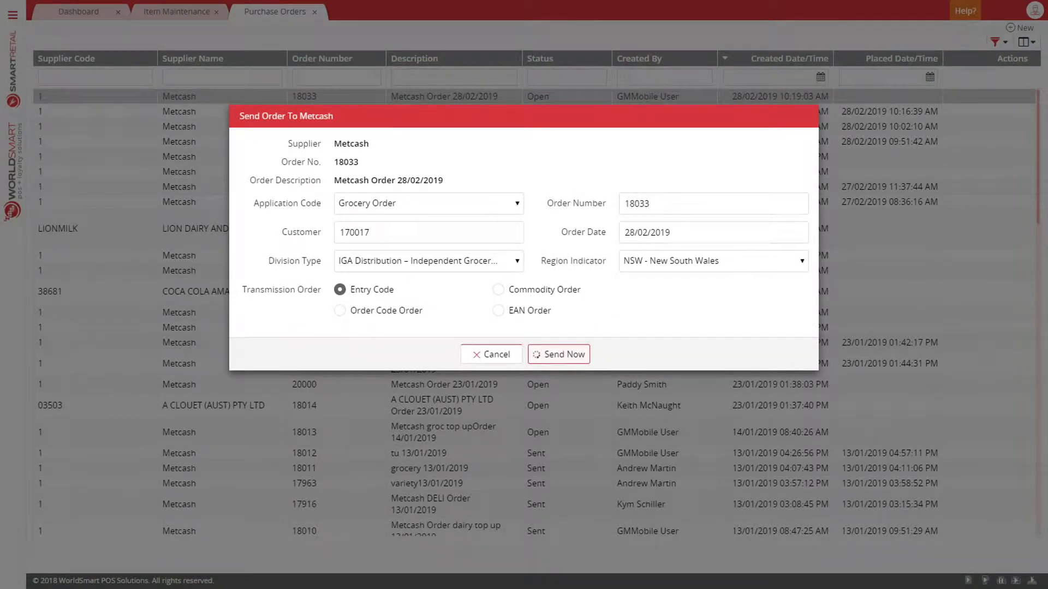
click(557, 354)
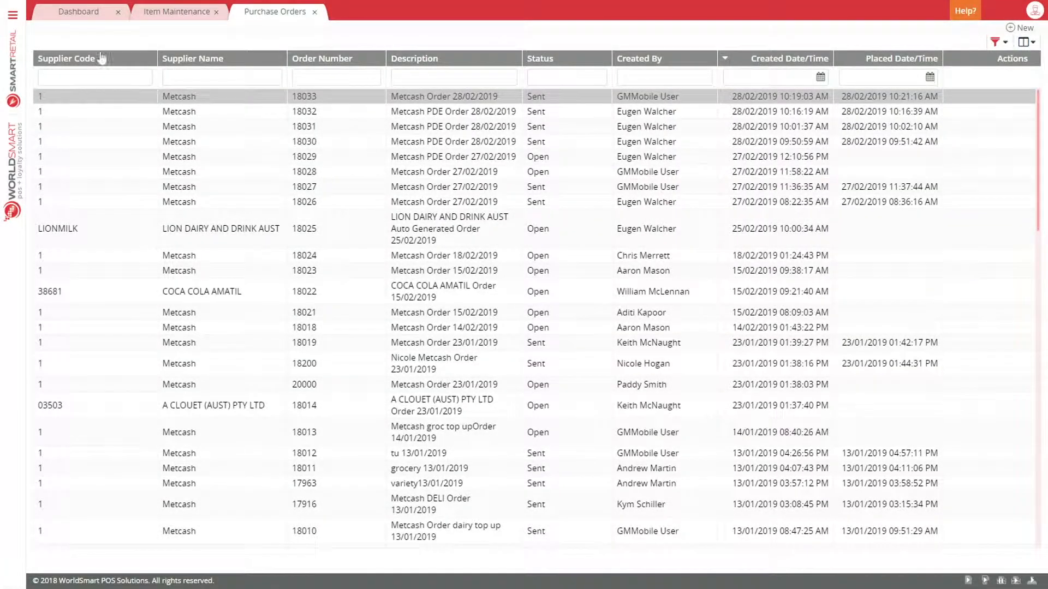
Open Automatic Ordering and load the 'DAFR - 4 - Thu - IGAD - Frozen -> Fri' favourite.
click(12, 12)
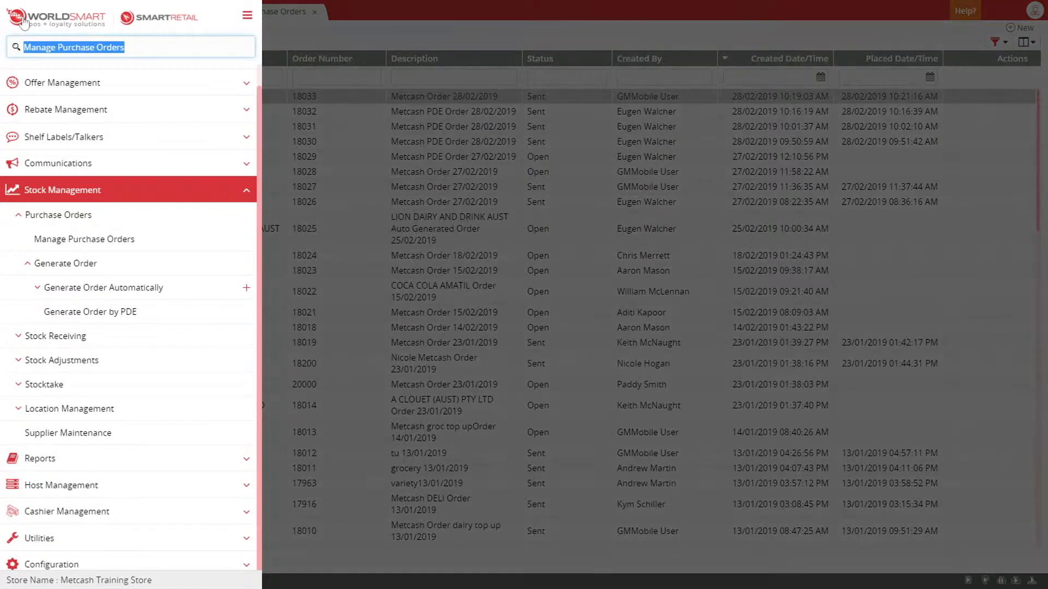
text(automat)
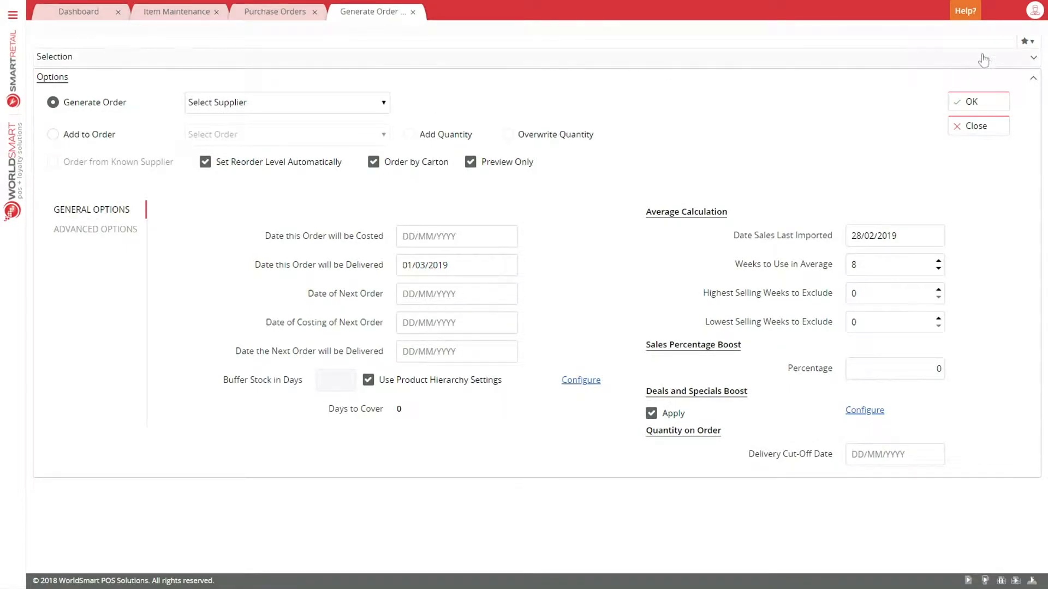
click(1024, 41)
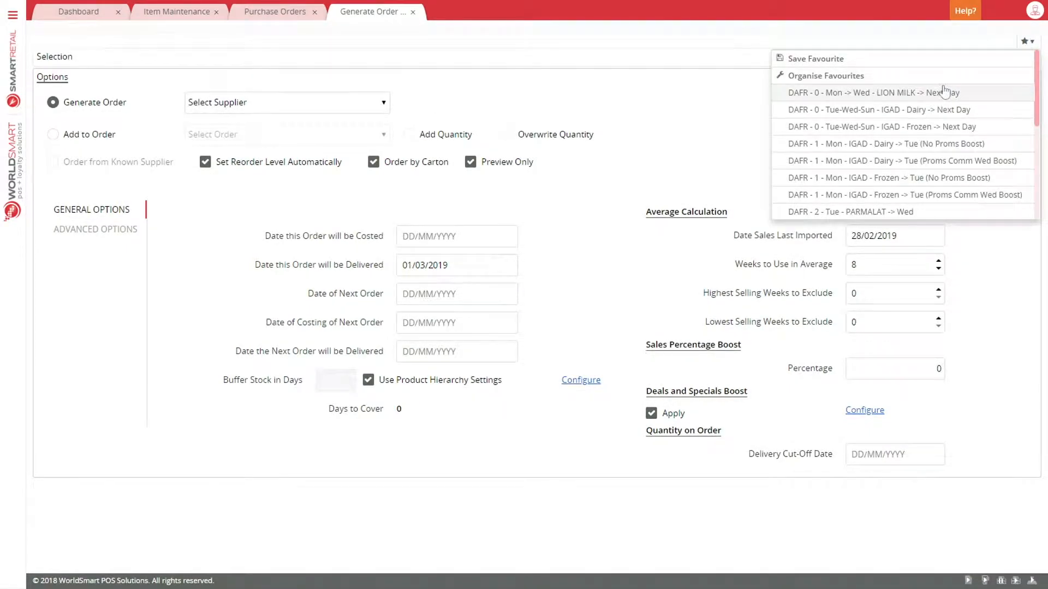
click(878, 93)
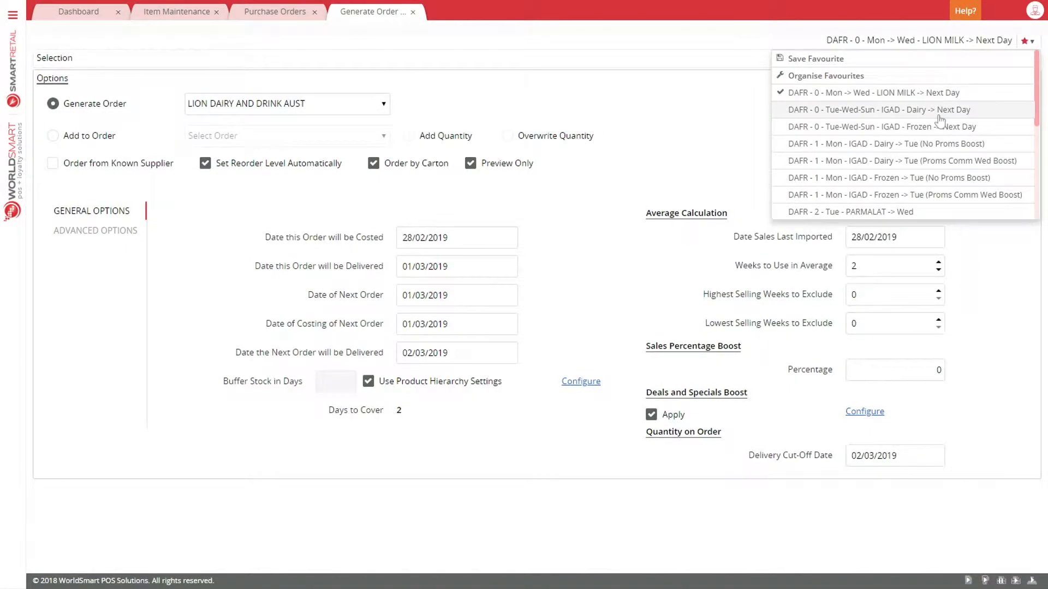
scroll(down, 3)
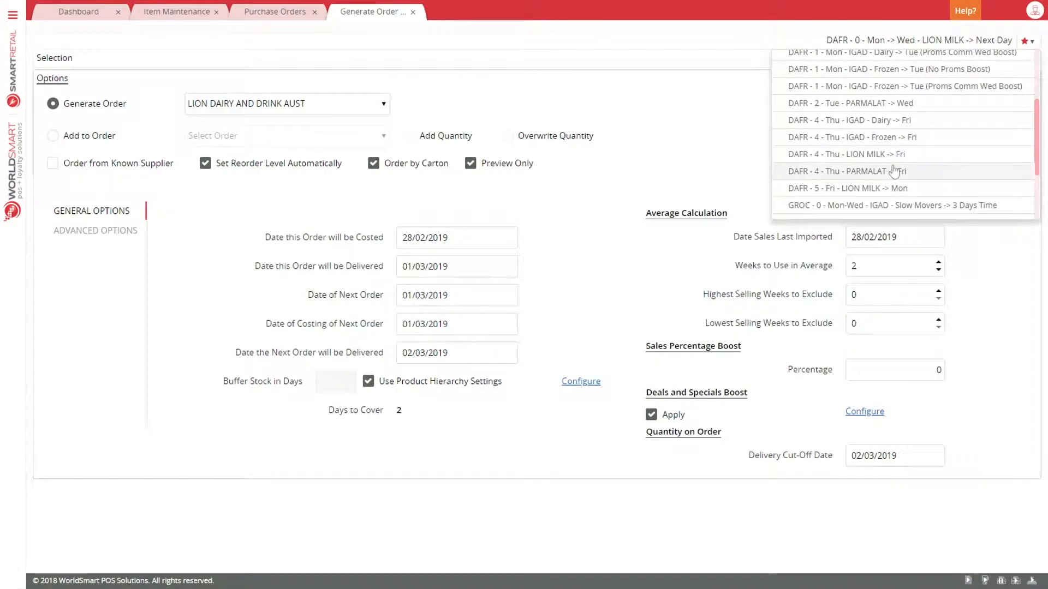
mouse_move(896, 137)
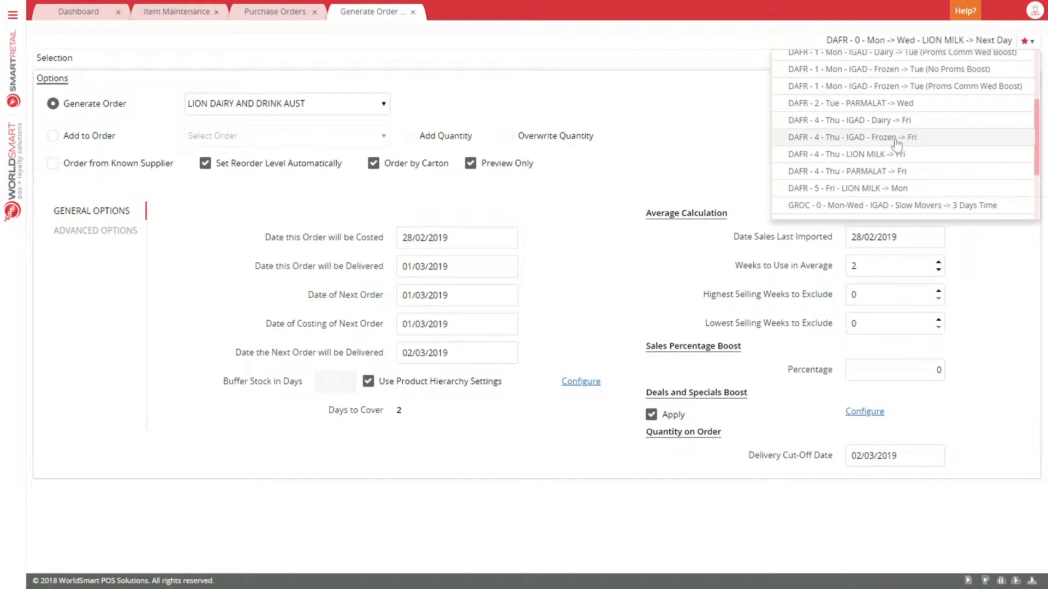
click(848, 137)
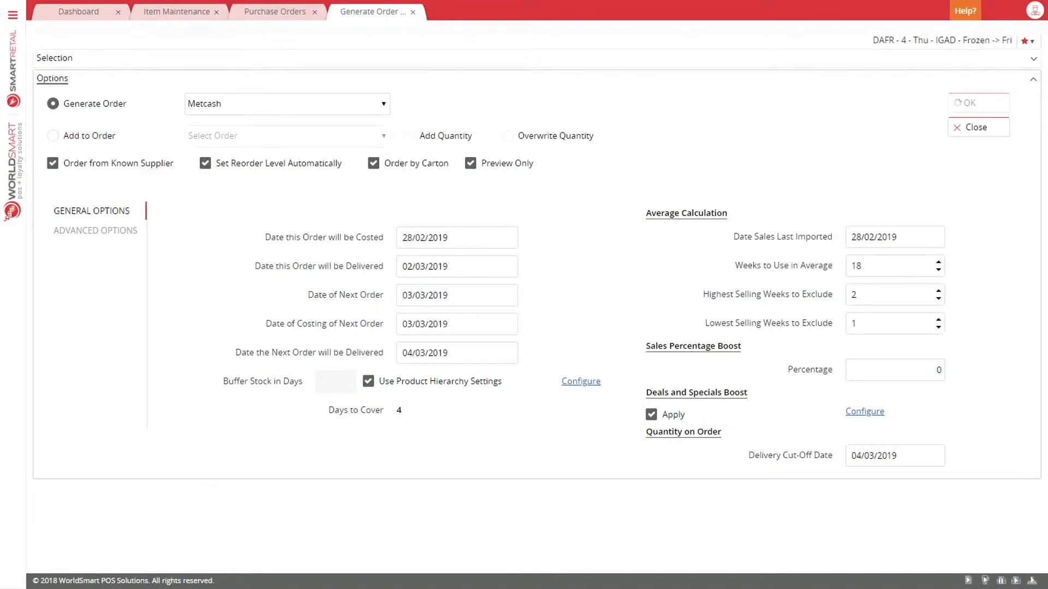
Run a preview-only Metcash order showing 42 items, 46 cartons, $1,940.49.
click(977, 102)
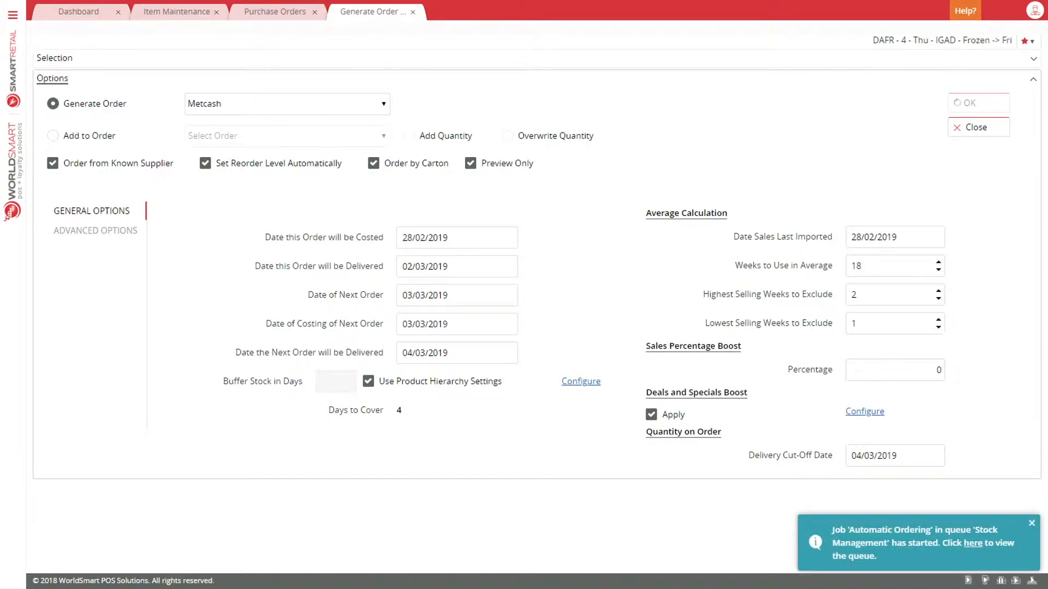
mouse_move(983, 258)
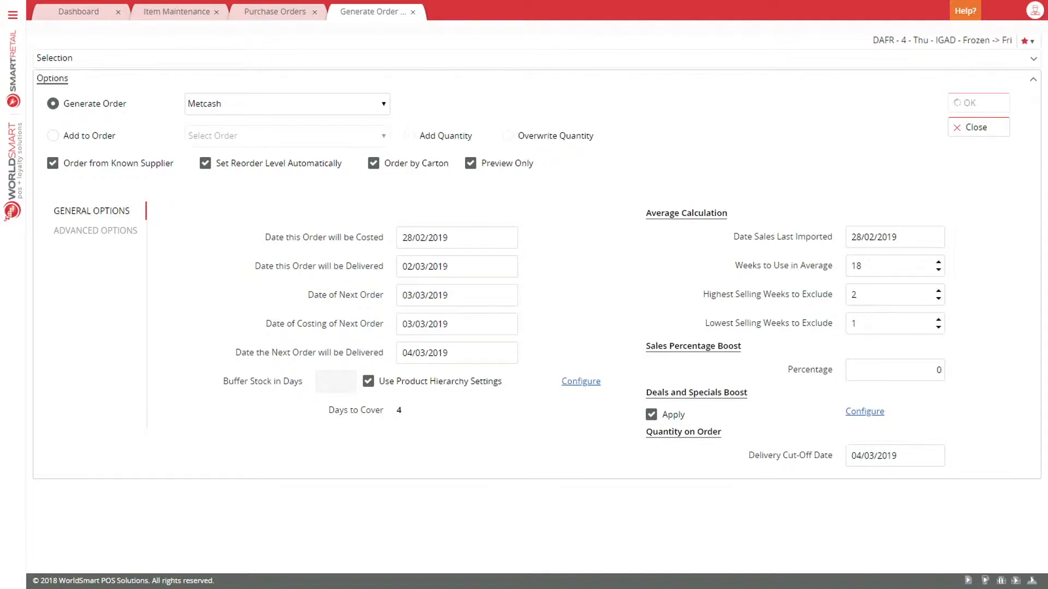
click(977, 103)
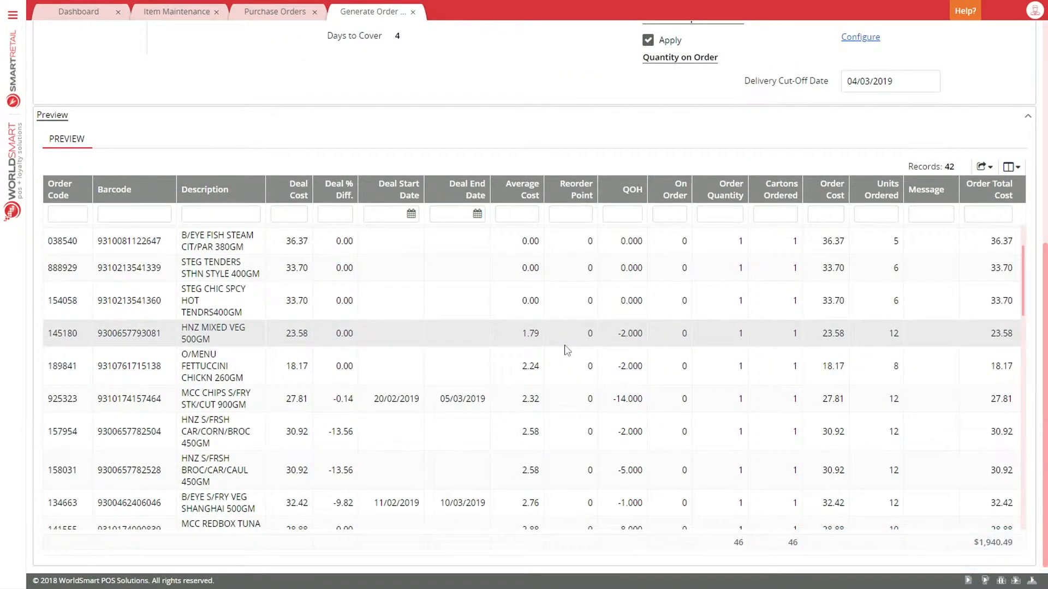
mouse_move(721, 525)
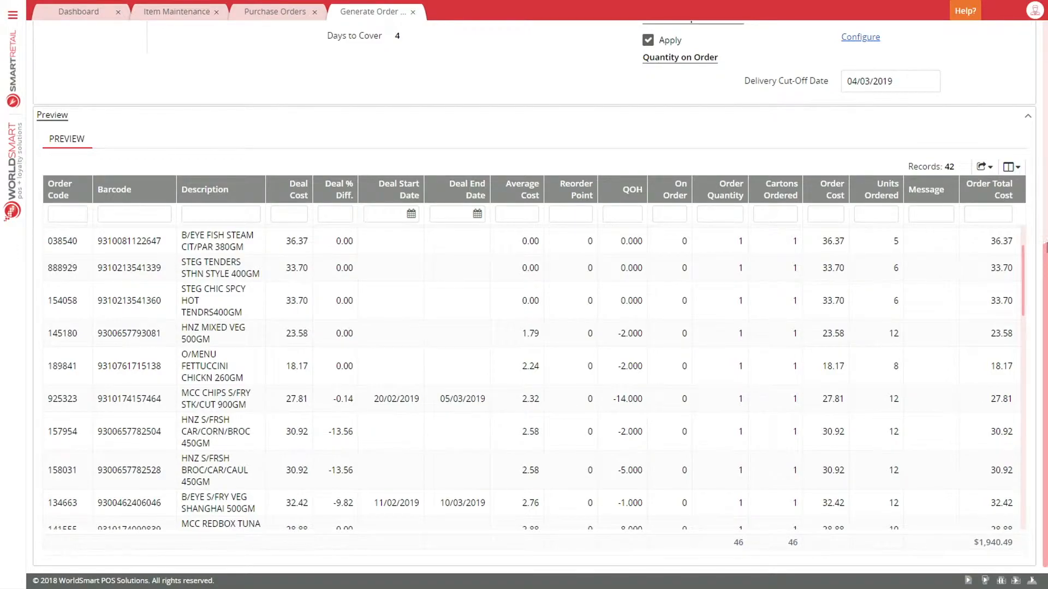
scroll(up, 3)
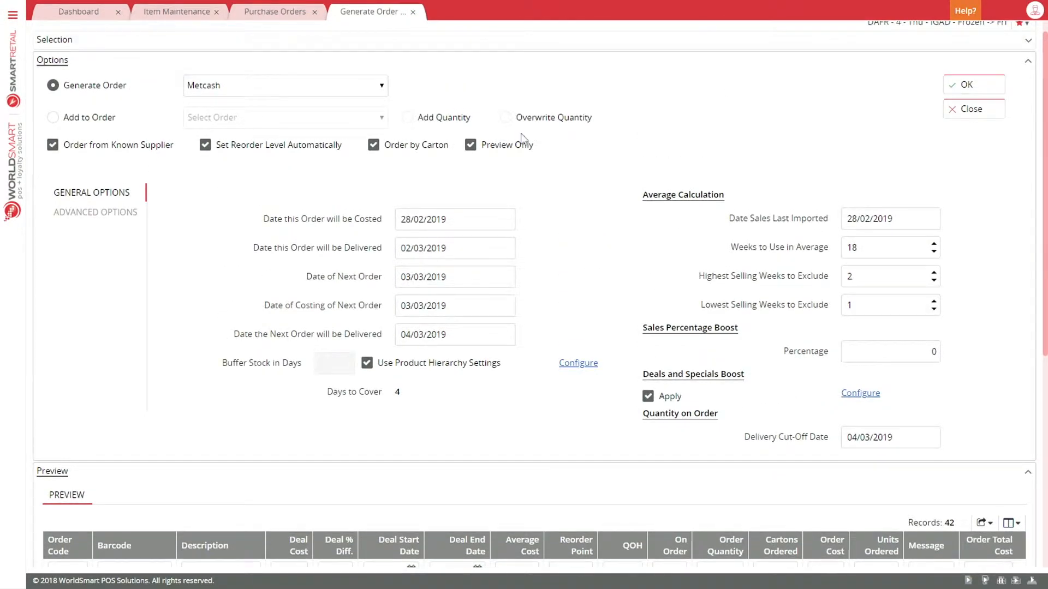
Untick Preview Only and generate the real Metcash automatic order.
click(973, 84)
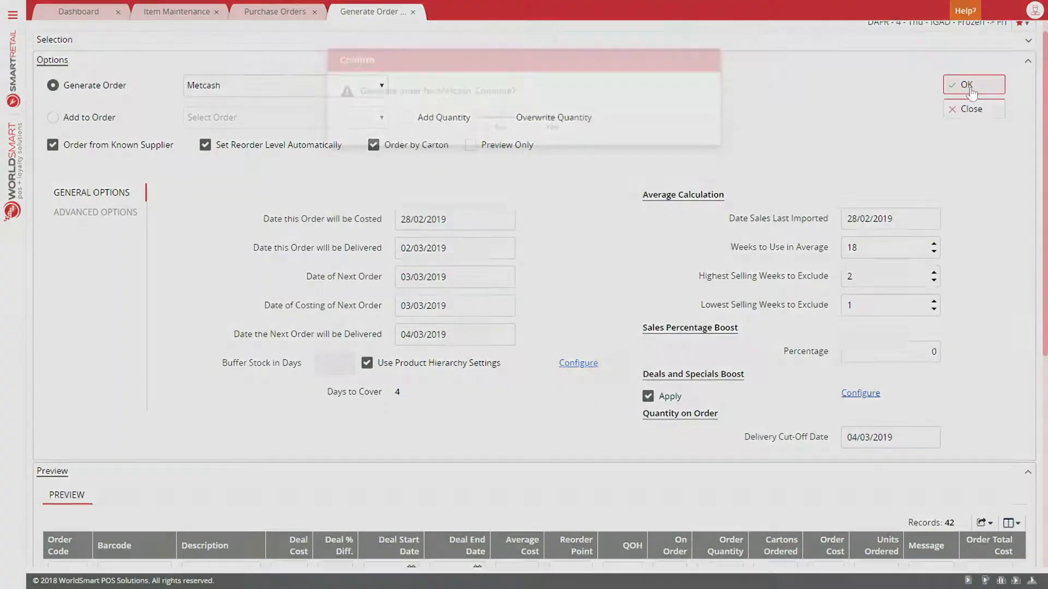
click(973, 84)
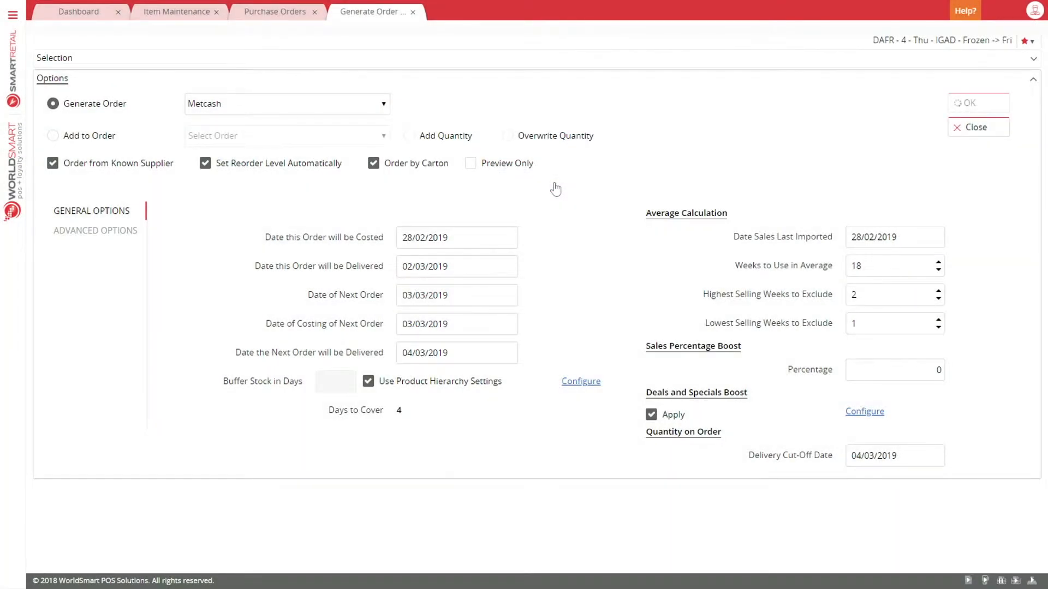
click(970, 103)
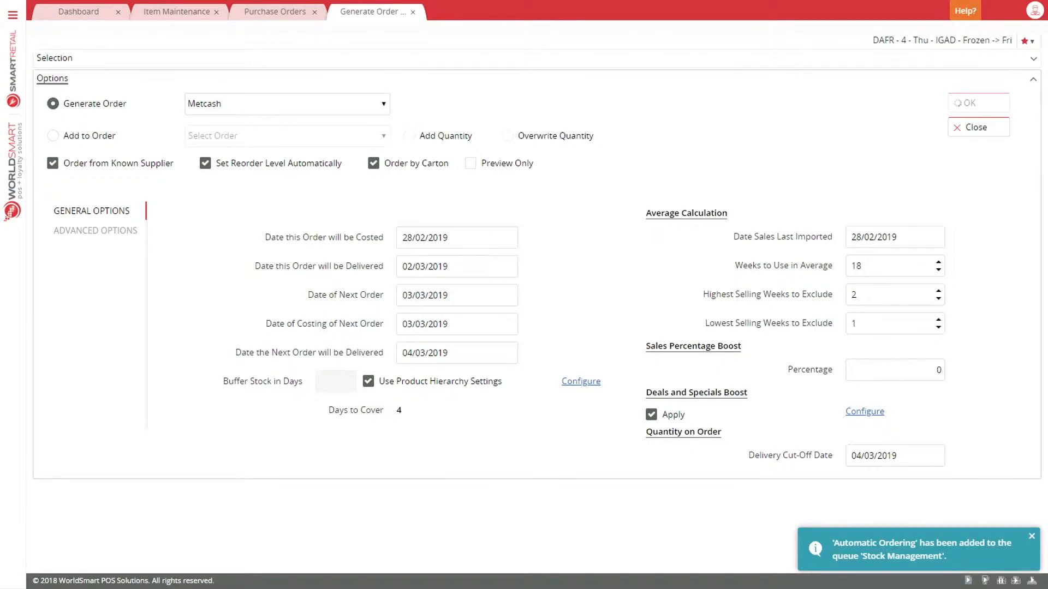
click(1031, 536)
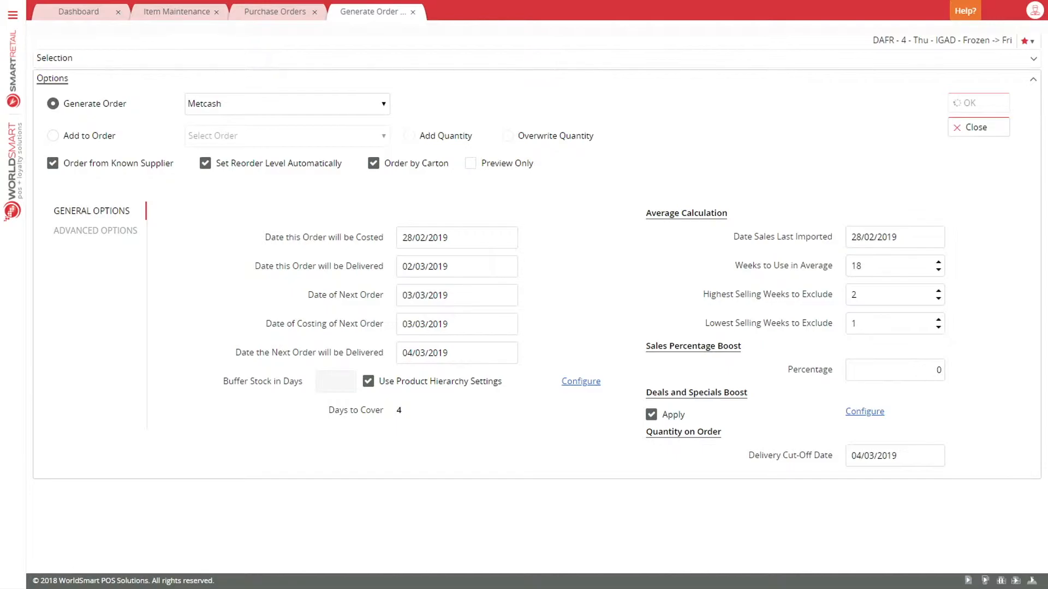
click(973, 103)
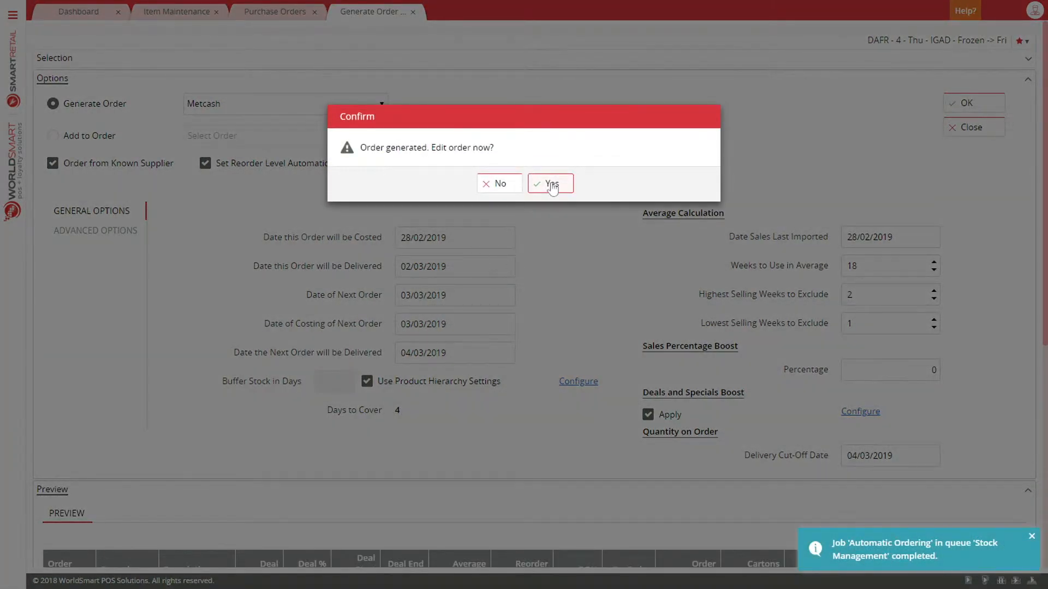
Open the generated order for editing and show its ORDER tab item lines.
click(550, 184)
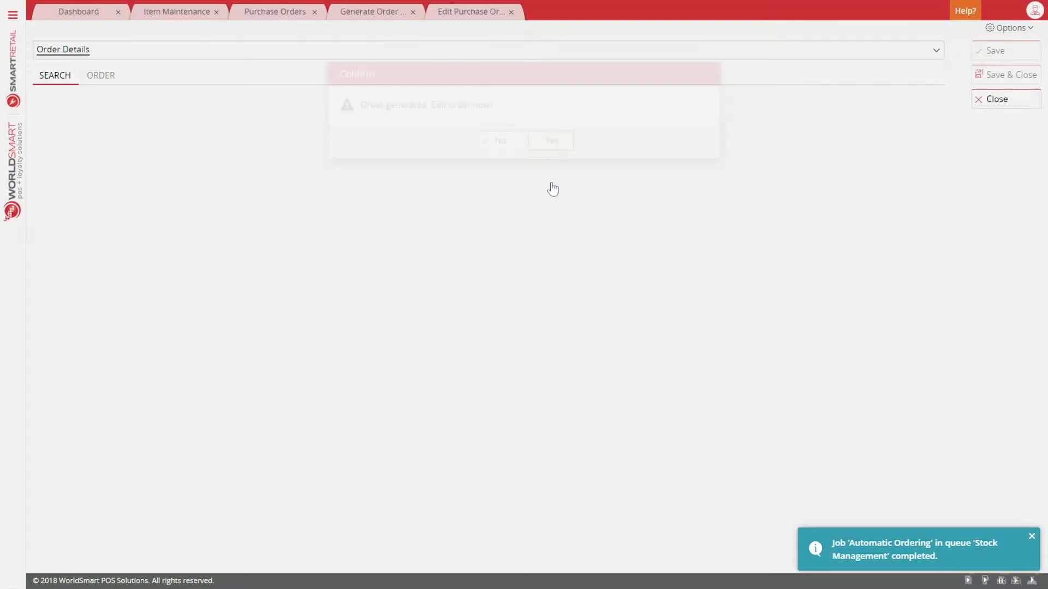
click(550, 140)
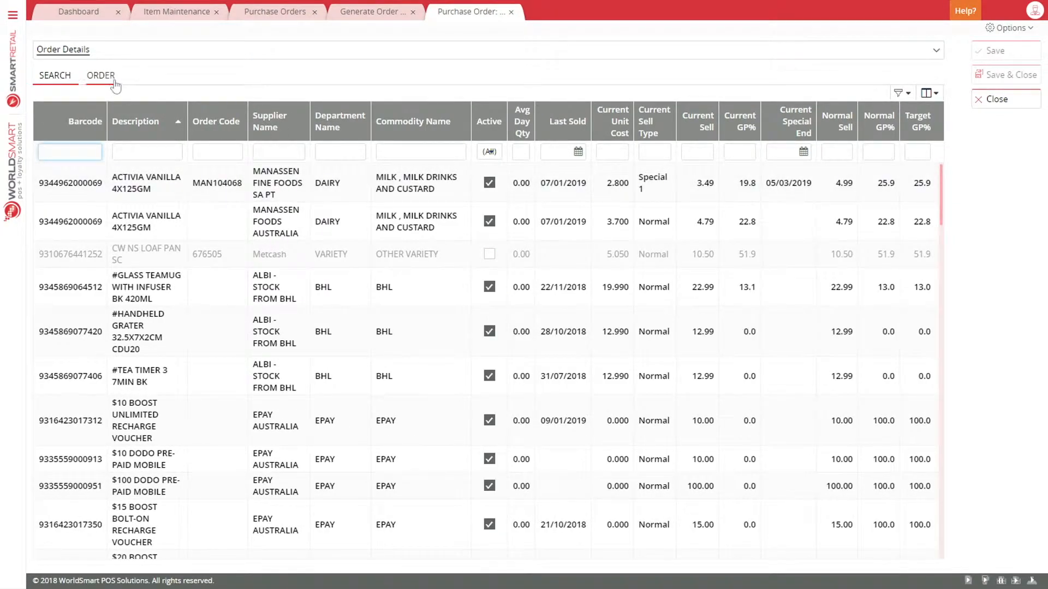
click(101, 74)
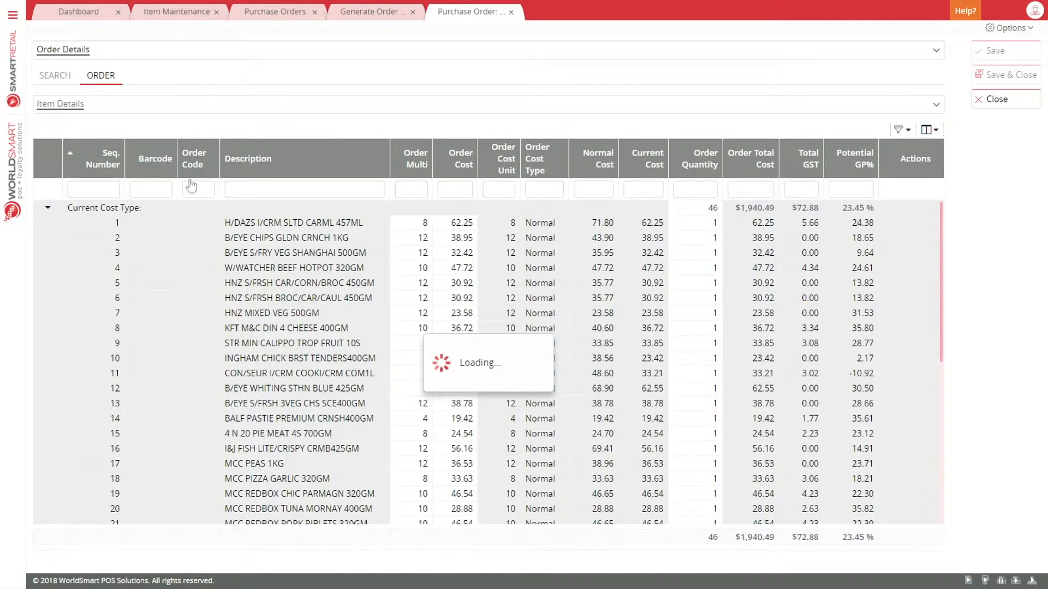
mouse_move(546, 315)
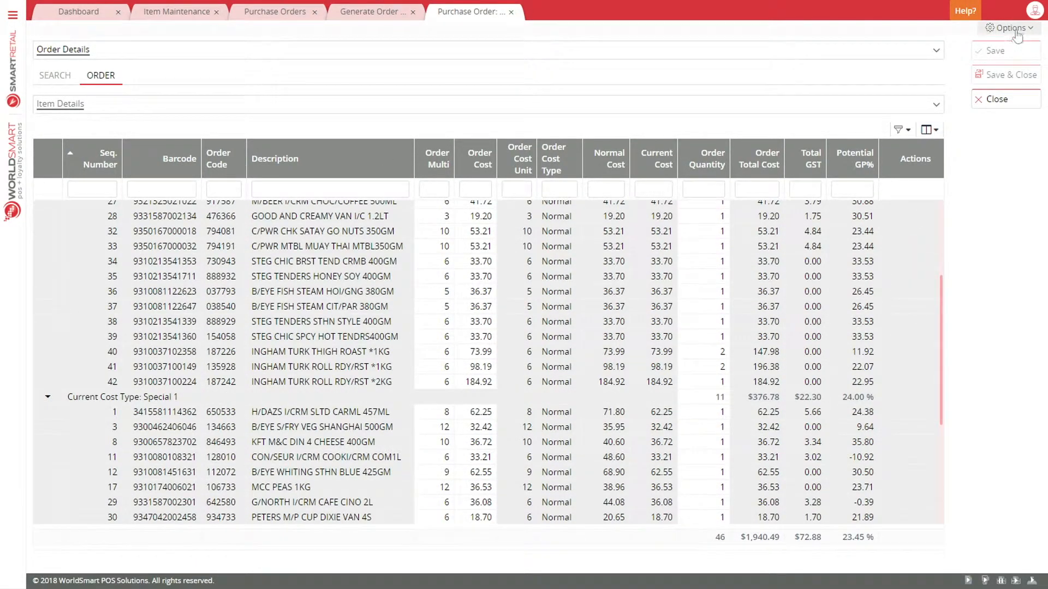
Set fish steam quantity to 0 and turkey thigh roast to 1, then save.
click(703, 292)
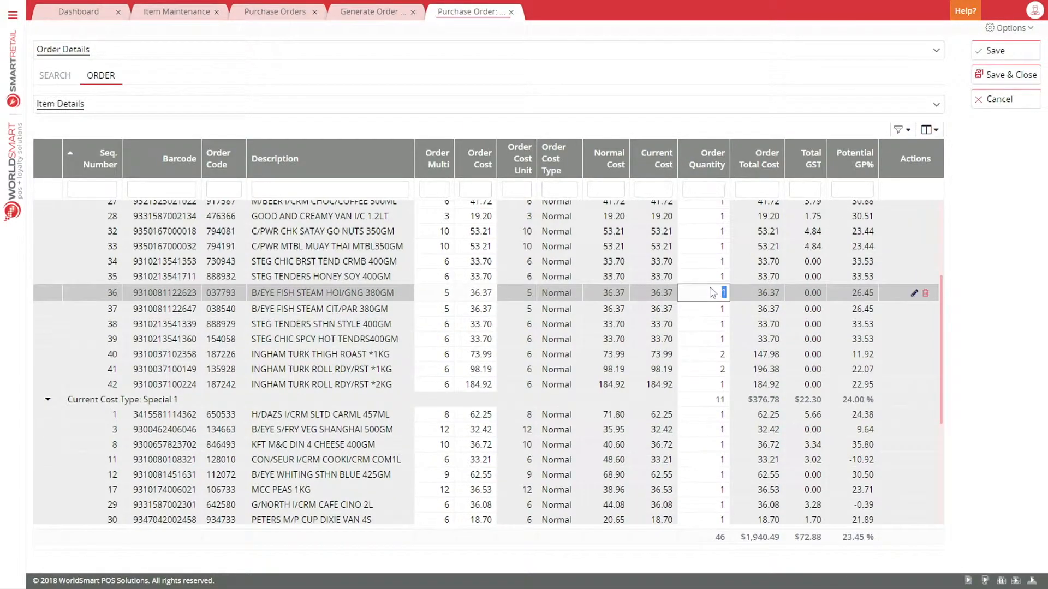
text(0)
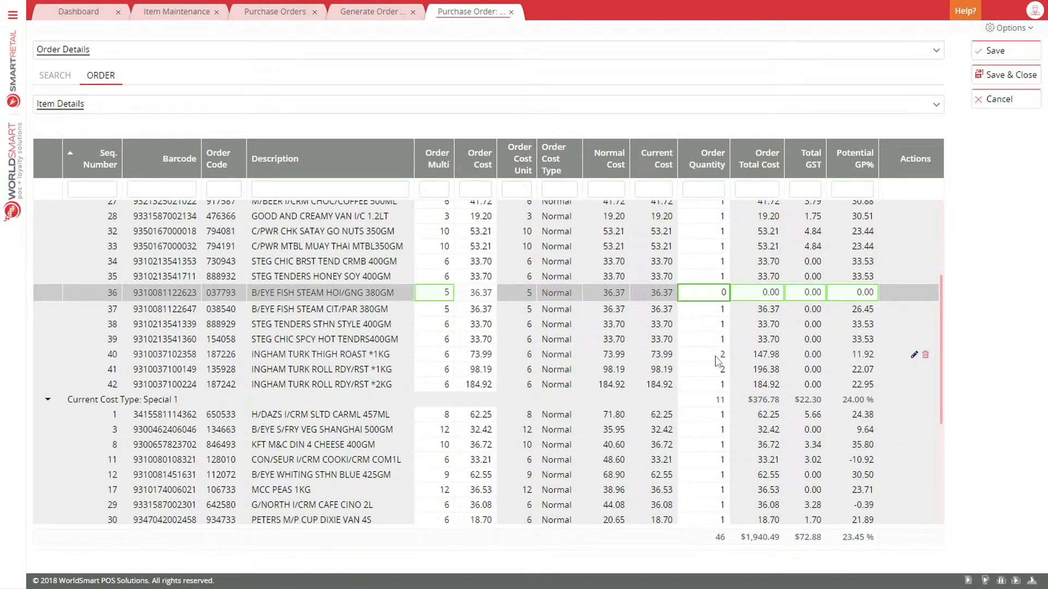
click(703, 355)
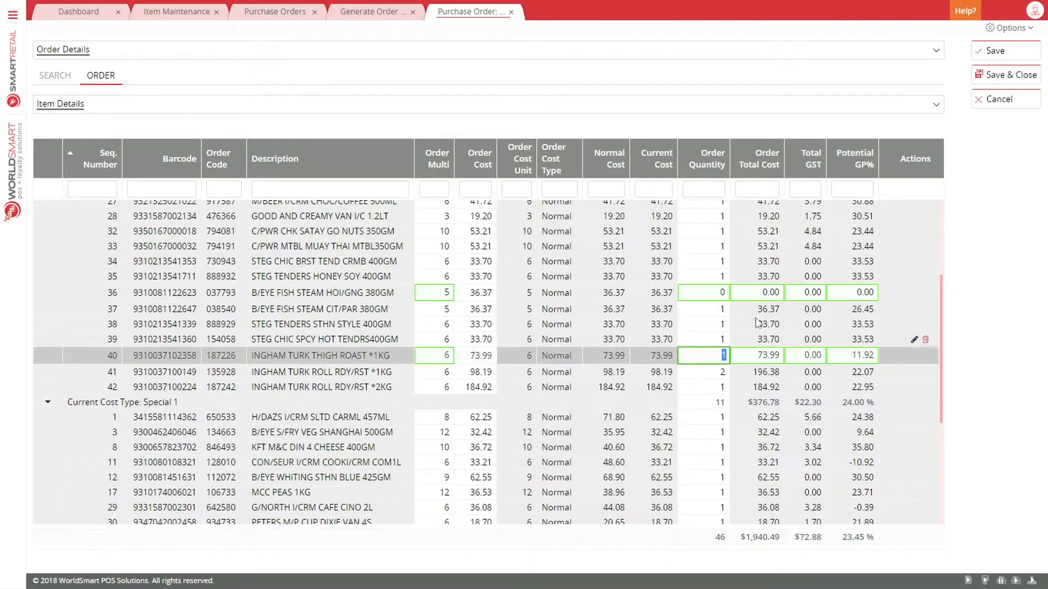
click(997, 51)
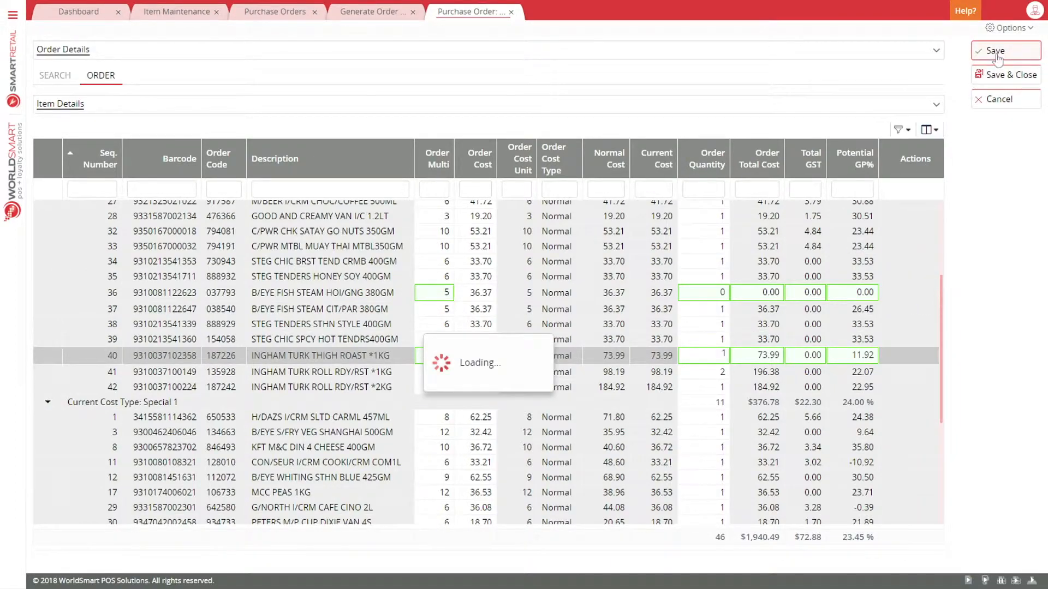
click(997, 51)
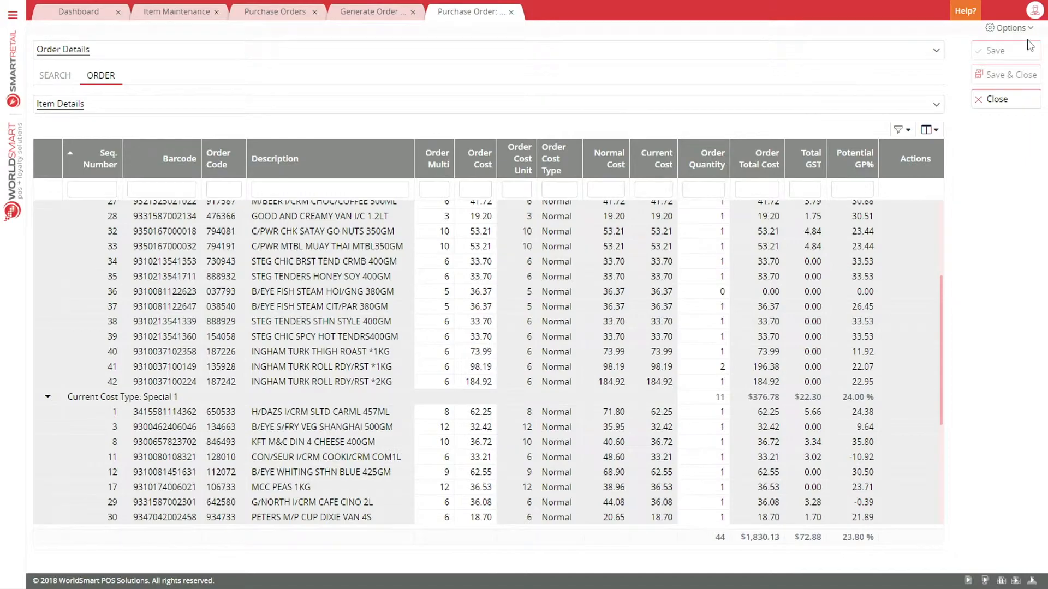
Send Auto Generated Order 18034 to Metcash via Options > Send Order and Send Now.
click(1012, 75)
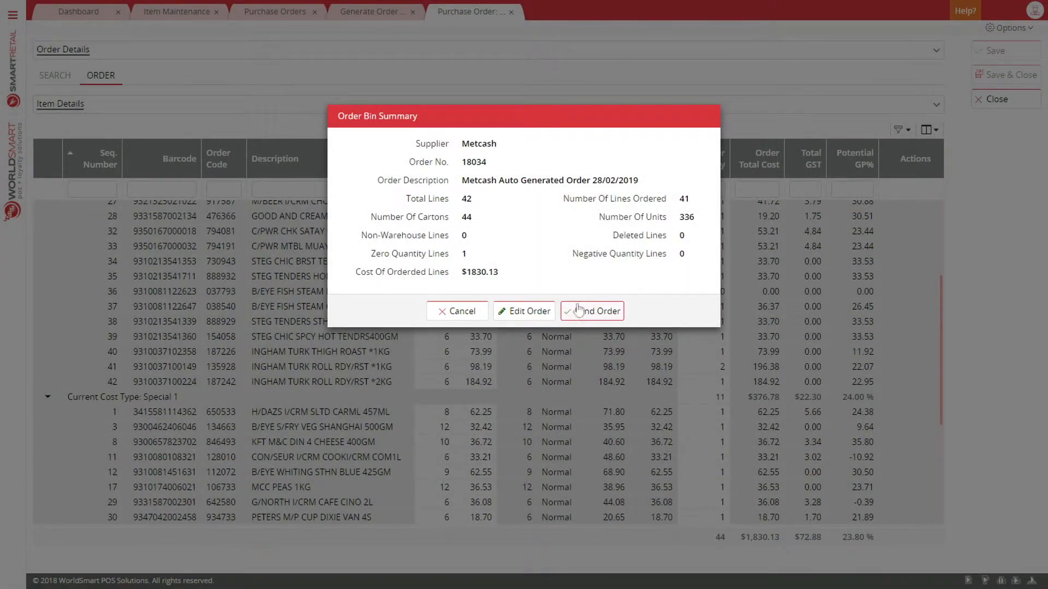
click(591, 311)
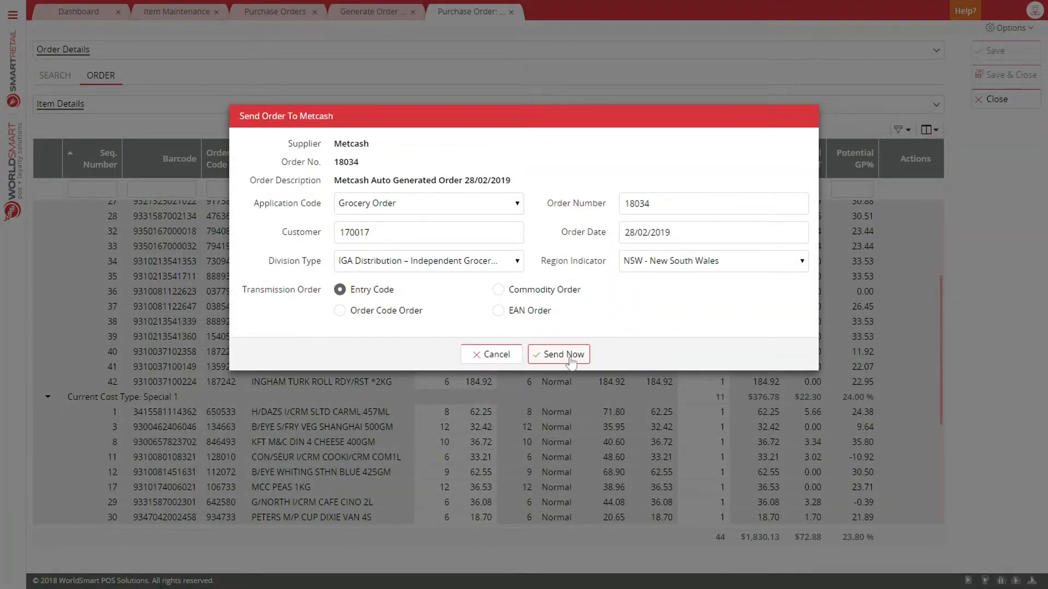
click(564, 354)
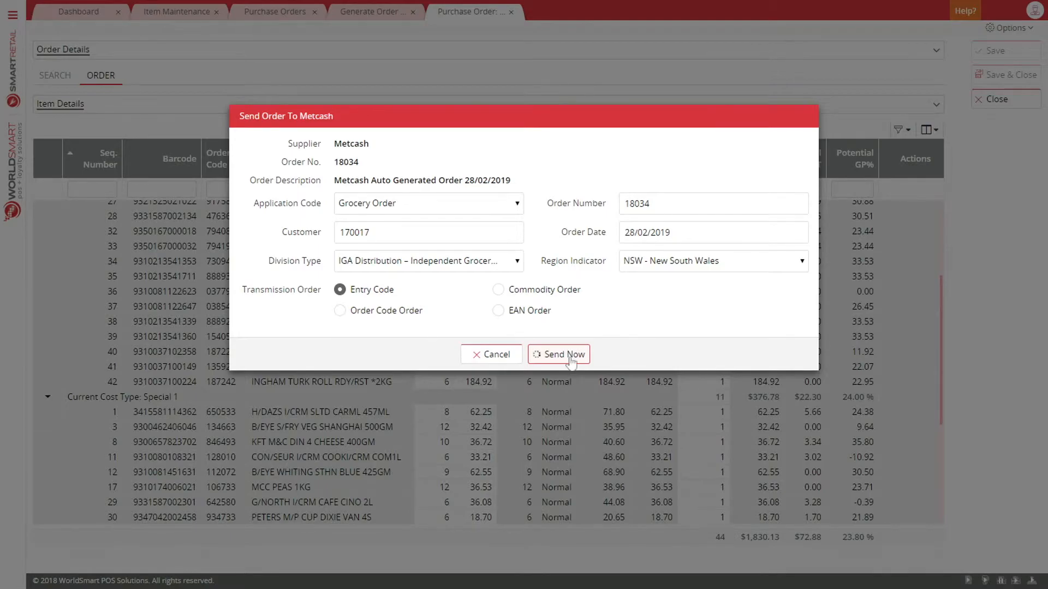
click(558, 354)
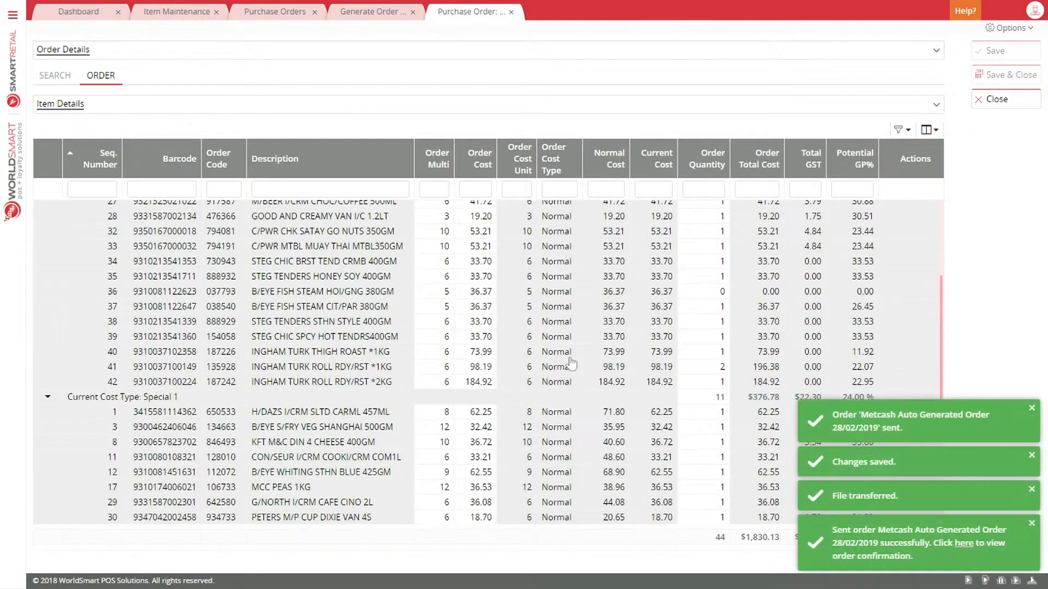
mouse_move(676, 406)
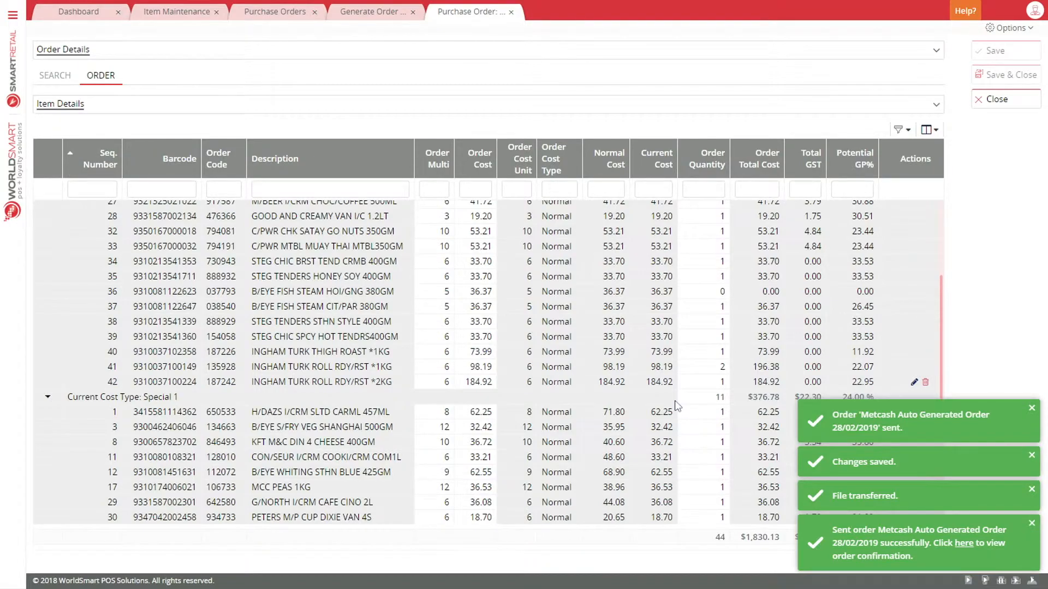